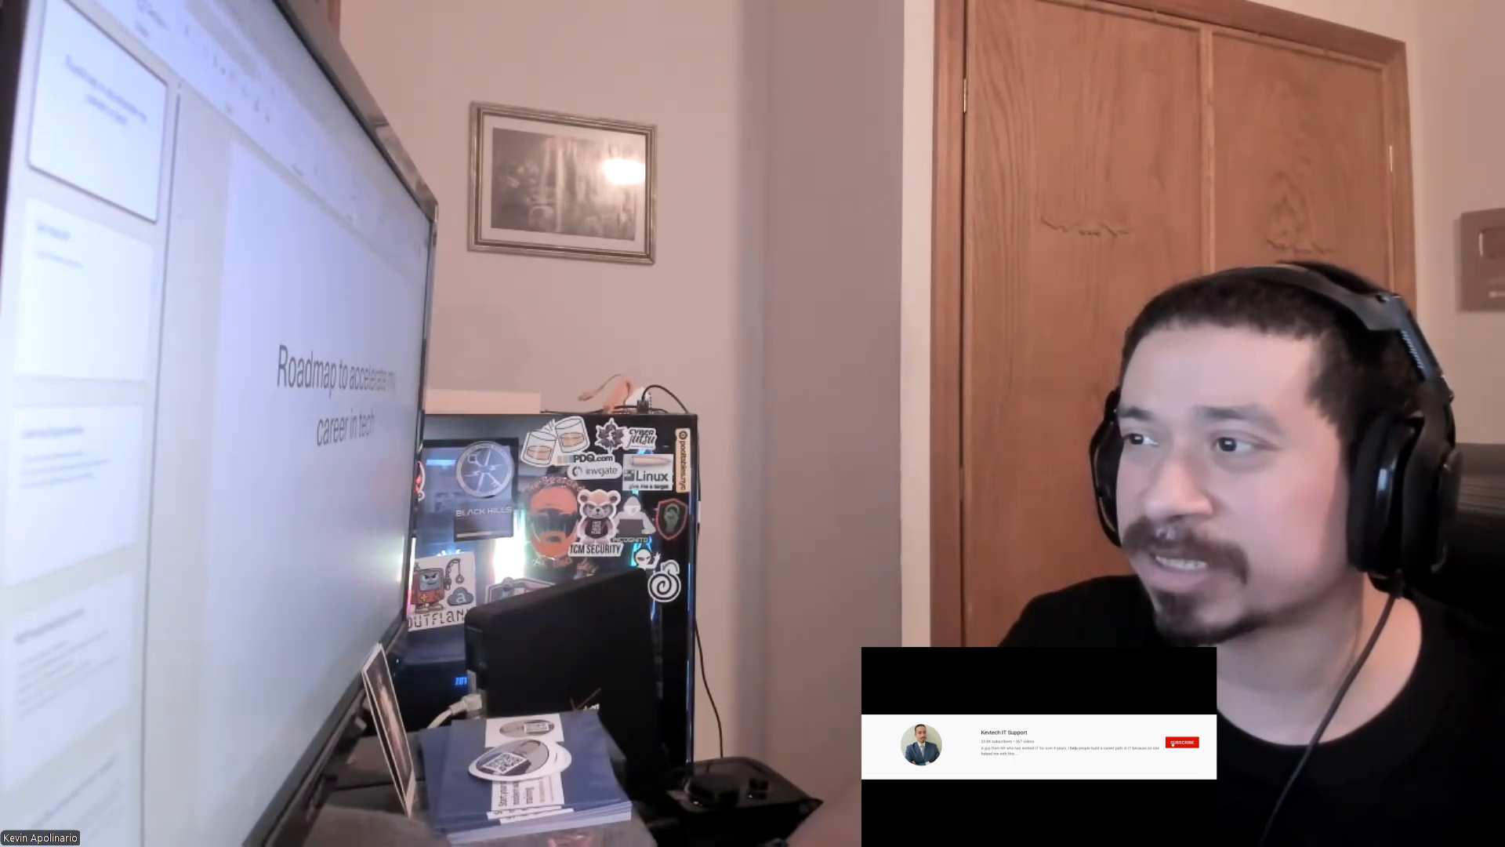
- Share the PowerPoint career roadmap deck in Zoom instead of the webcam view
{"action": "left_click", "coordinate": [1181, 743]}
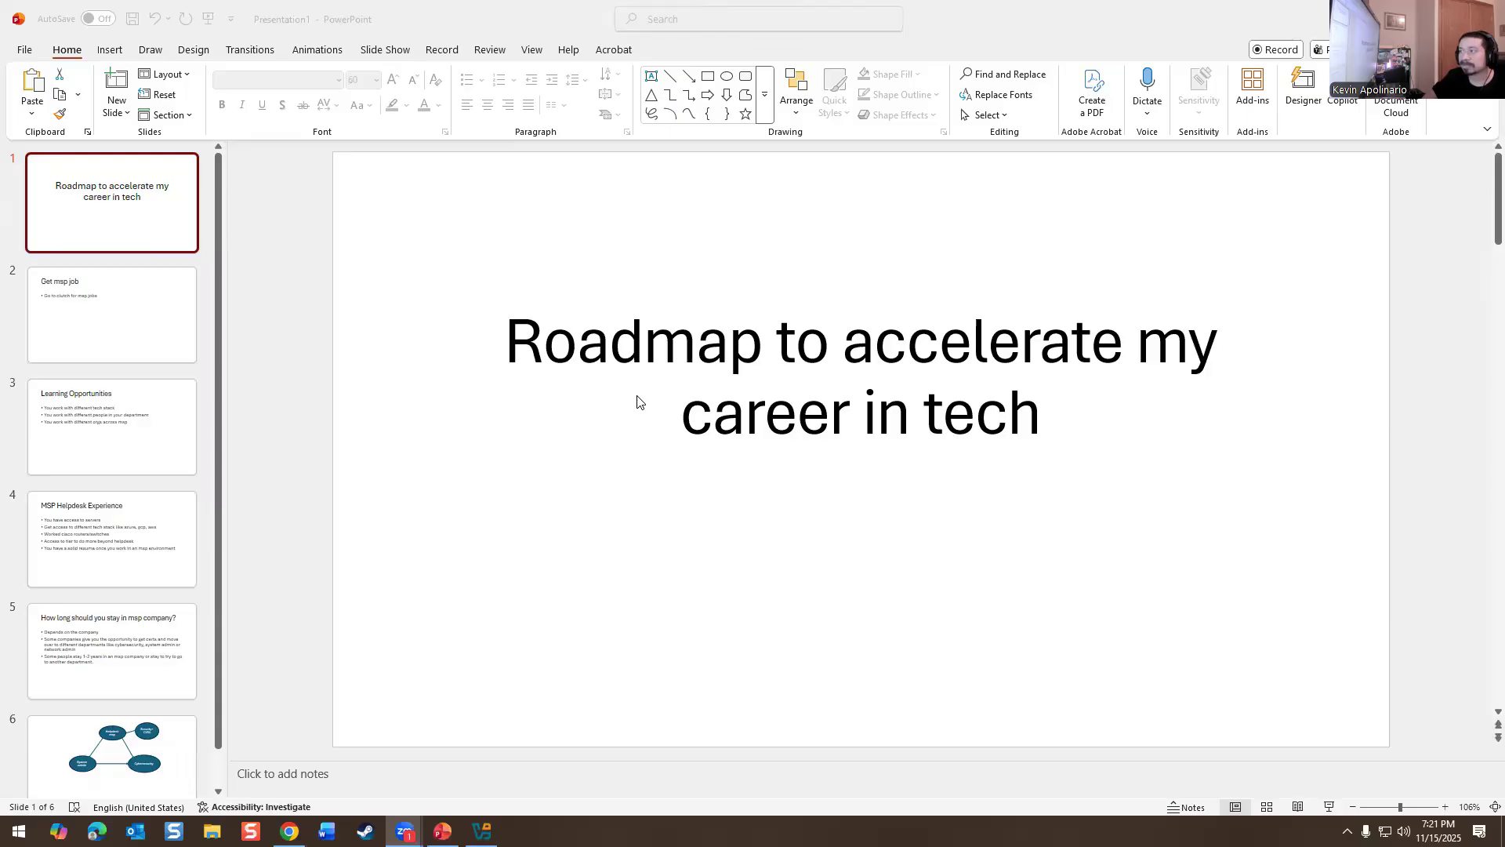
{"action": "mouse_move", "coordinate": [143, 291]}
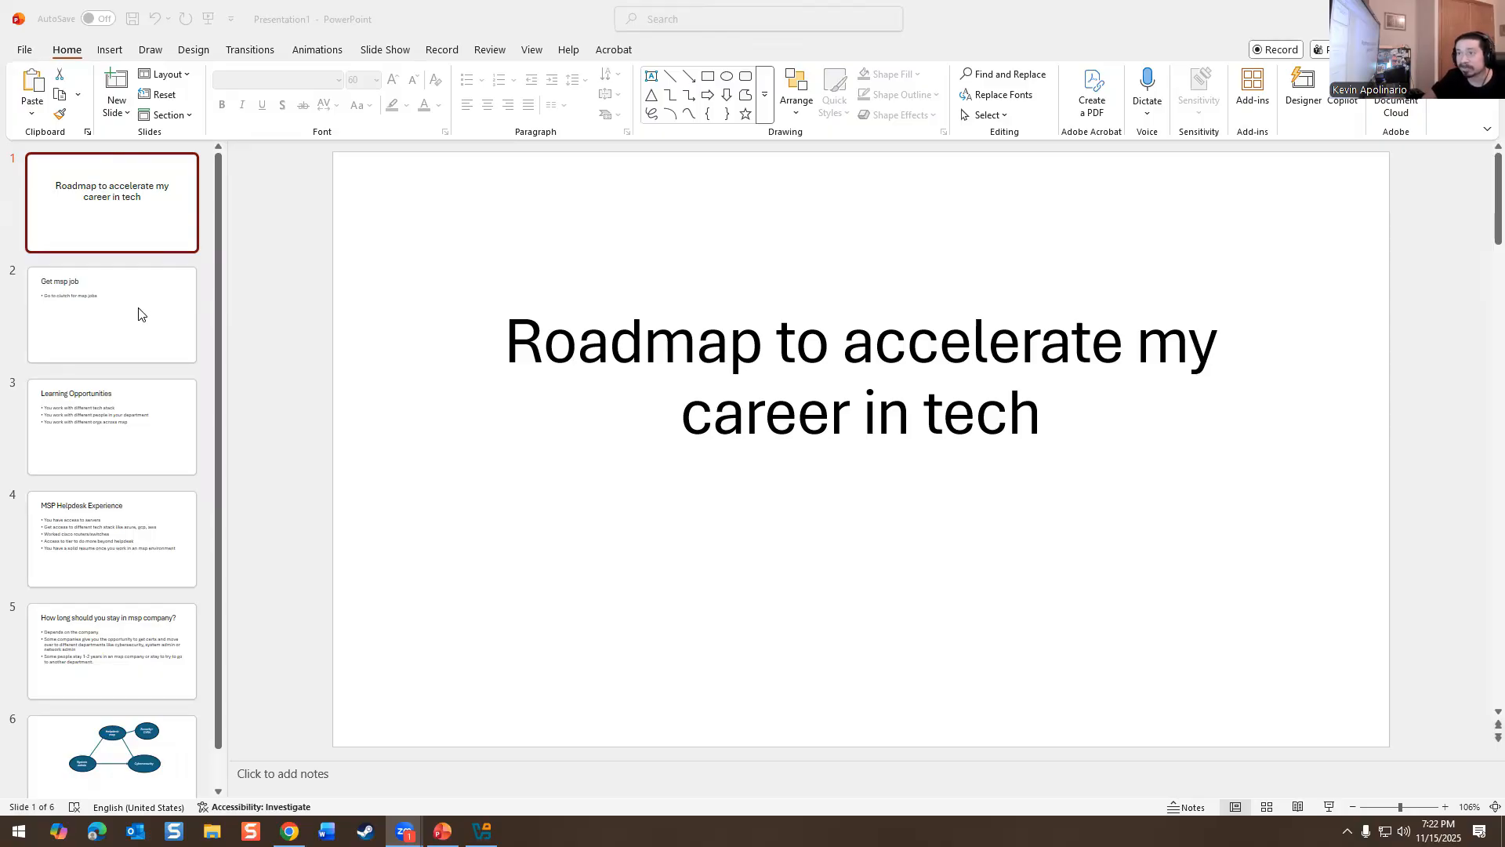
- Show slide 2, 'Get msp job', with its bullet about finding MSP jobs on Clutch
{"action": "left_click", "coordinate": [139, 313]}
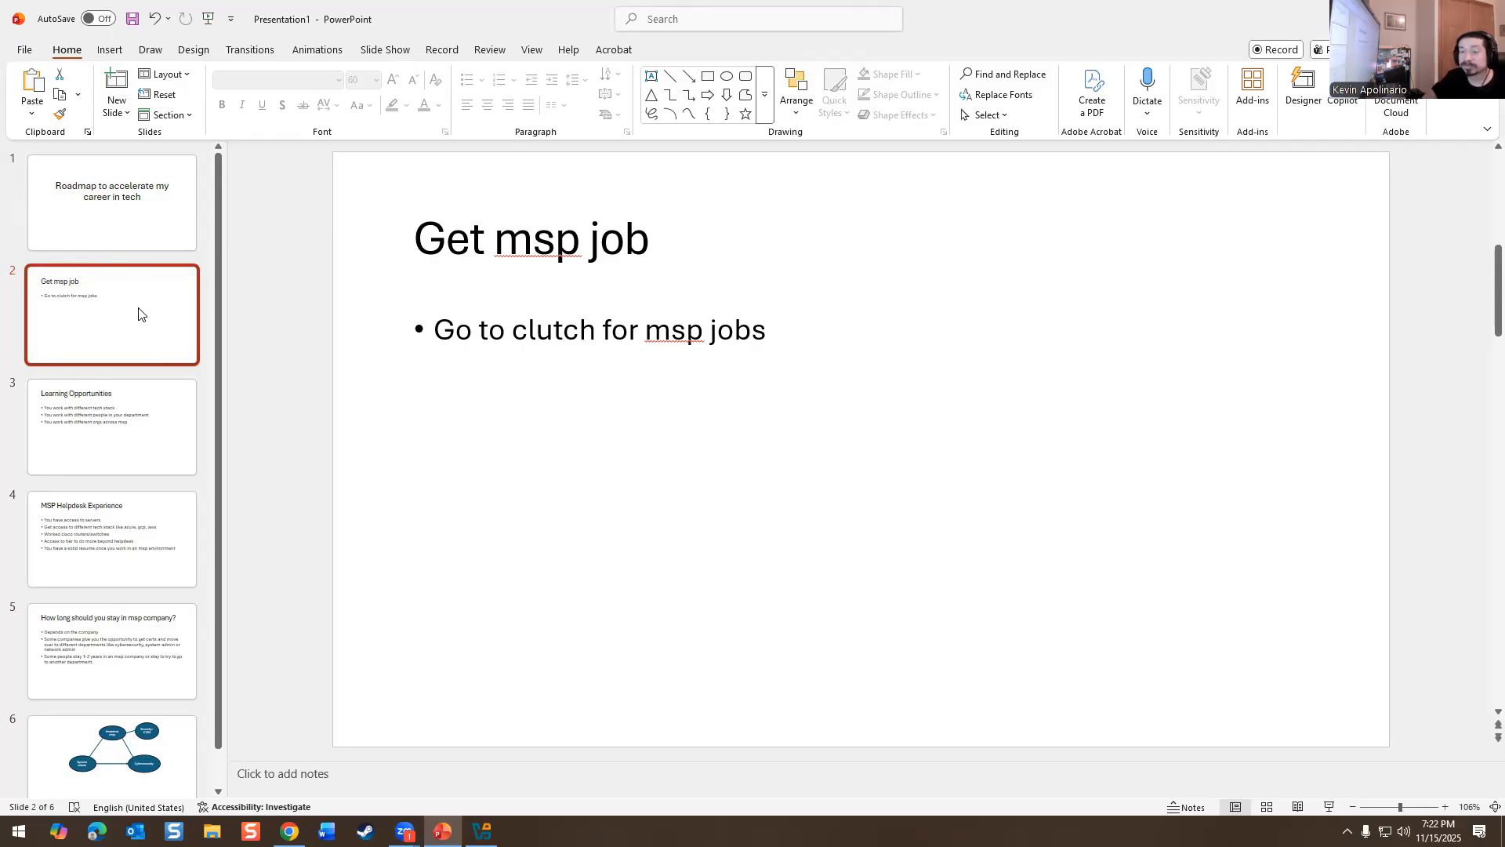
{"action": "mouse_move", "coordinate": [138, 380]}
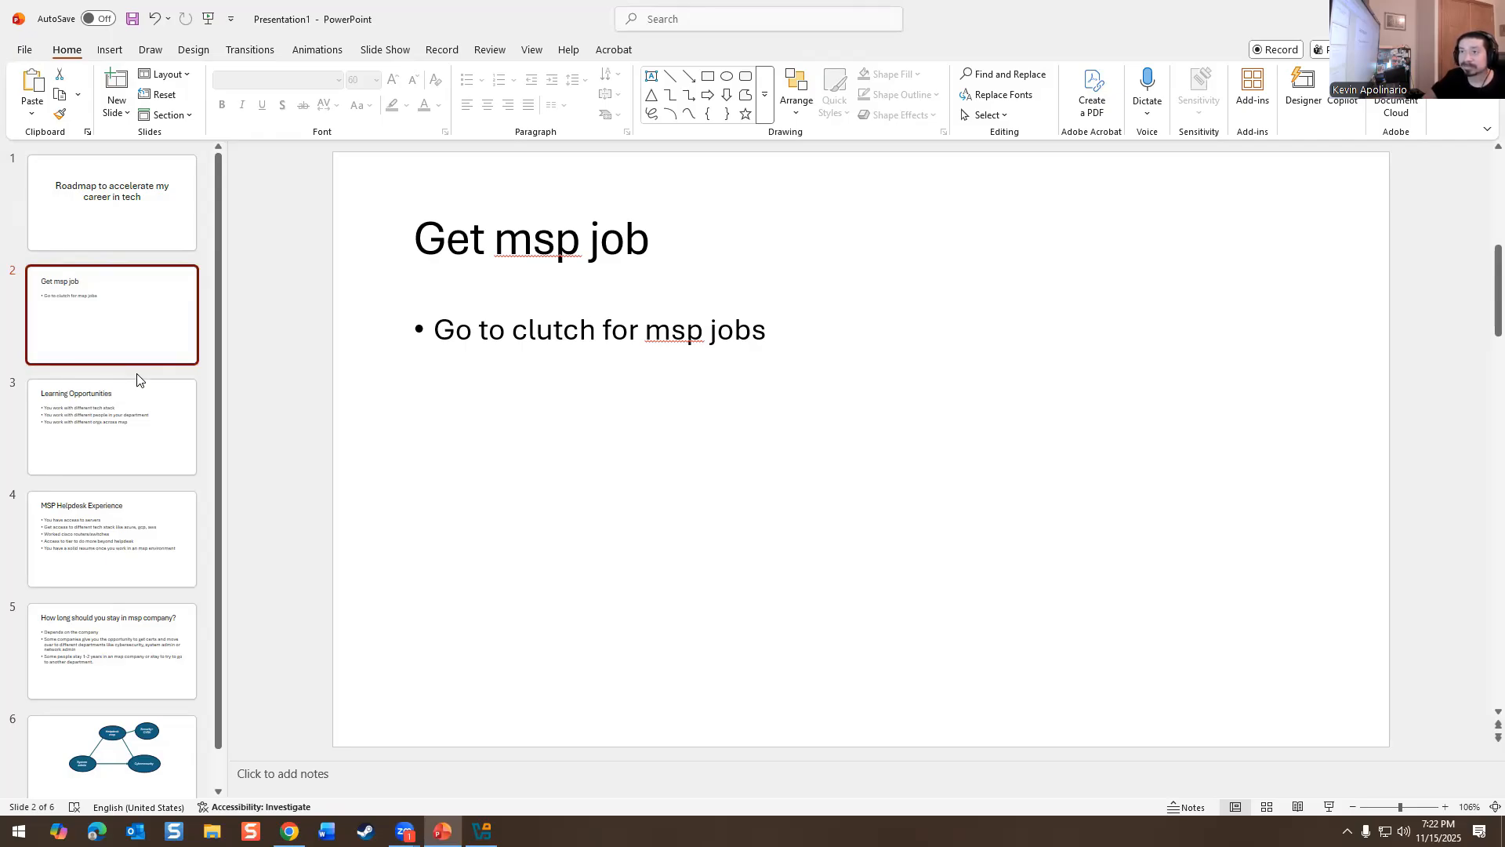
- Review the Clutch bullet, then move to slide 3, 'Learning Opportunities'
{"action": "left_click", "coordinate": [517, 330]}
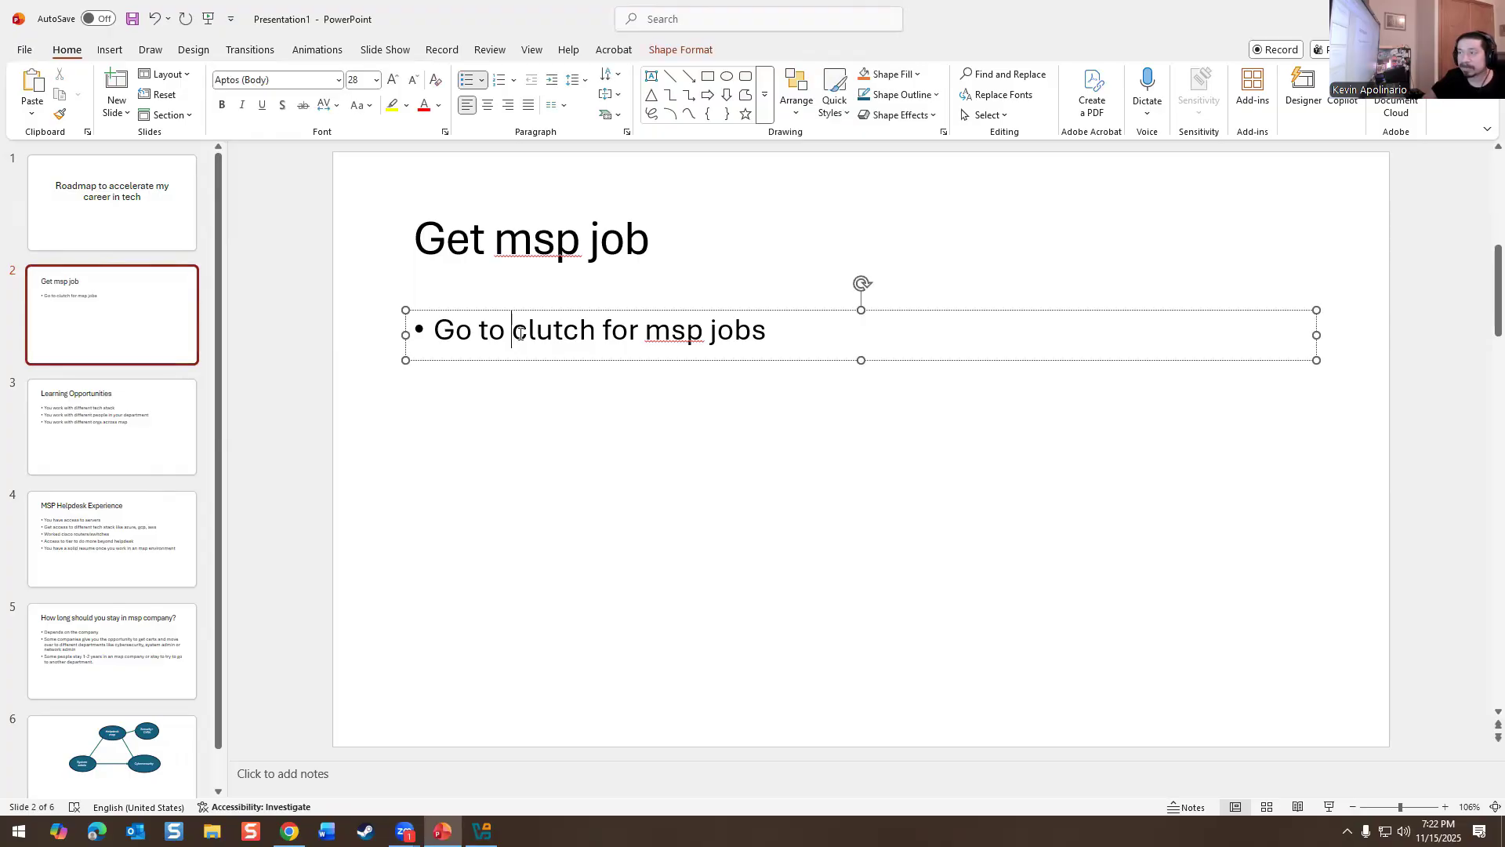
{"action": "left_click", "coordinate": [470, 382]}
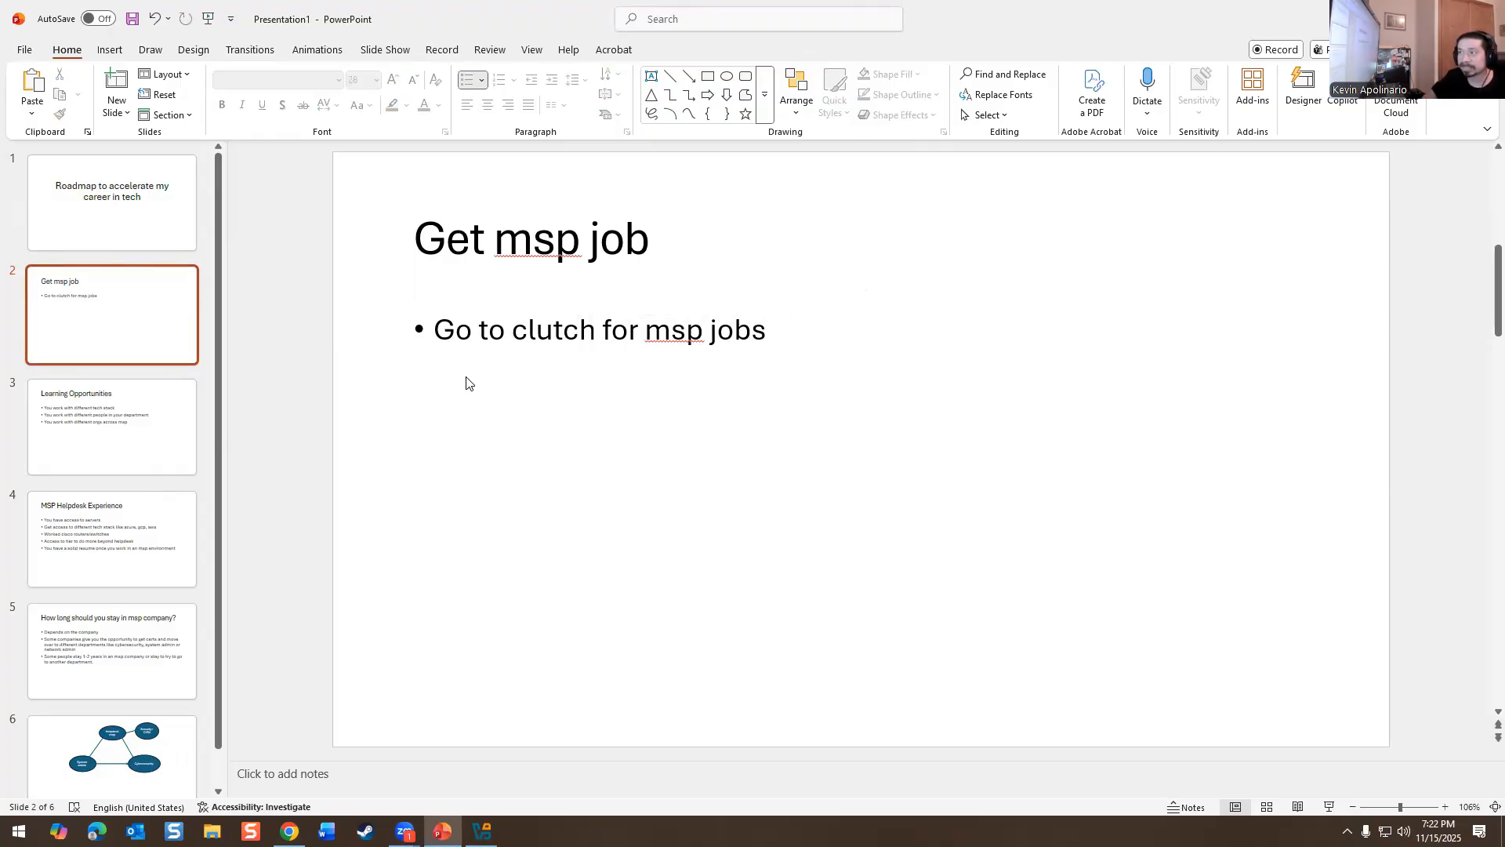
{"action": "left_click", "coordinate": [111, 428]}
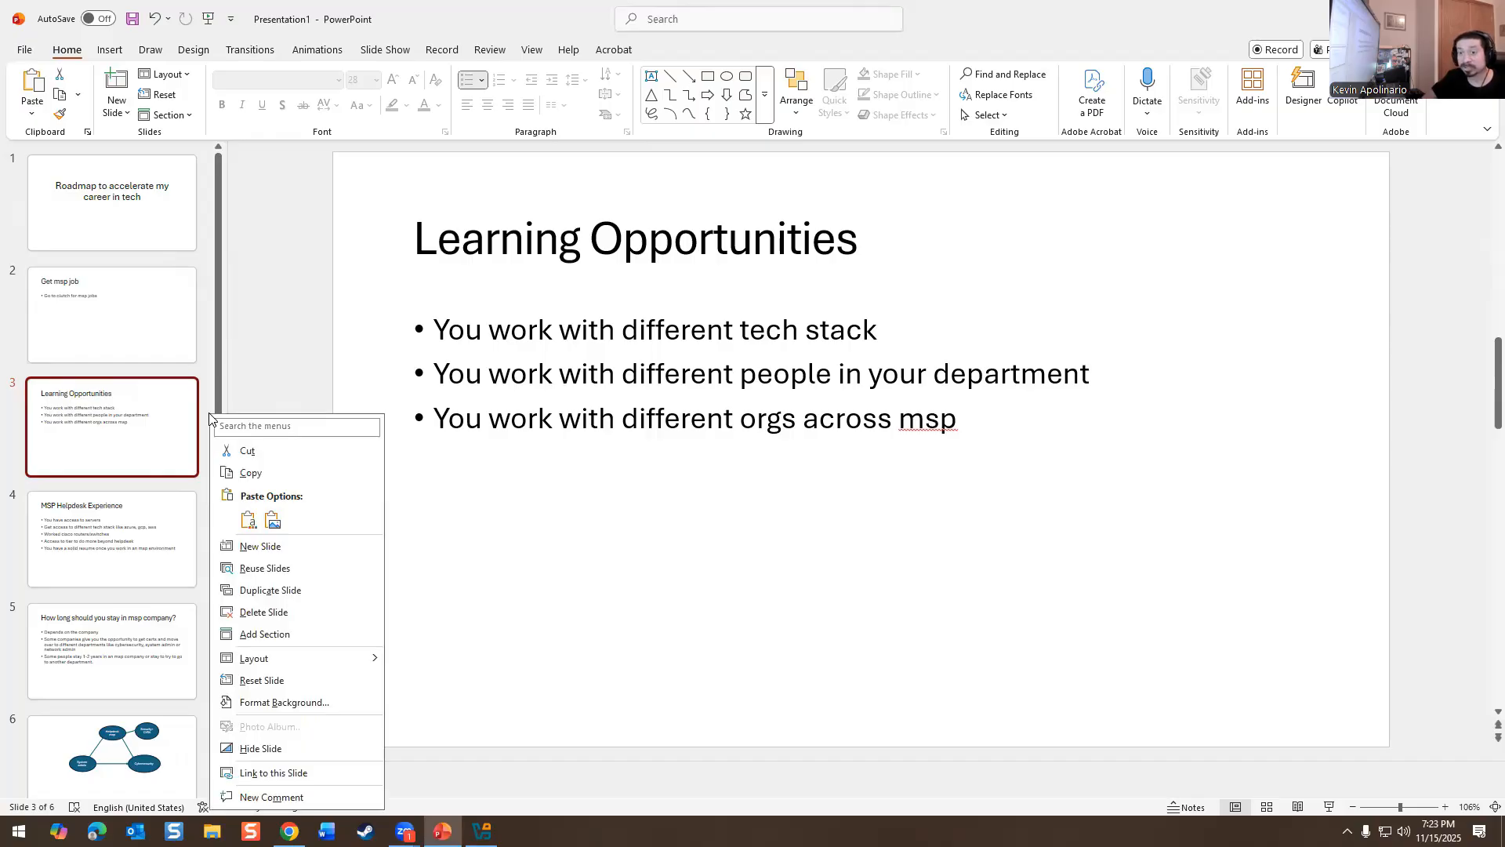
{"action": "left_click", "coordinate": [570, 580]}
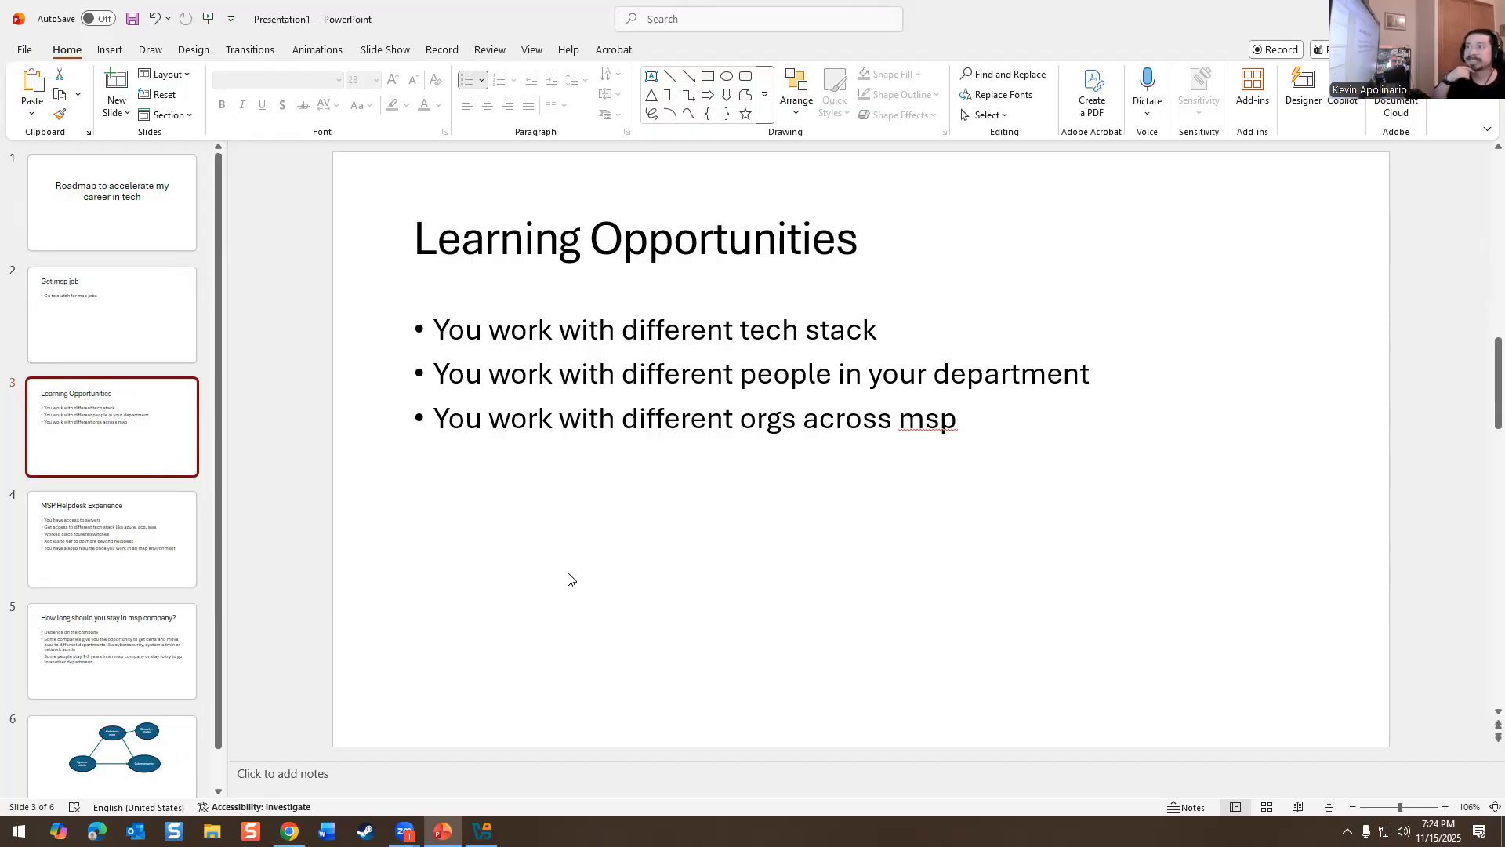
- Bring up Clutch's Top U.S. MSP Companies listing and highlight its 8,509 company count
{"action": "left_click", "coordinate": [112, 314]}
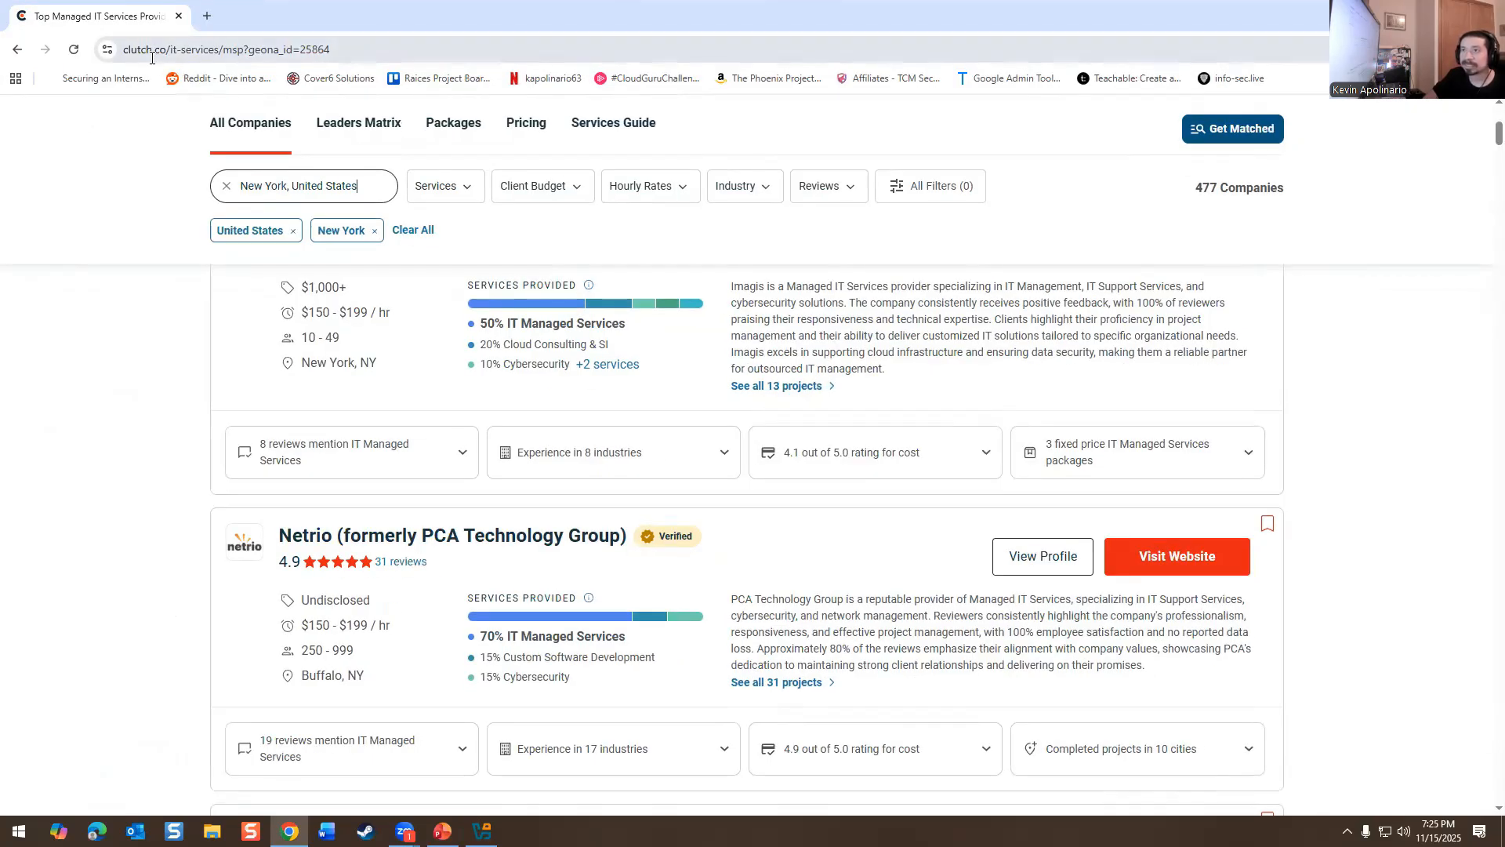
{"action": "mouse_move", "coordinate": [195, 63]}
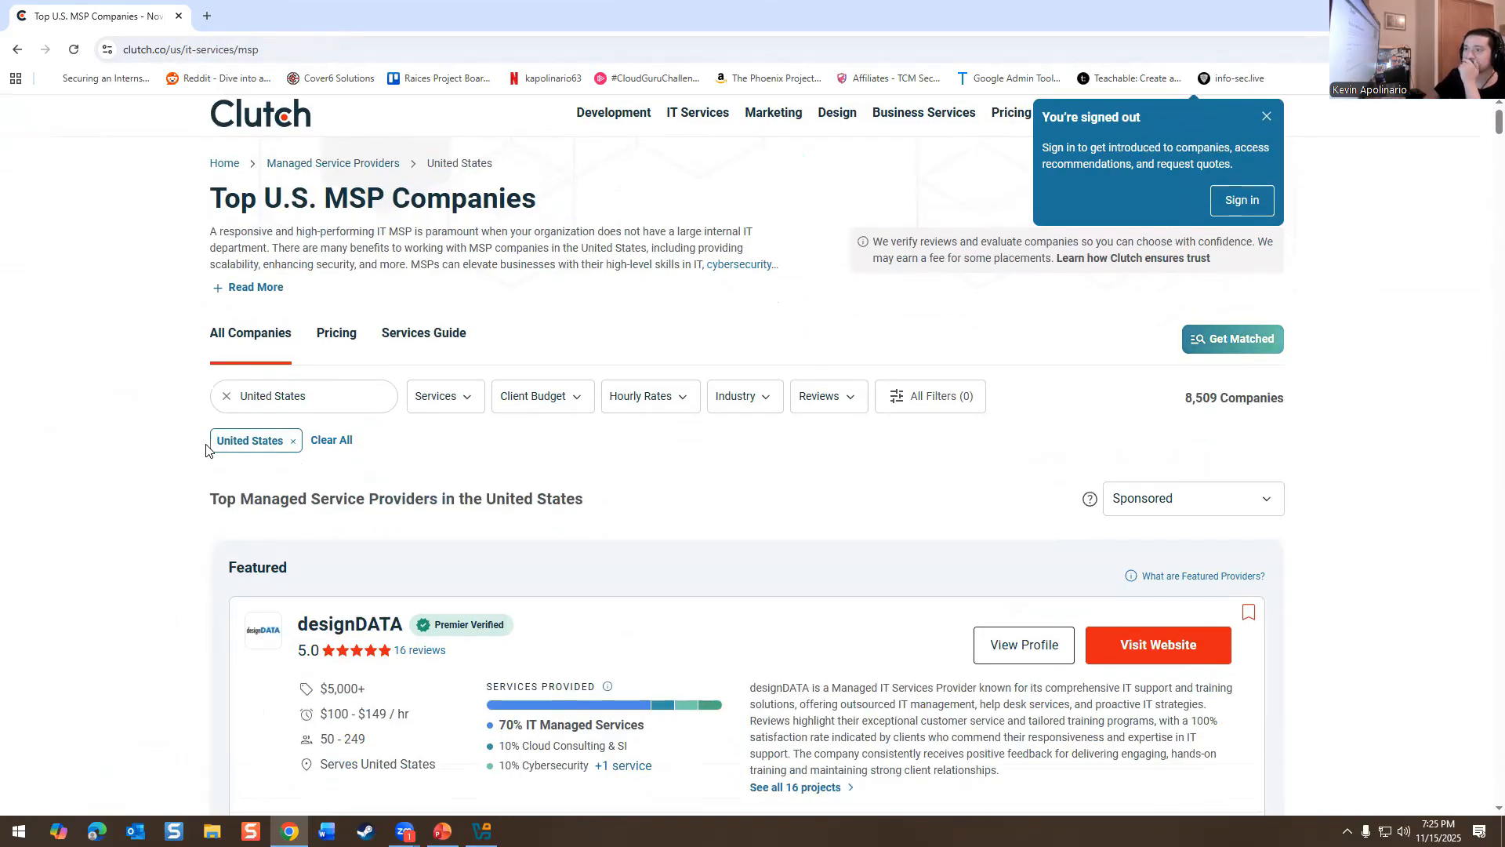
{"action": "scroll", "scroll_direction": "down", "scroll_amount": 3}
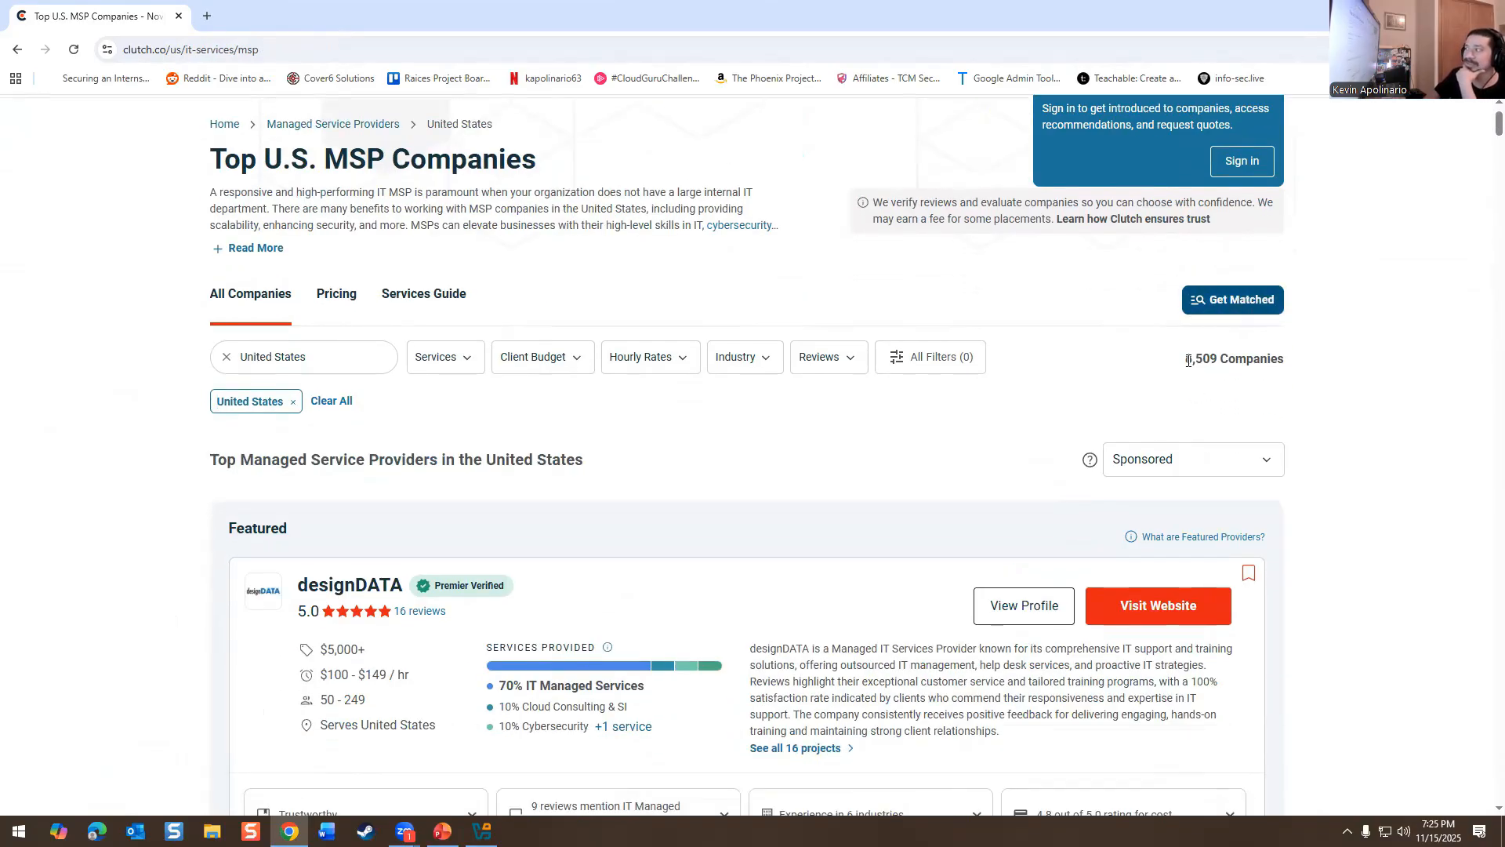
{"action": "left_click_drag", "start_coordinate": [1185, 359], "coordinate": [1239, 359]}
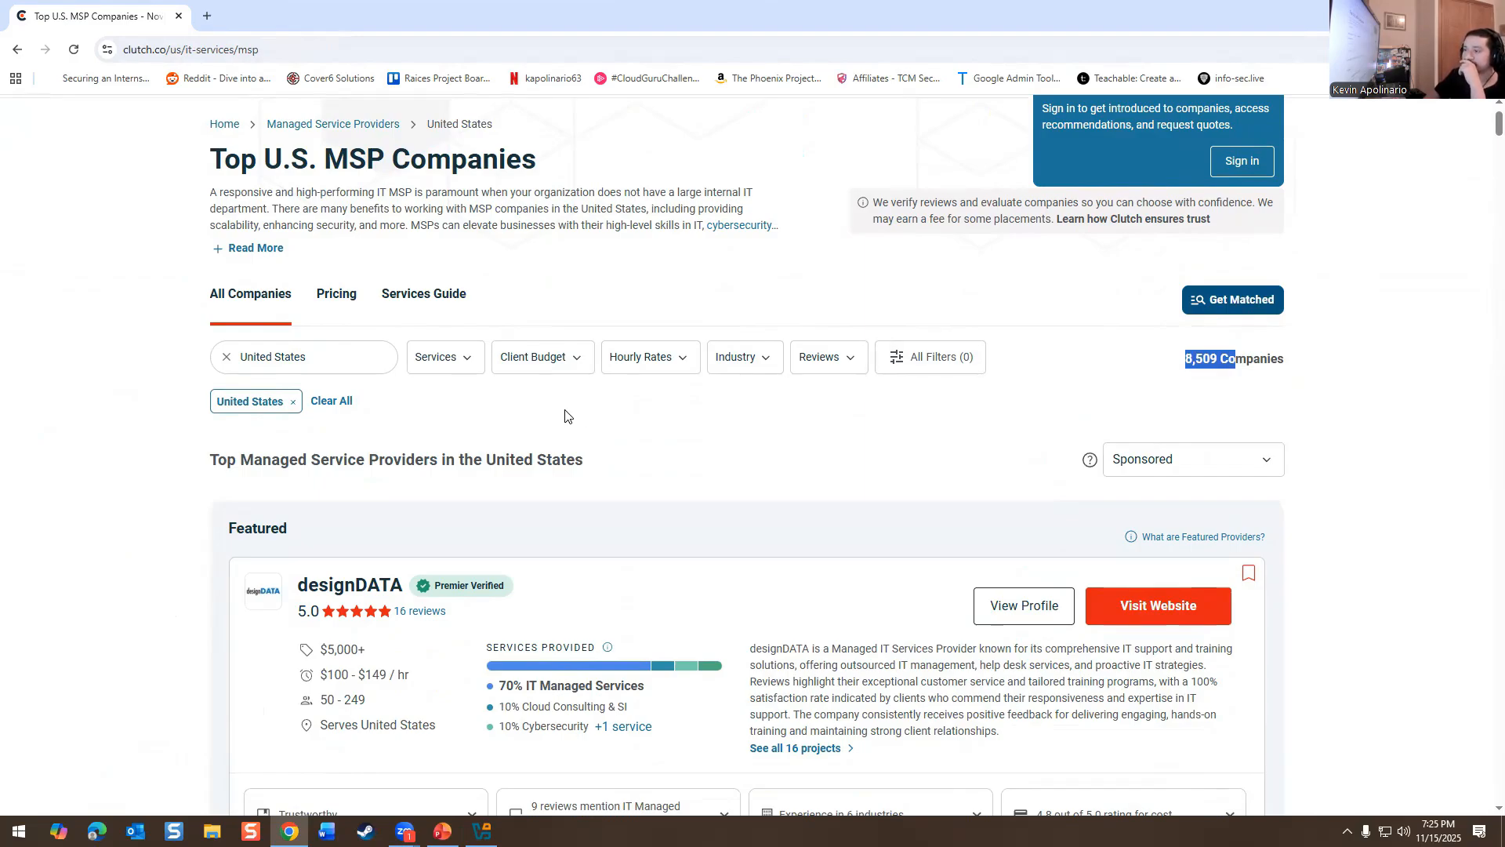
{"action": "mouse_move", "coordinate": [543, 479]}
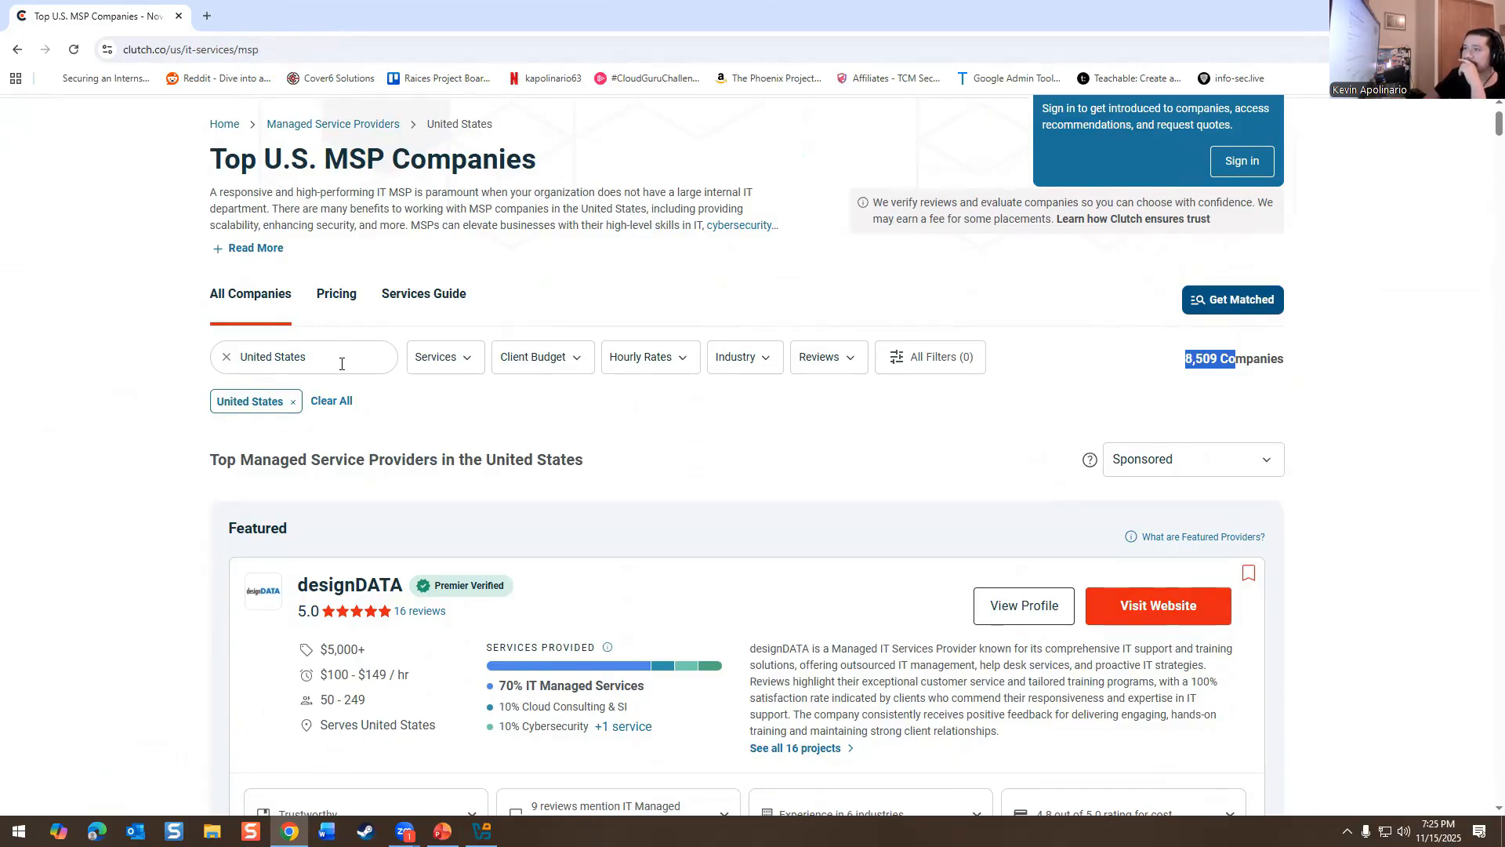
- Try Canada and London lookups in the Clutch location filter
{"action": "left_click", "coordinate": [318, 357]}
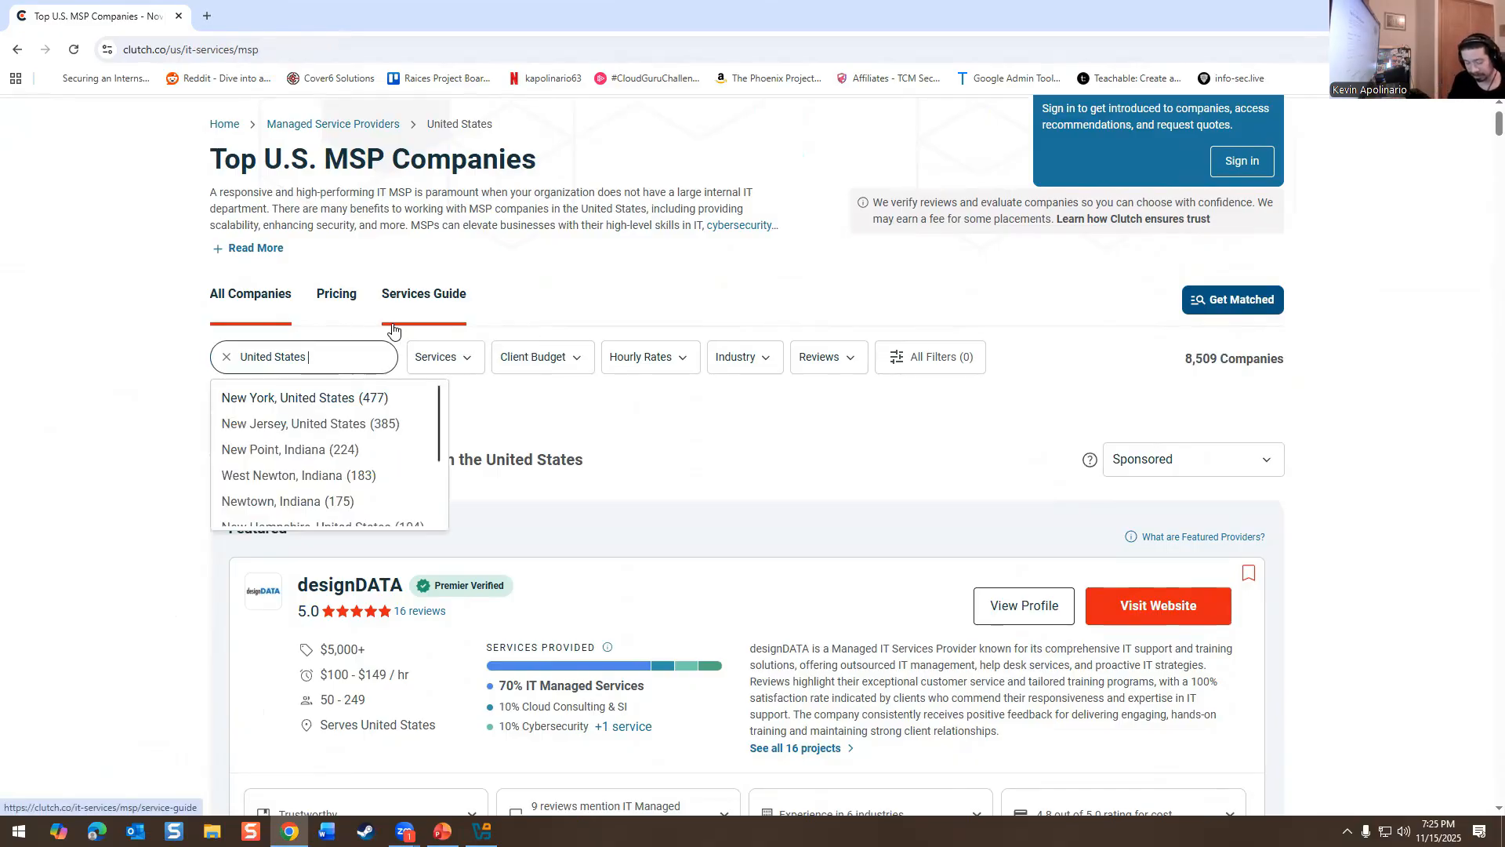
{"action": "type", "text": "cana"}
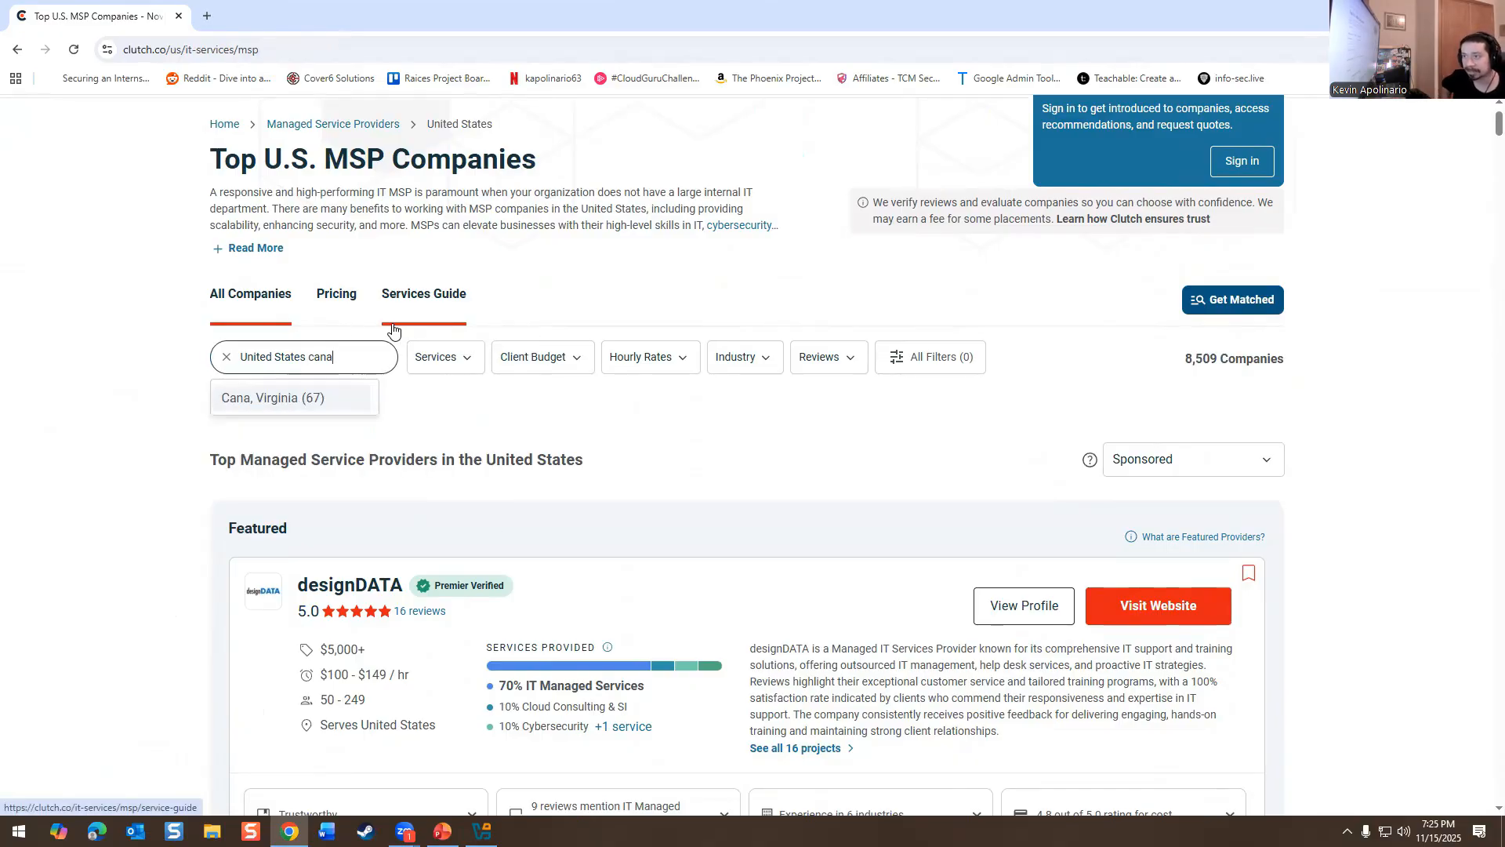
{"action": "type", "text": "da"}
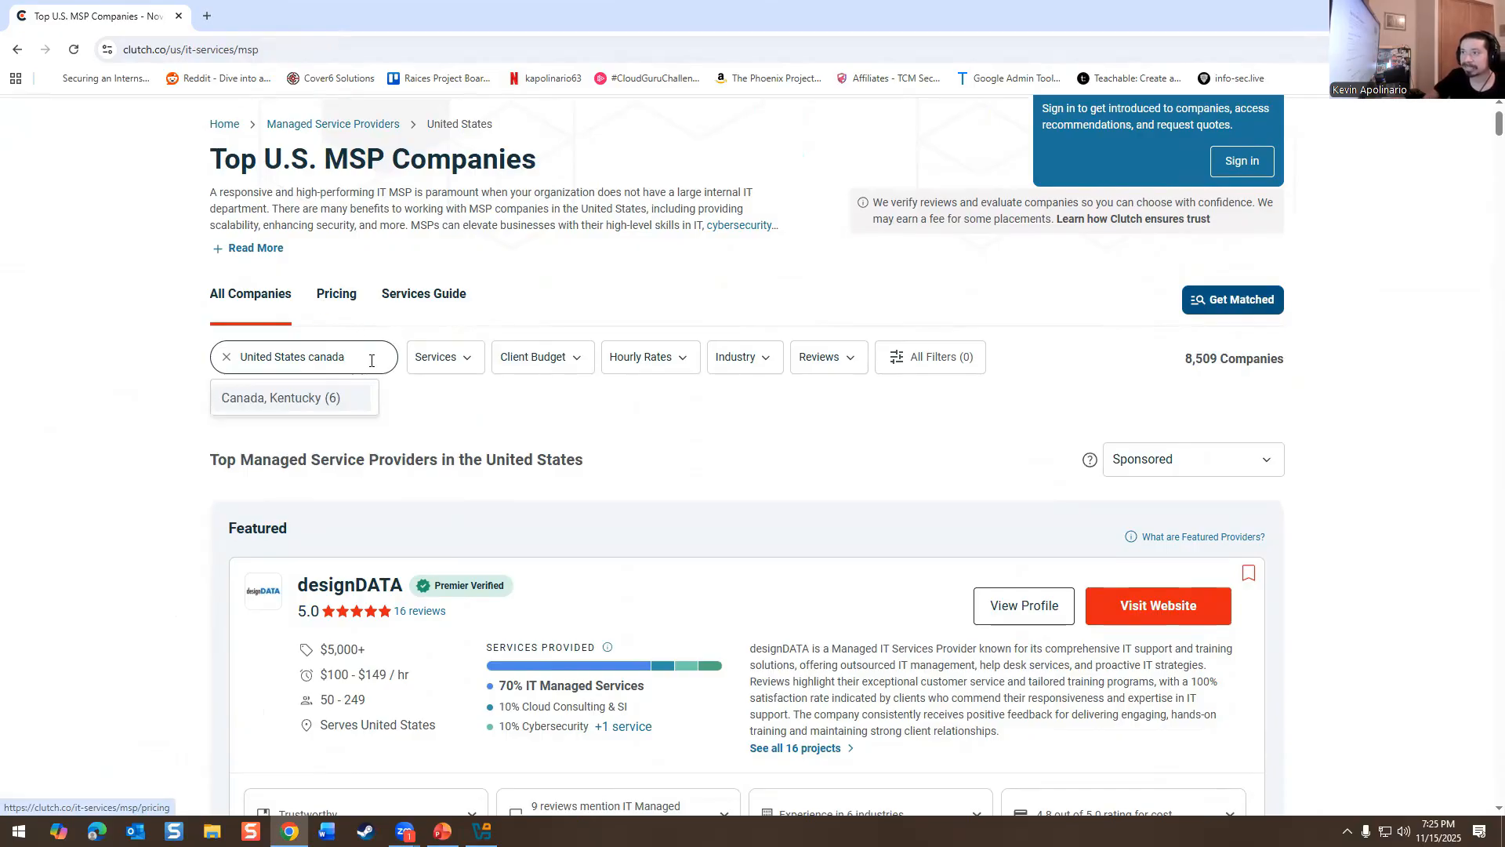
{"action": "left_click", "coordinate": [225, 357]}
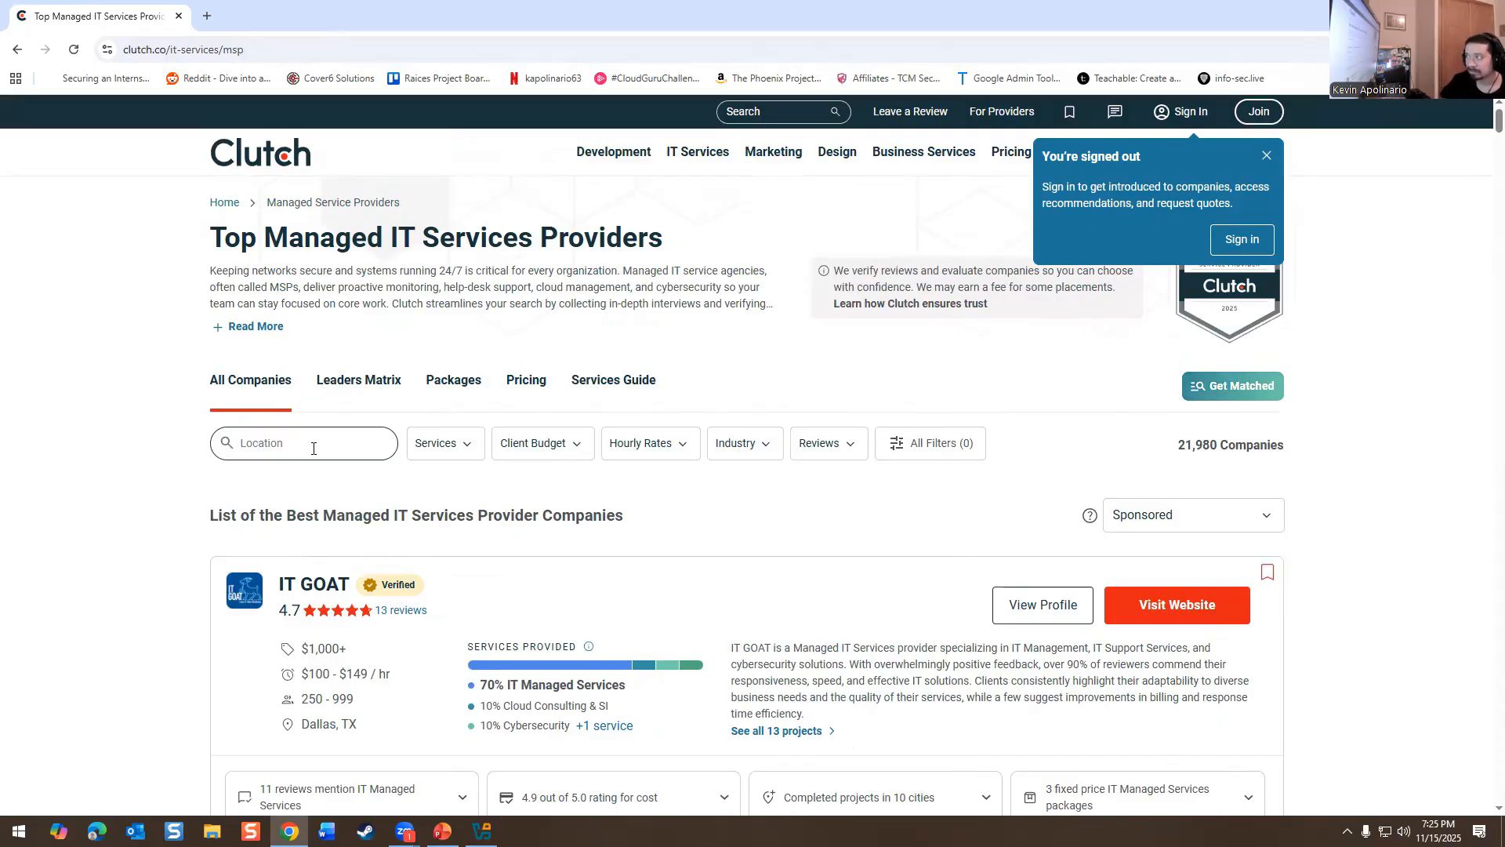
{"action": "type", "text": "can"}
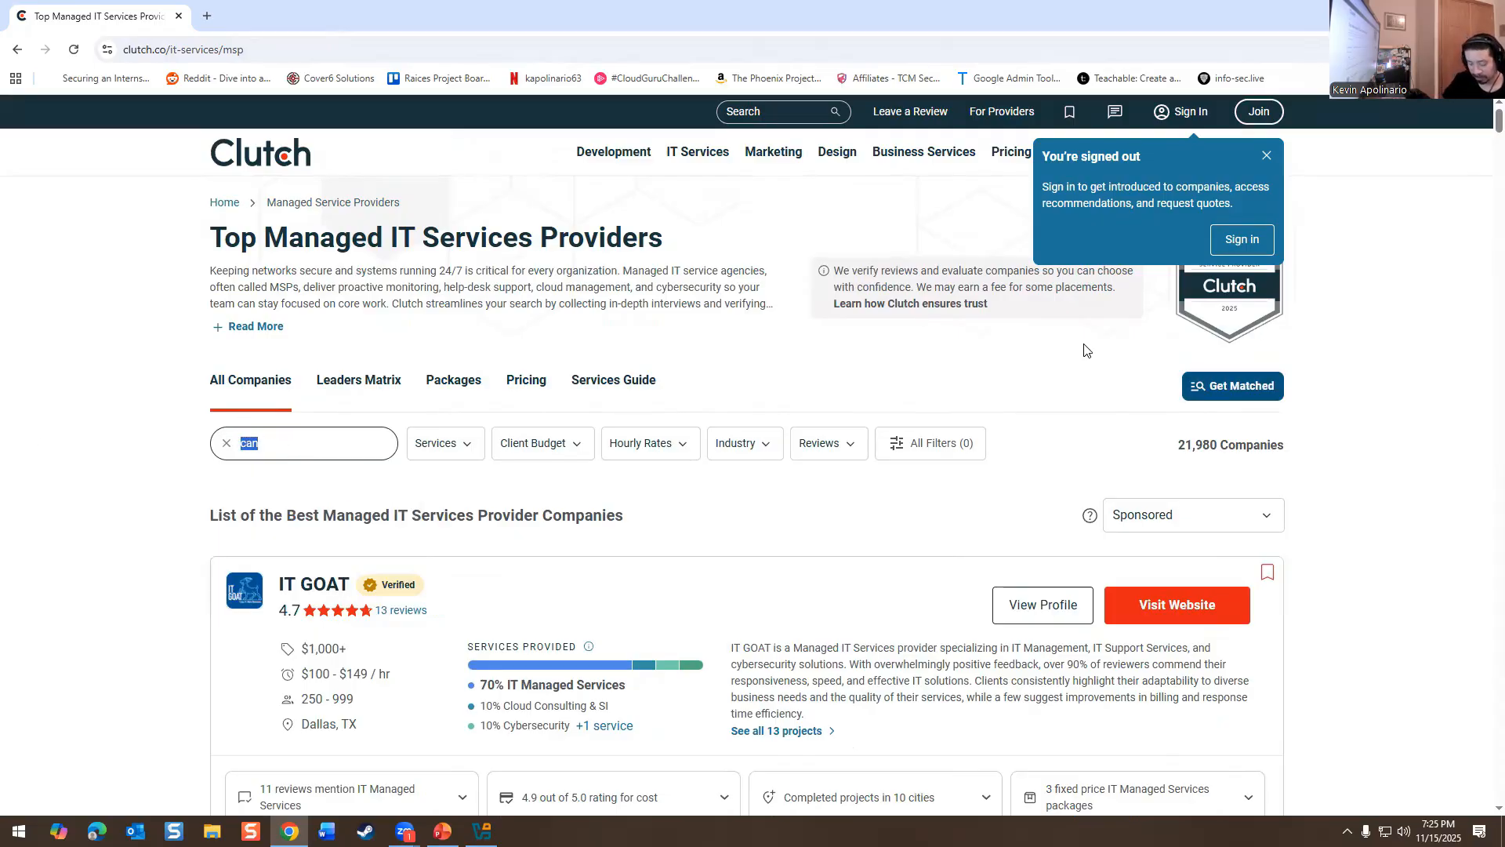
{"action": "type", "text": "london"}
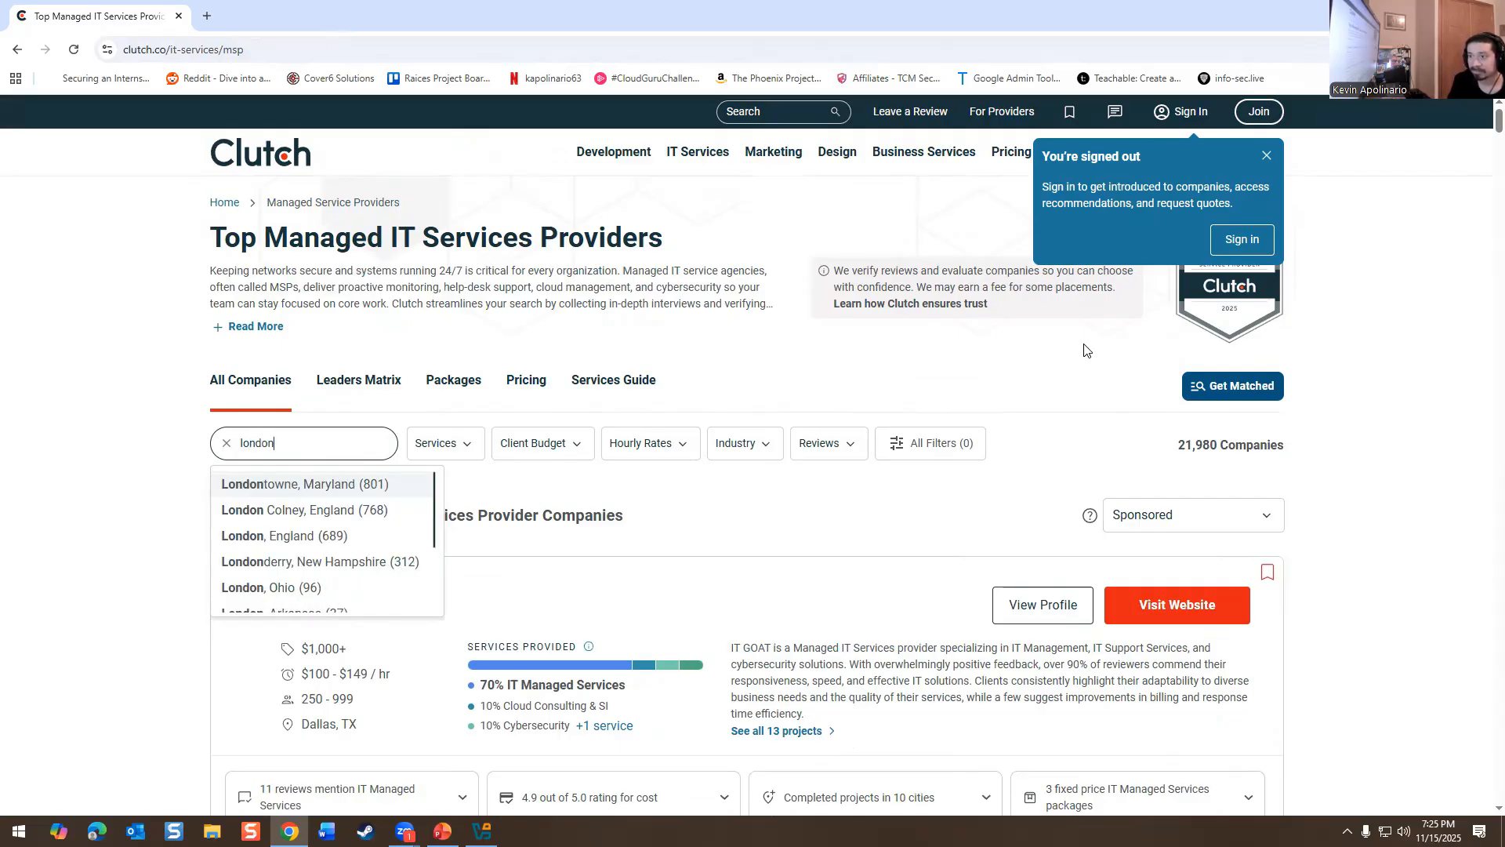
{"action": "mouse_move", "coordinate": [289, 539]}
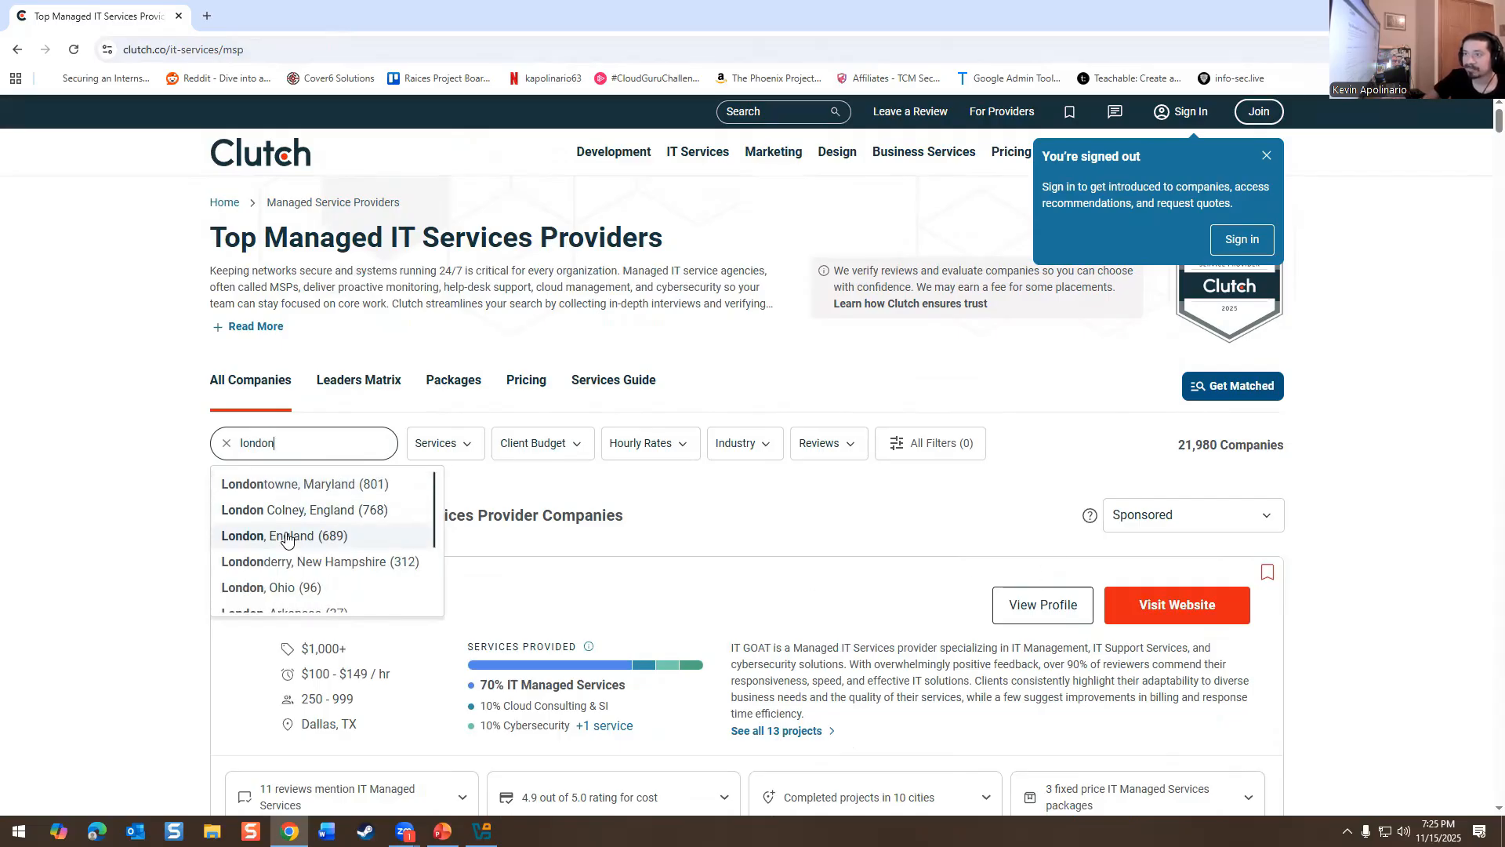
{"action": "mouse_move", "coordinate": [154, 401]}
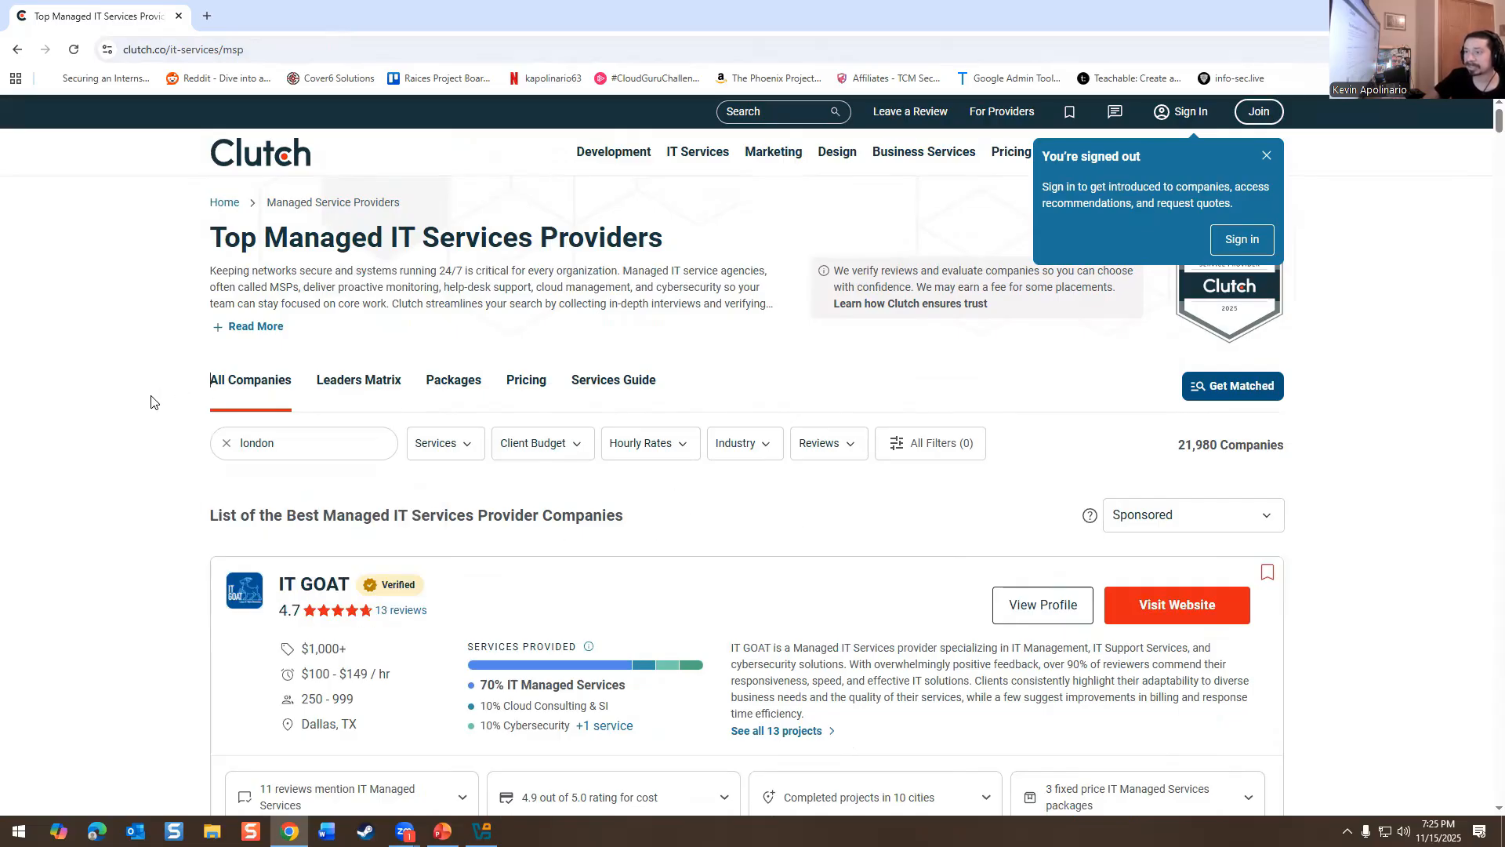
- Replace the London location filter with United States
{"action": "left_click", "coordinate": [245, 443]}
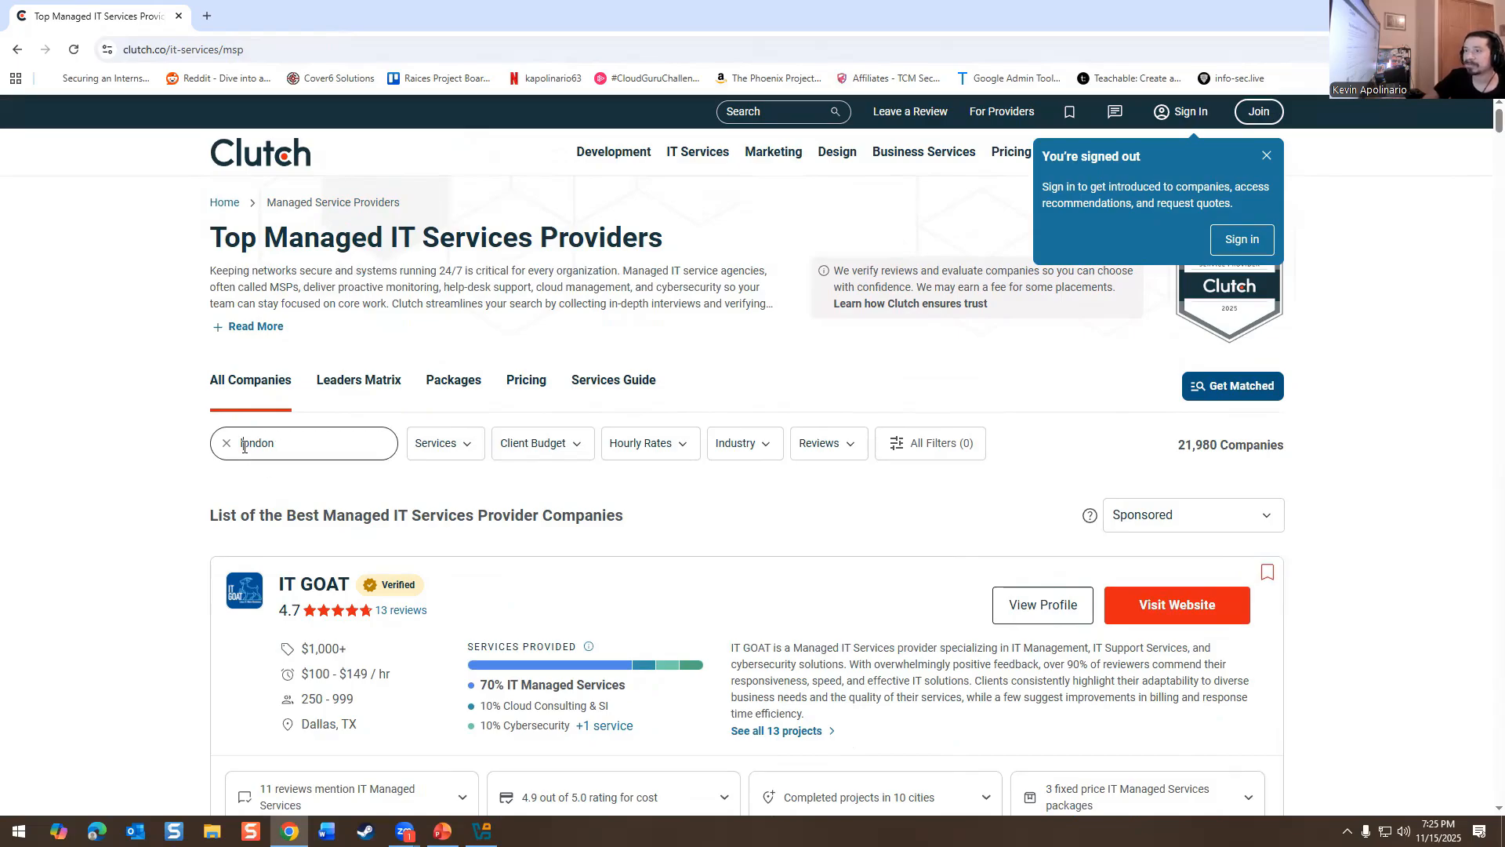
{"action": "left_click", "coordinate": [226, 443]}
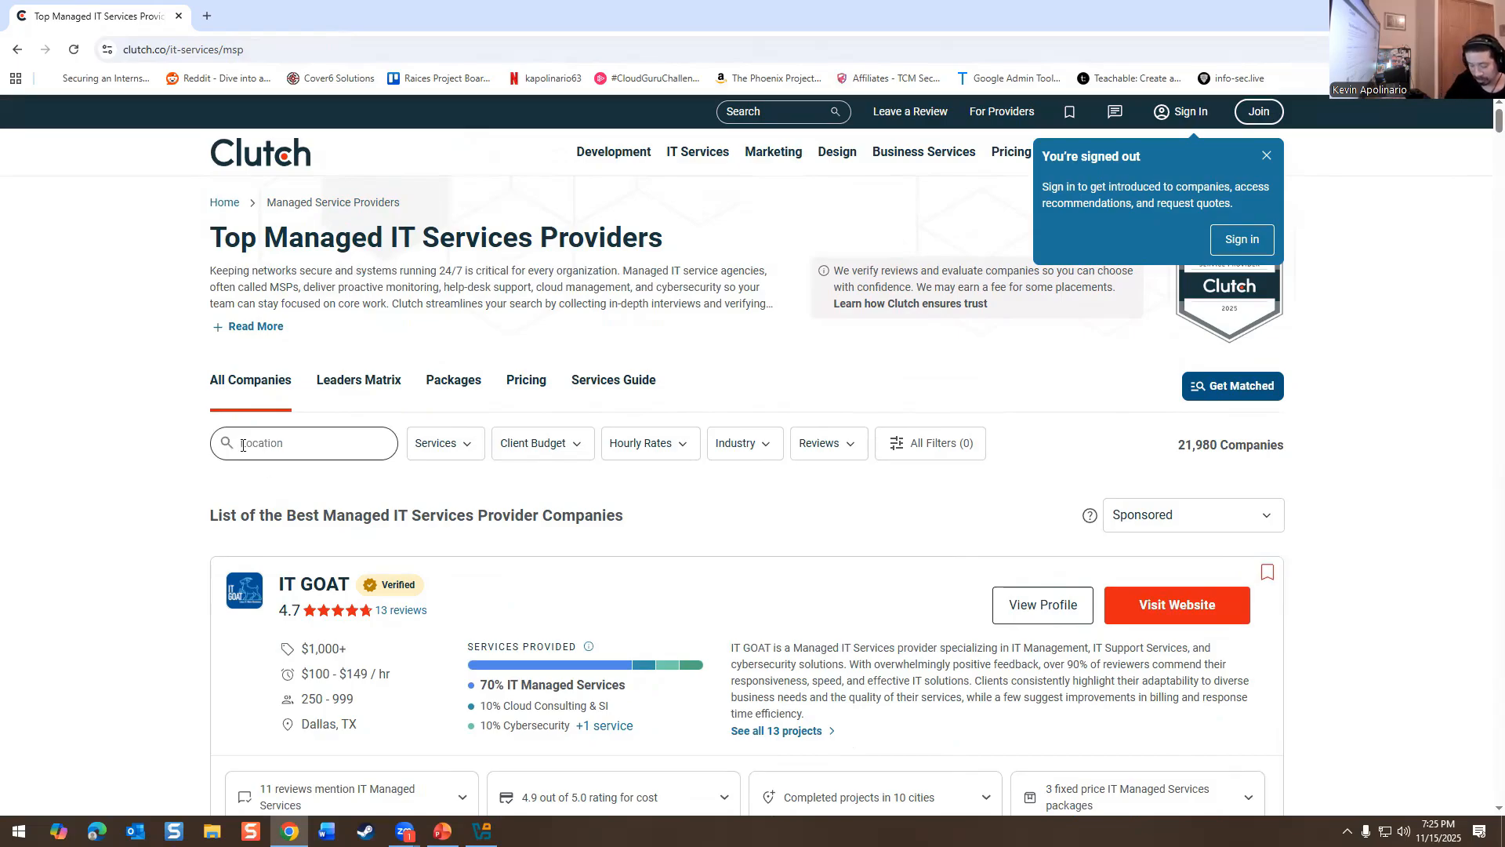
{"action": "type", "text": "United"}
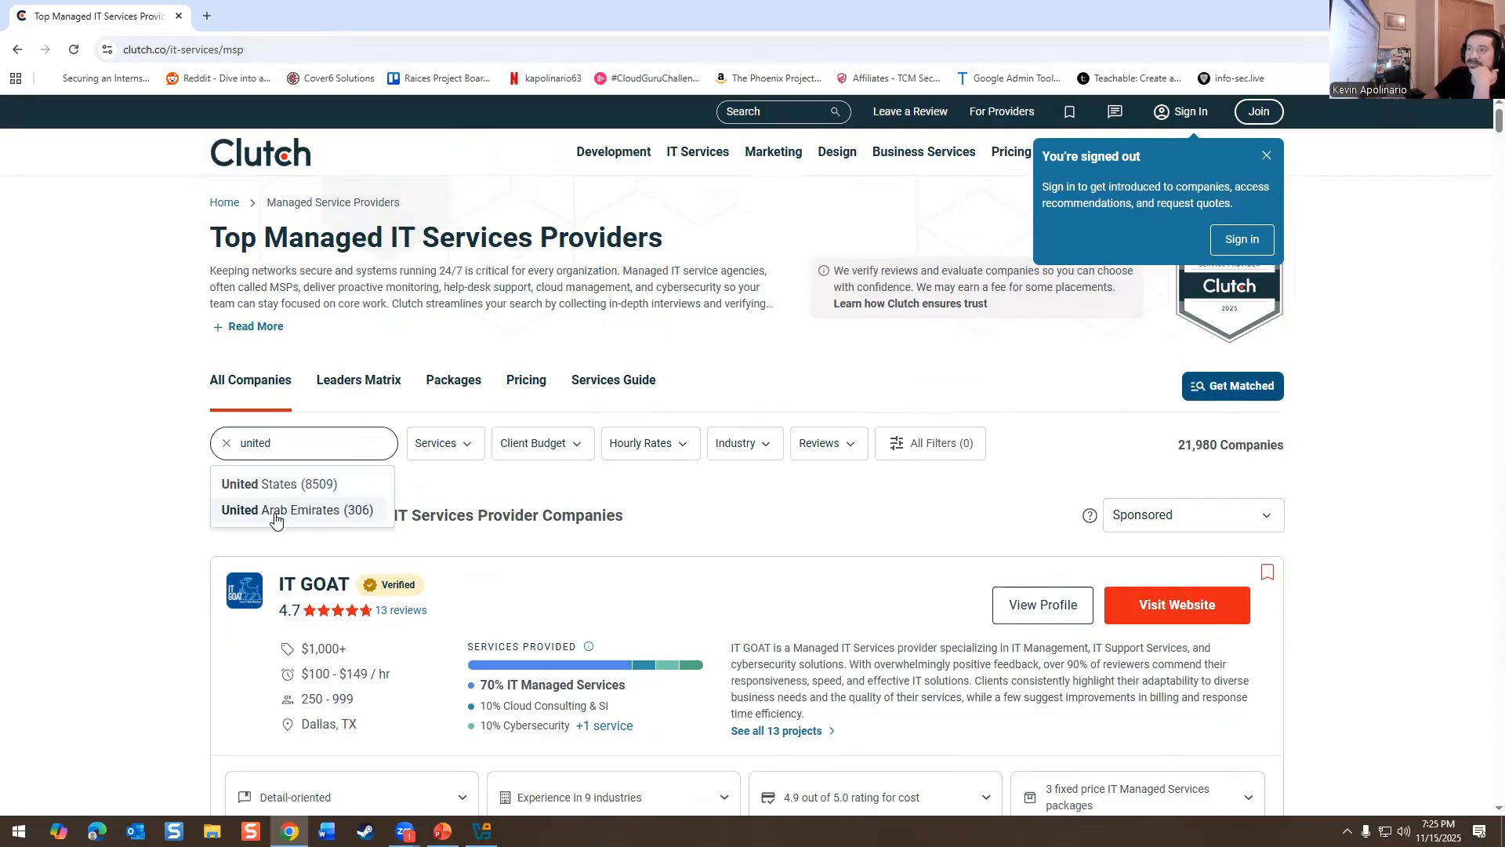
{"action": "left_click", "coordinate": [279, 484]}
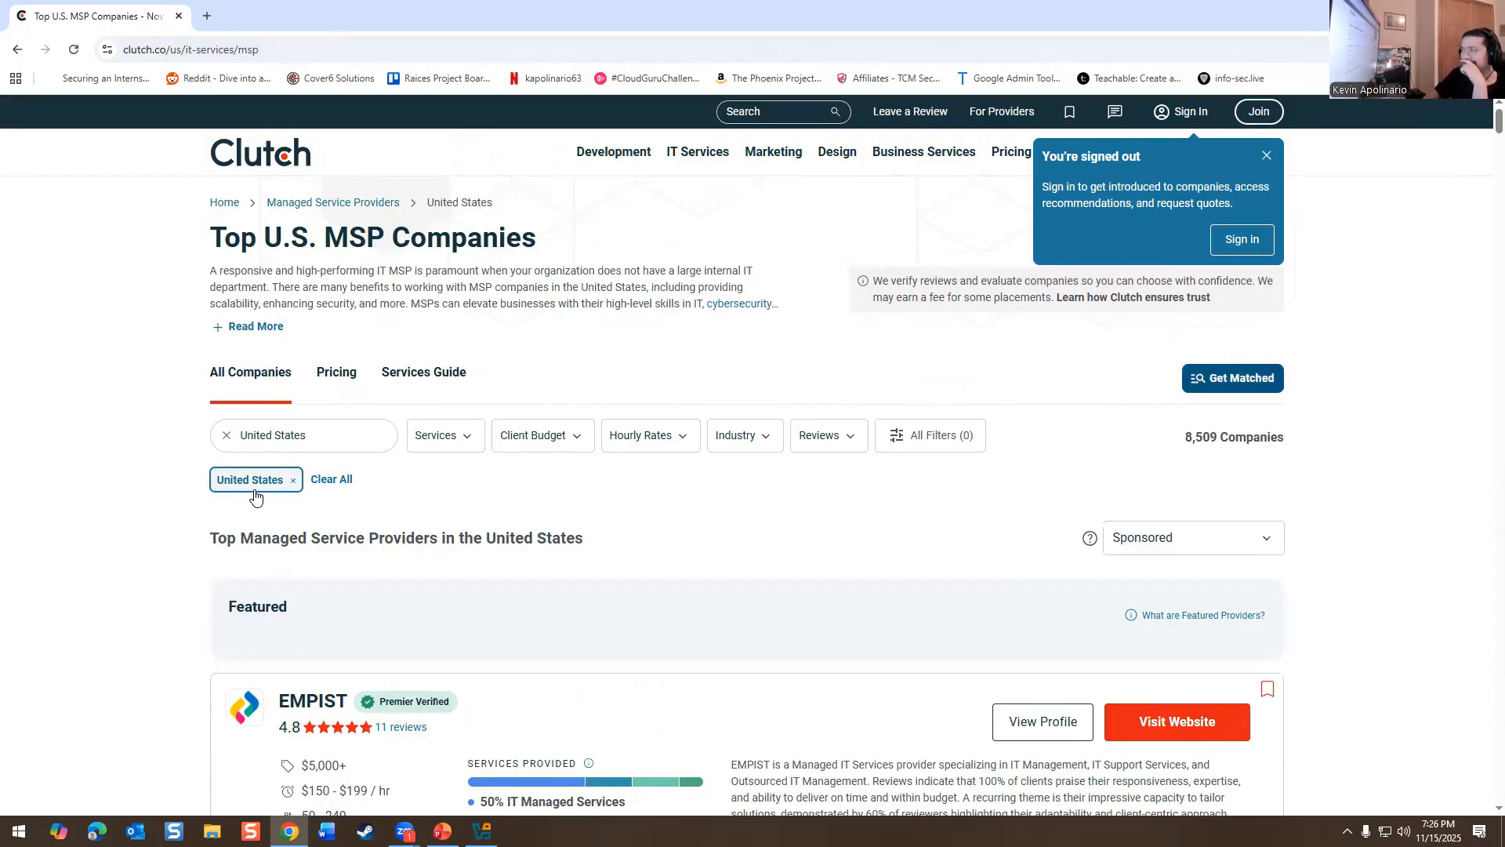
- Add New York, United States to the location filter, narrowing to 477 companies
{"action": "left_click", "coordinate": [313, 435]}
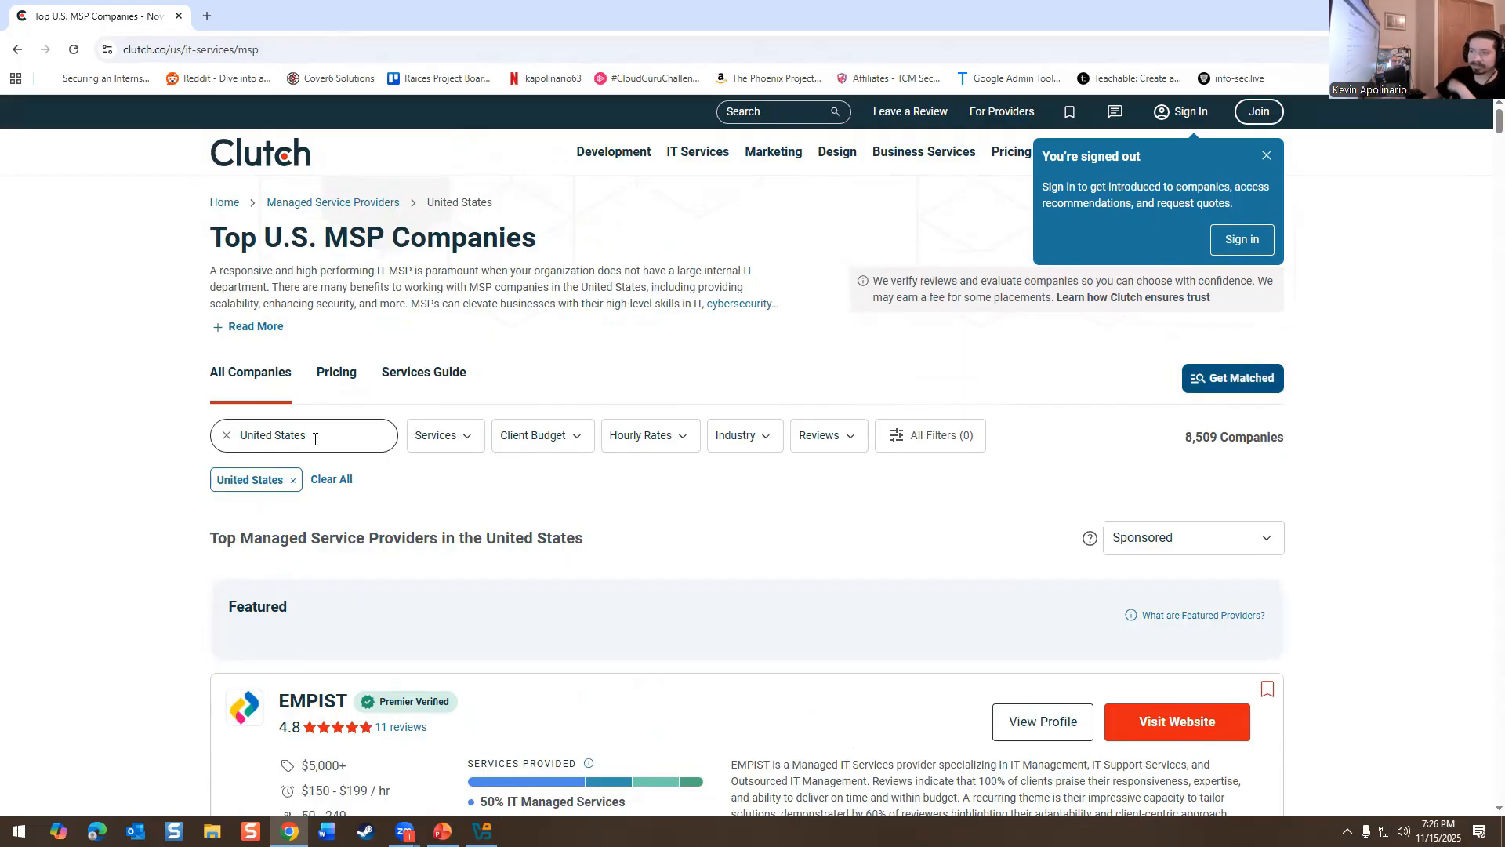
{"action": "type", "text": "newo"}
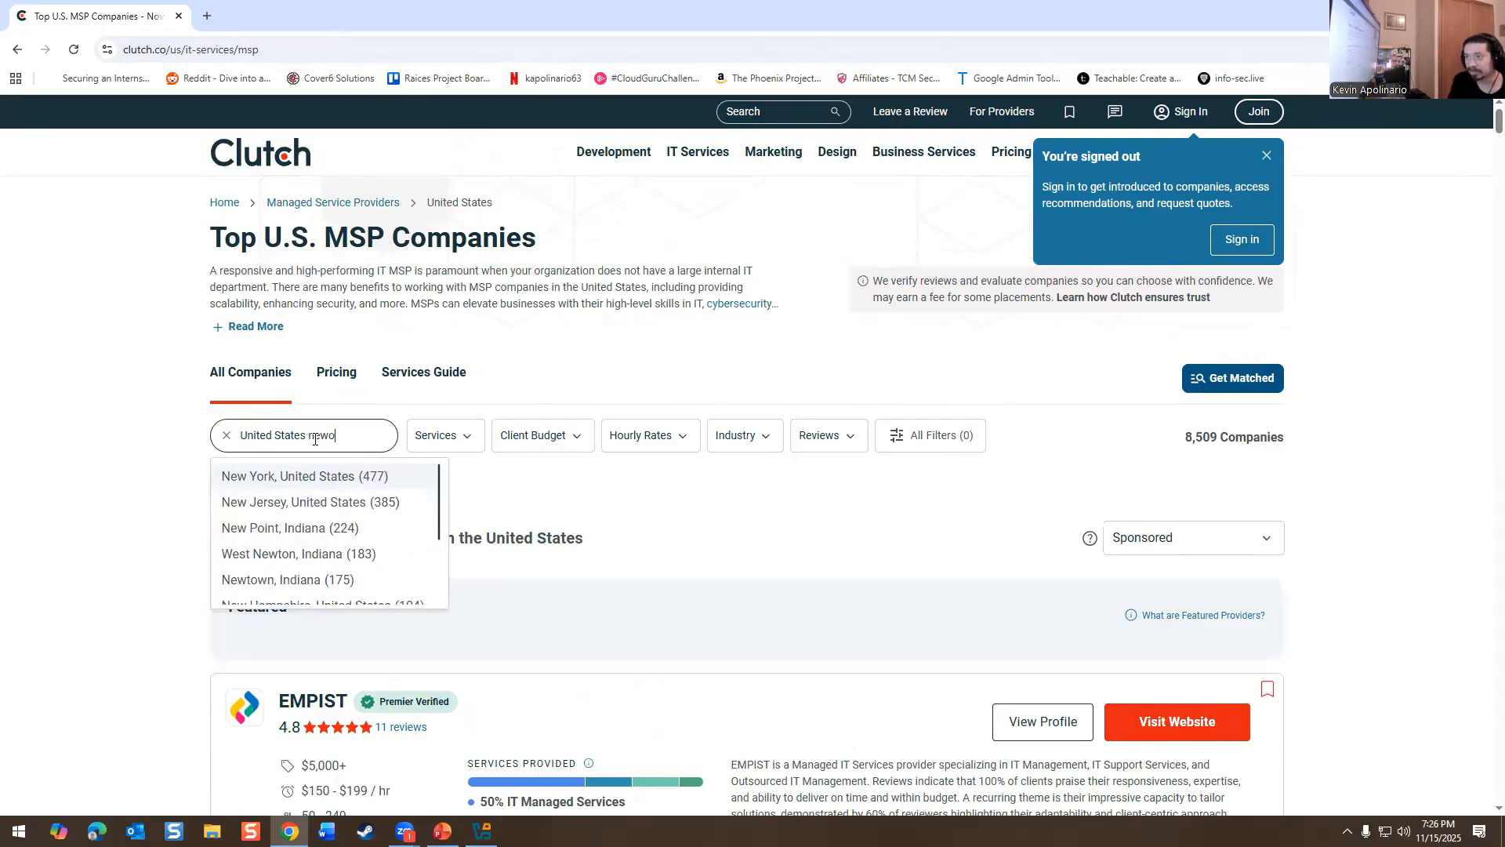
{"action": "type", "text": "newo"}
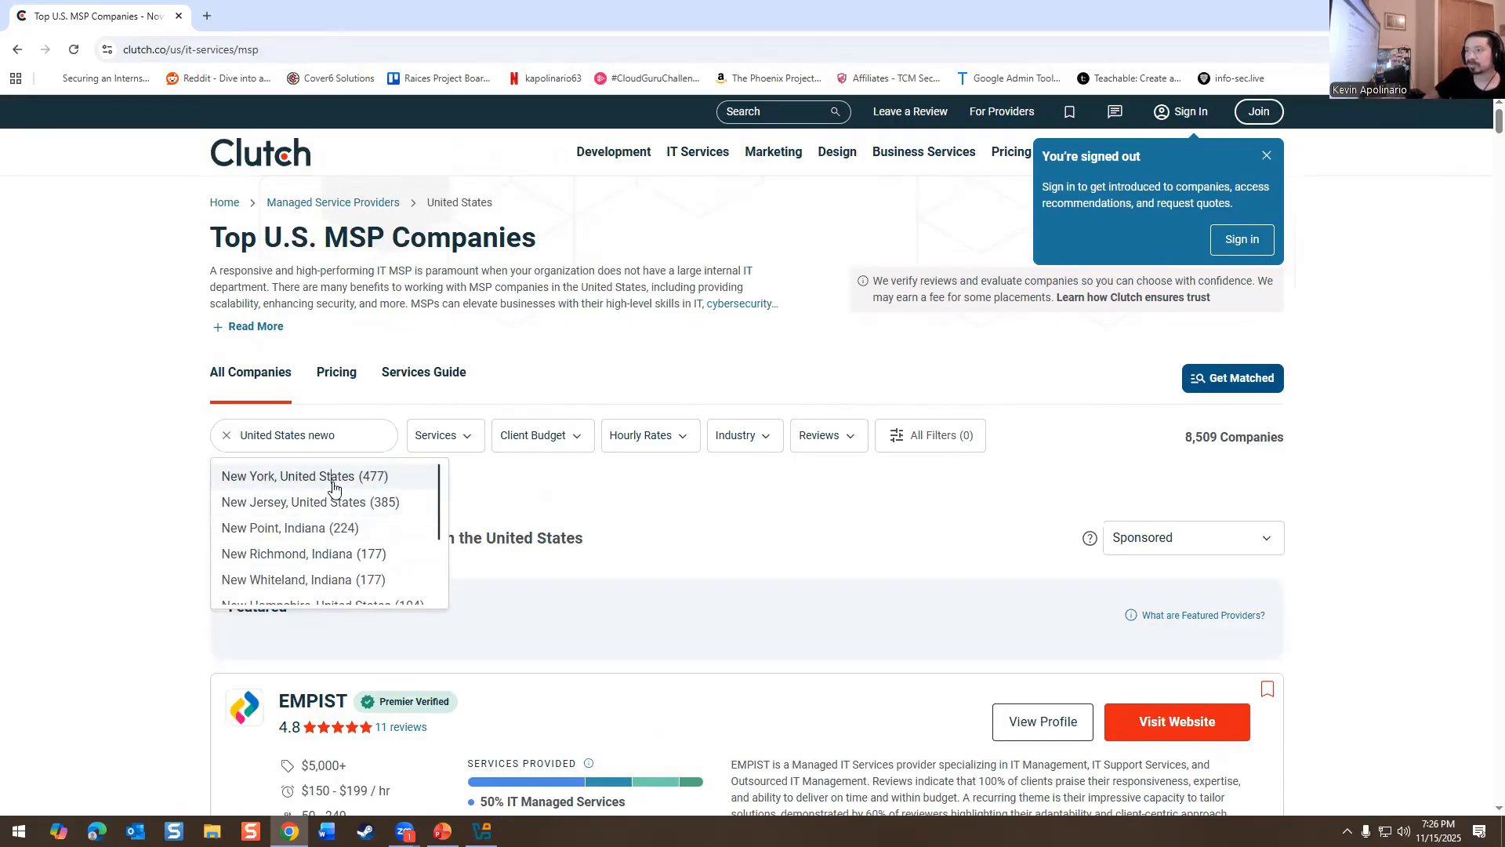
{"action": "left_click", "coordinate": [304, 476]}
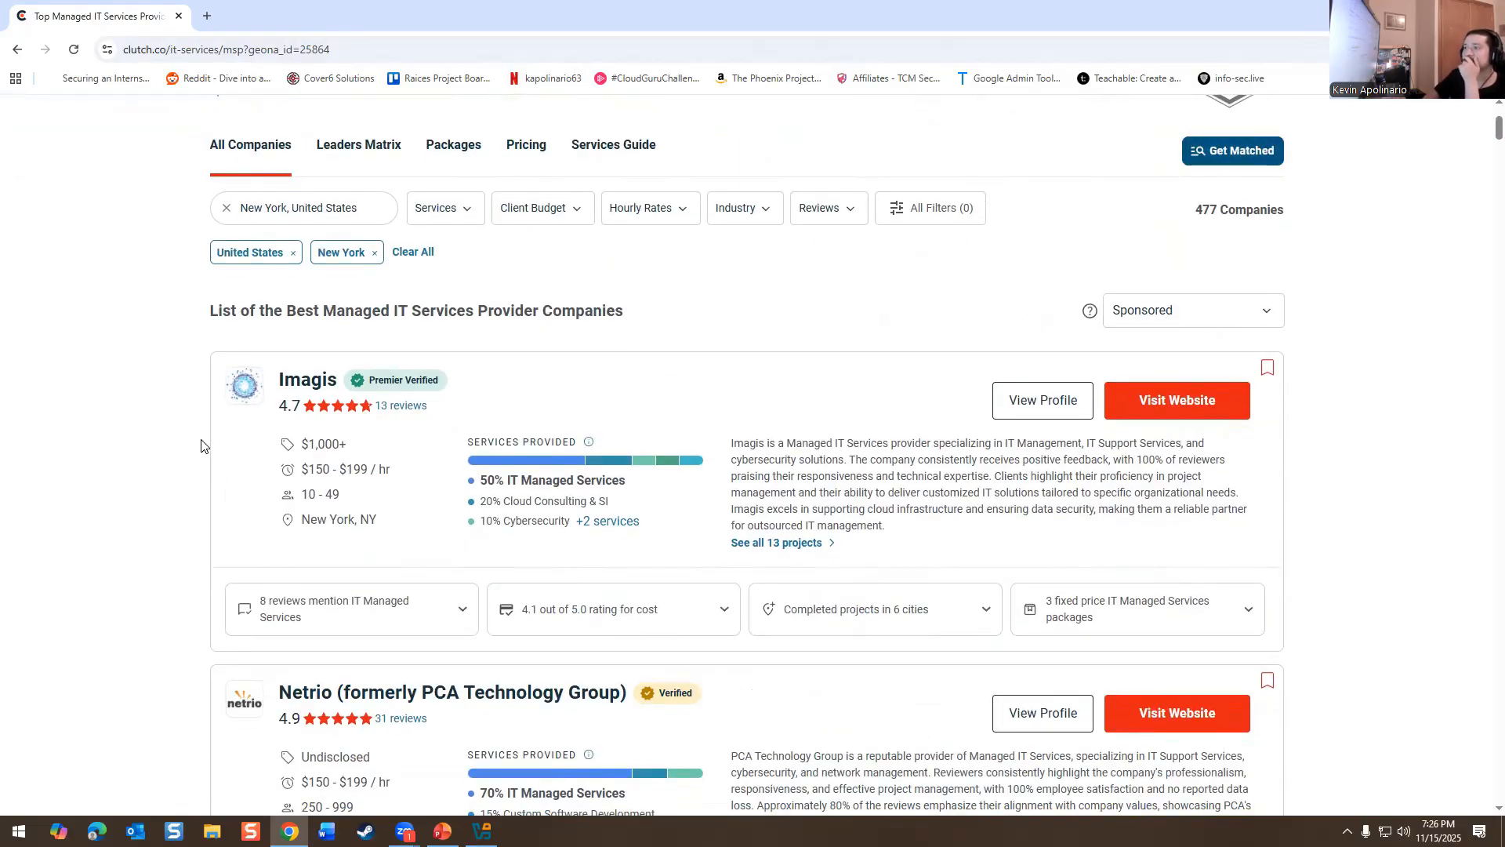
{"action": "scroll", "scroll_direction": "down", "scroll_amount": 3}
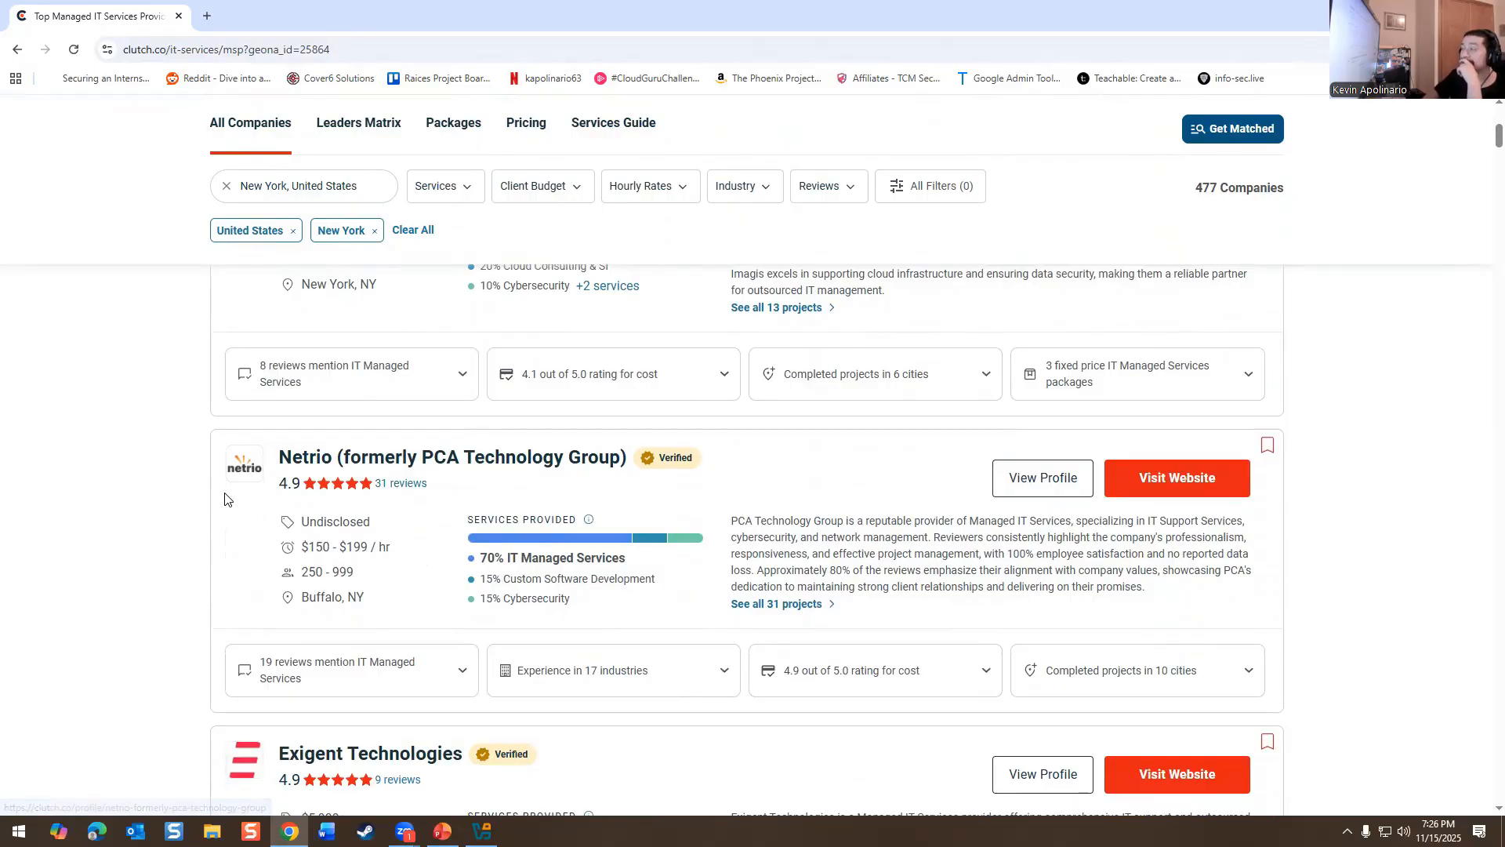
{"action": "left_click", "coordinate": [1176, 478]}
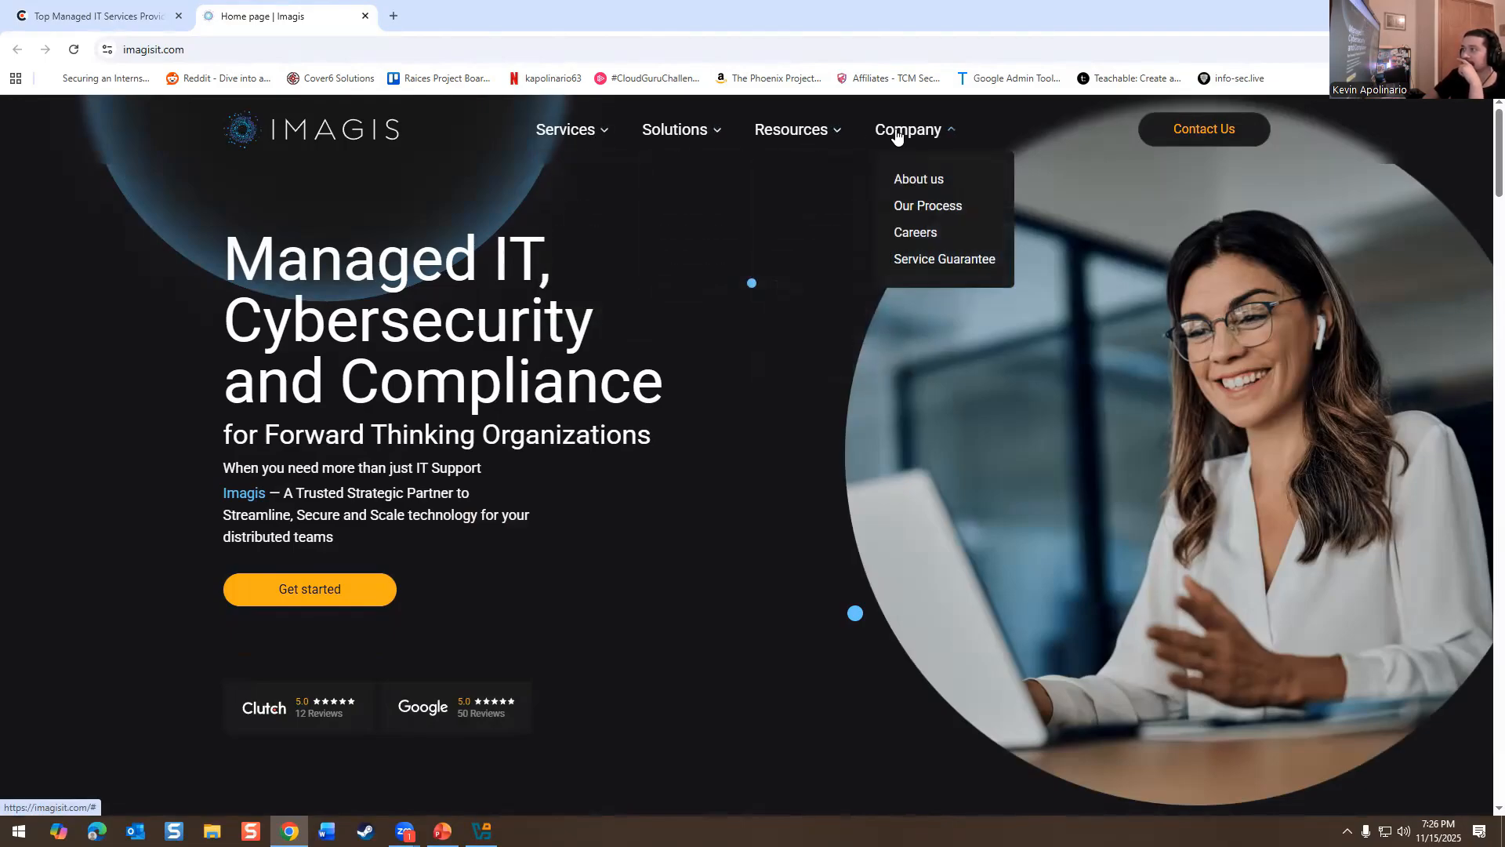
{"action": "left_click", "coordinate": [915, 232]}
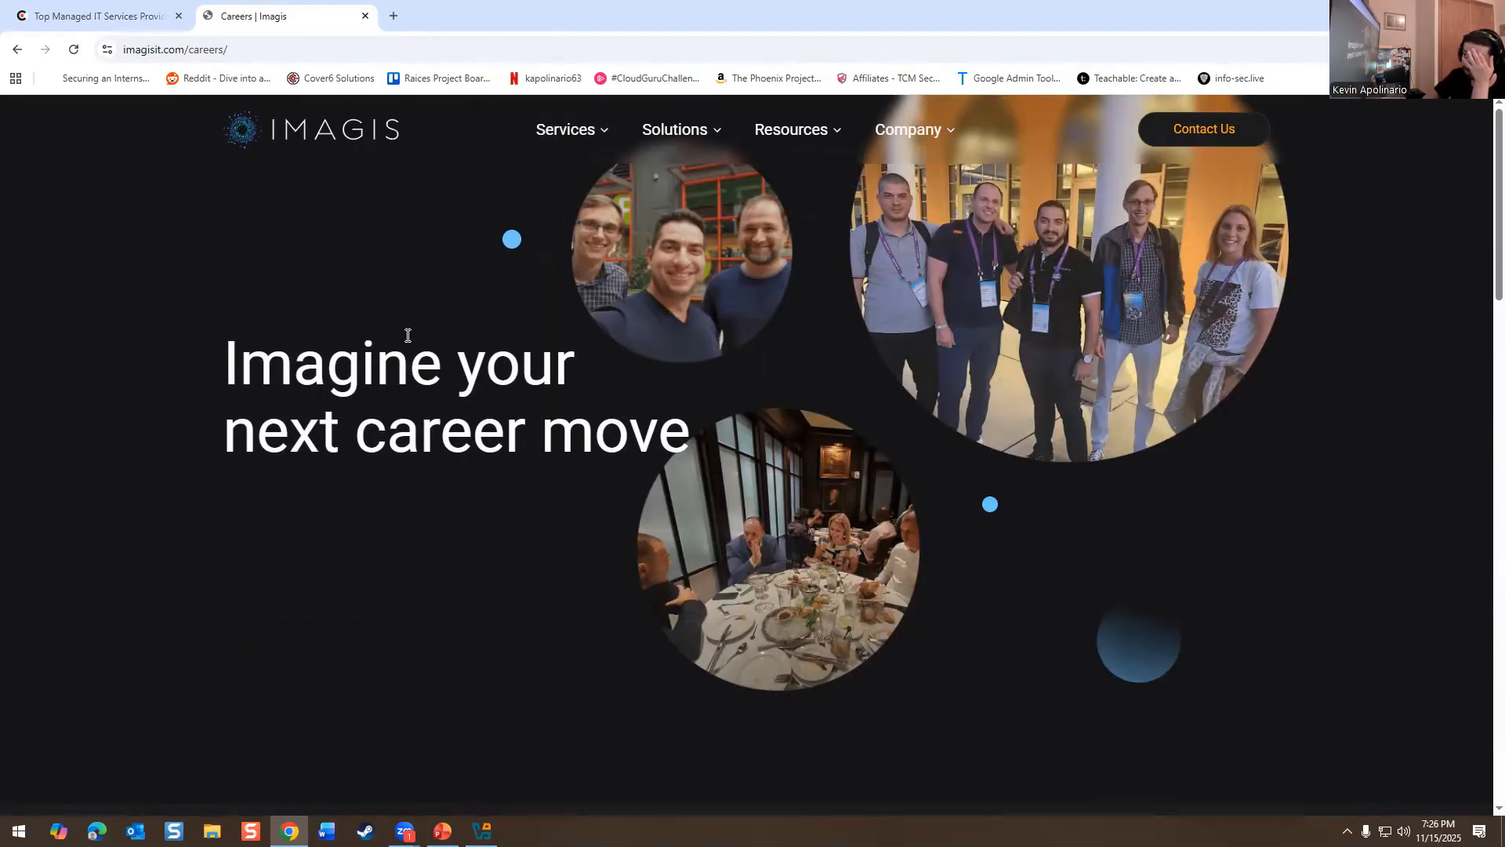
{"action": "scroll", "scroll_direction": "down", "scroll_amount": 3}
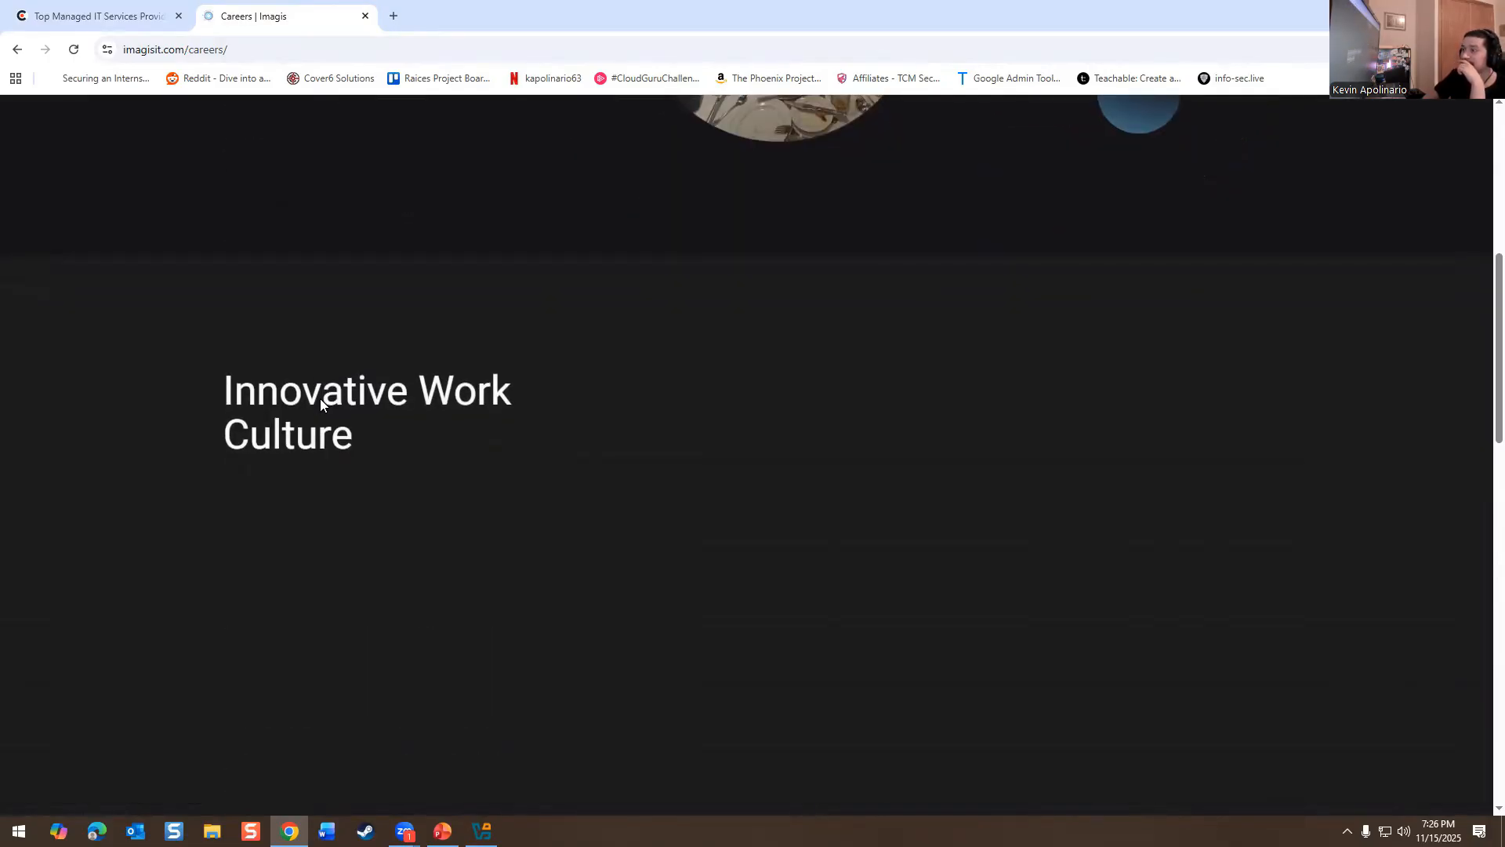
{"action": "scroll", "scroll_direction": "down", "scroll_amount": 3}
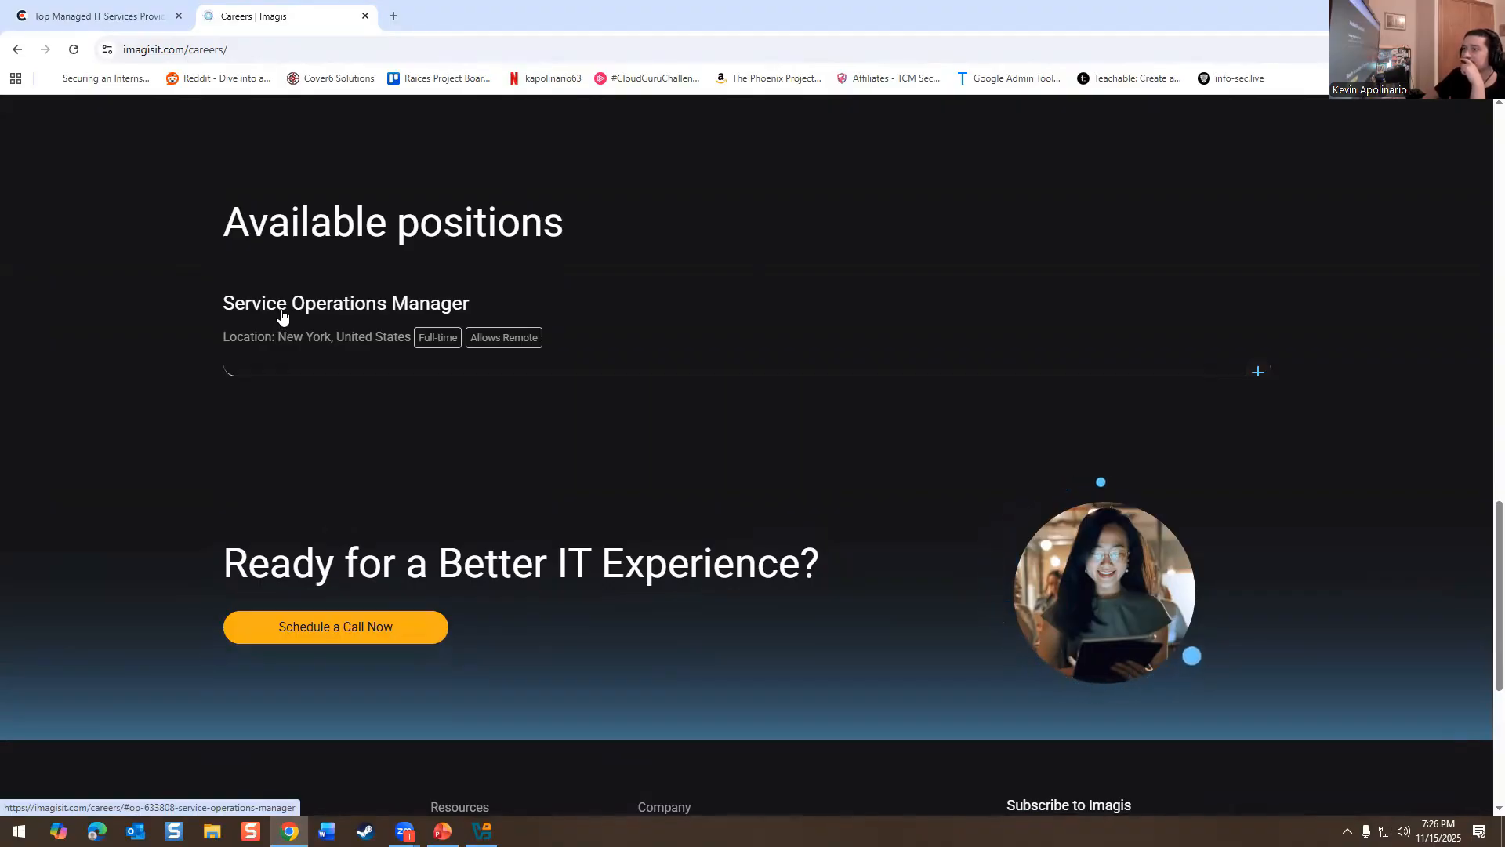
{"action": "left_click", "coordinate": [345, 303]}
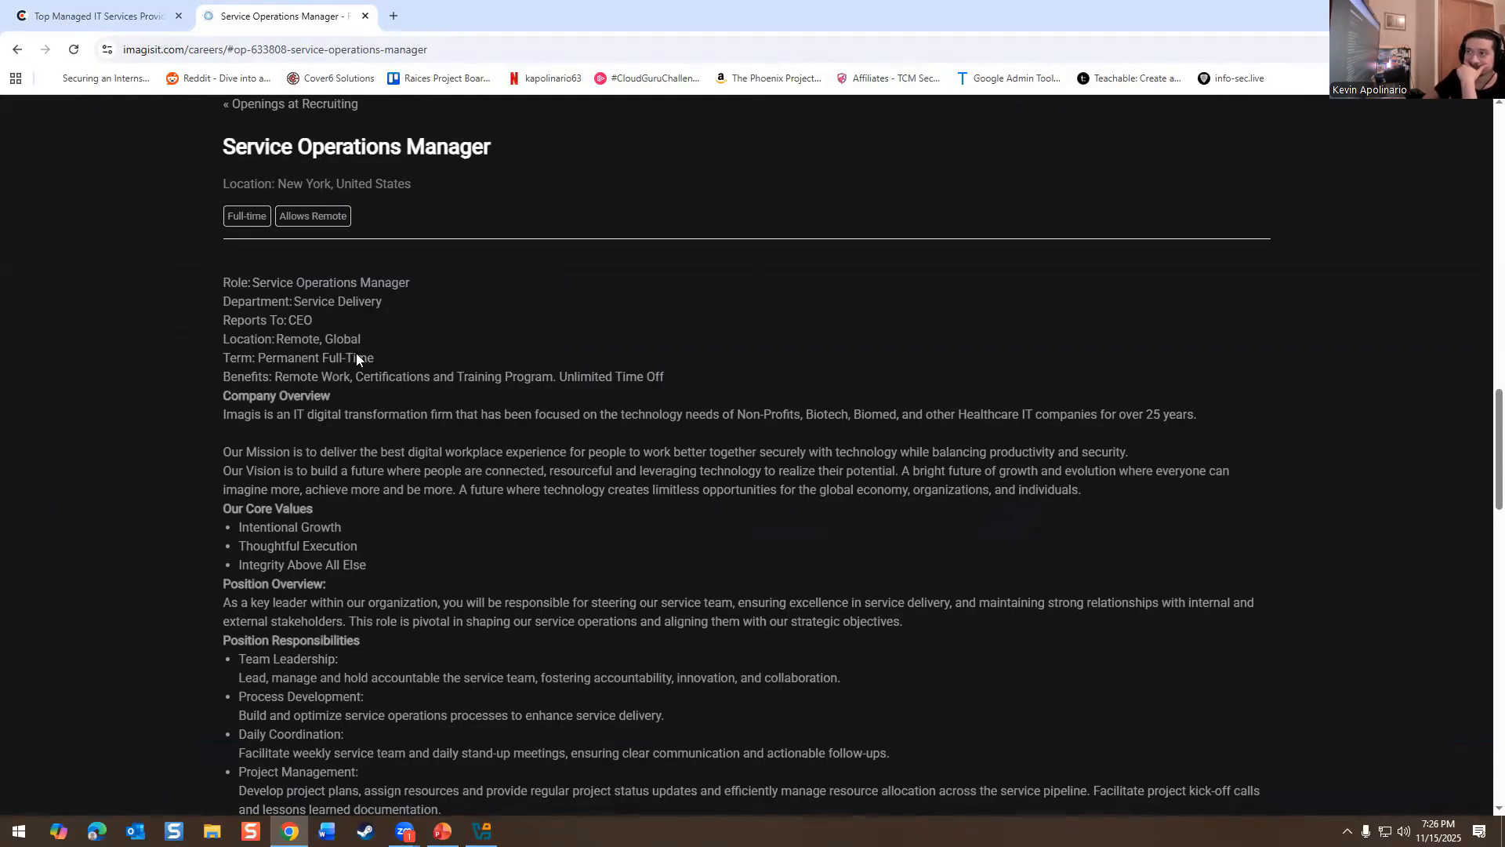
{"action": "scroll", "scroll_direction": "down", "scroll_amount": 3}
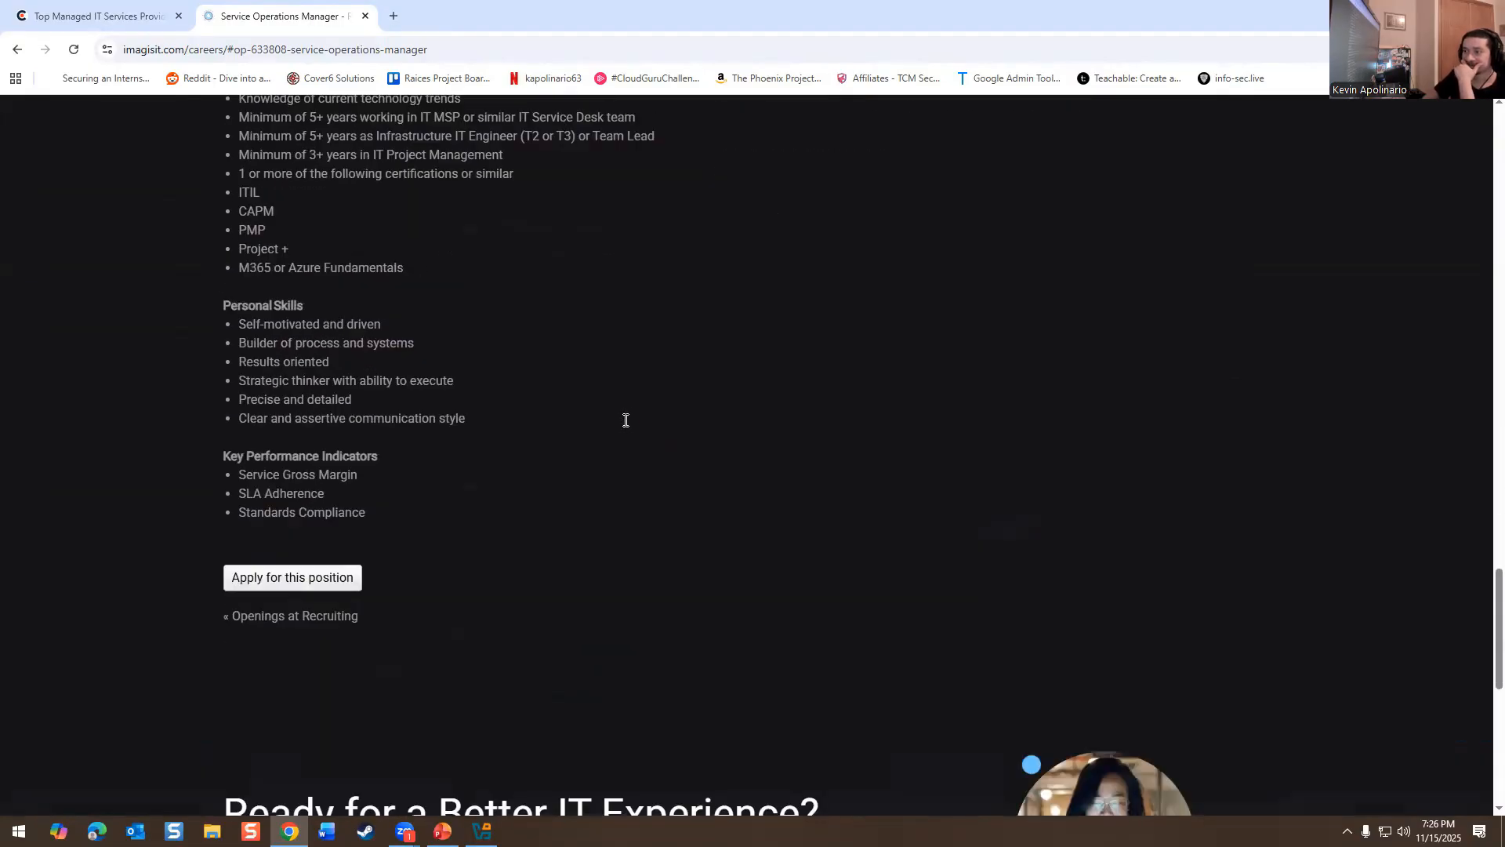
{"action": "scroll", "scroll_direction": "up", "scroll_amount": 3}
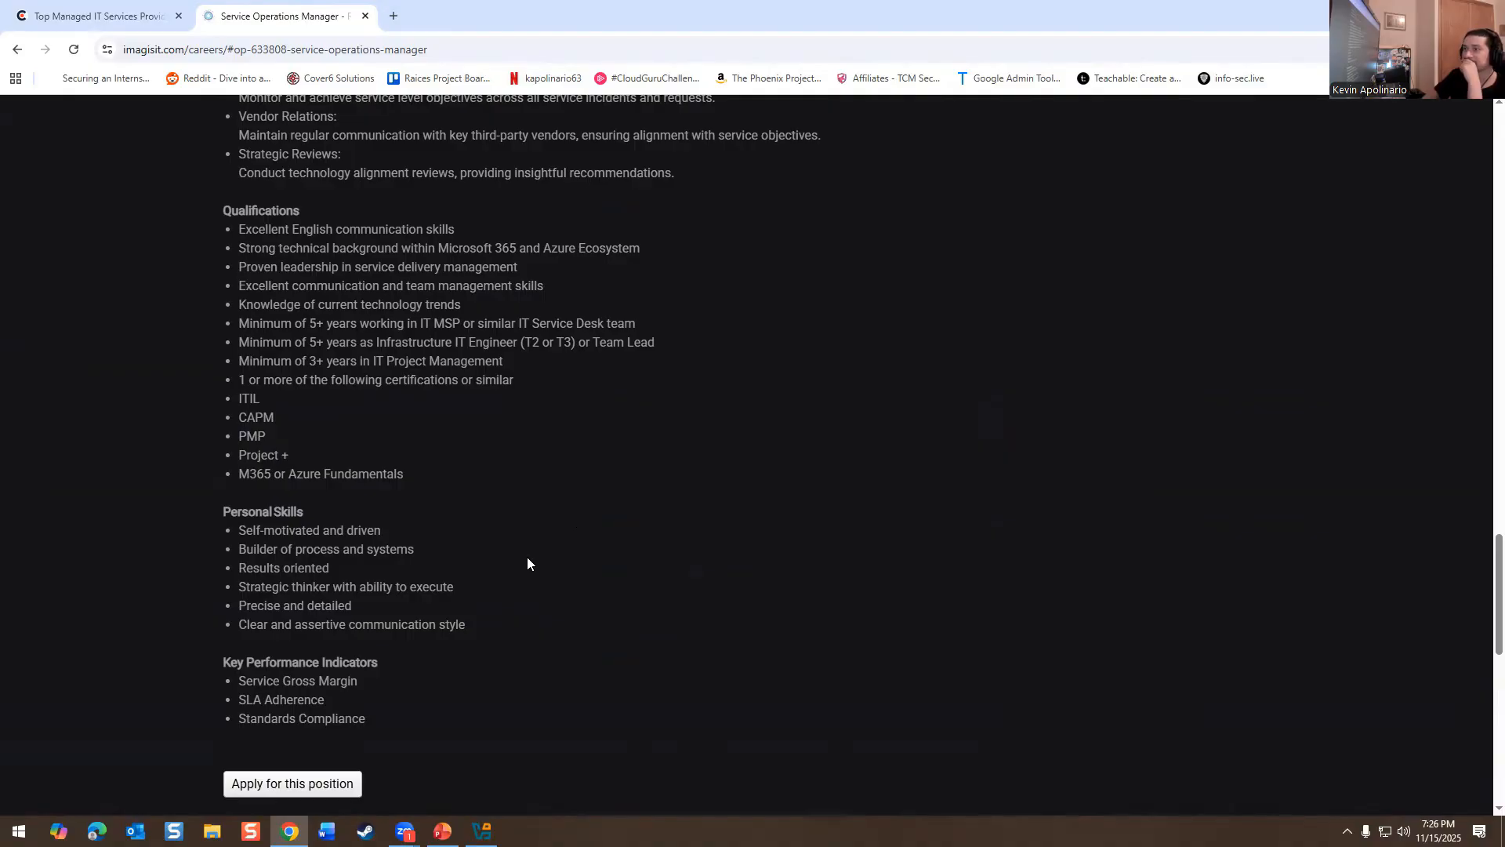
{"action": "scroll", "scroll_direction": "up", "scroll_amount": 3}
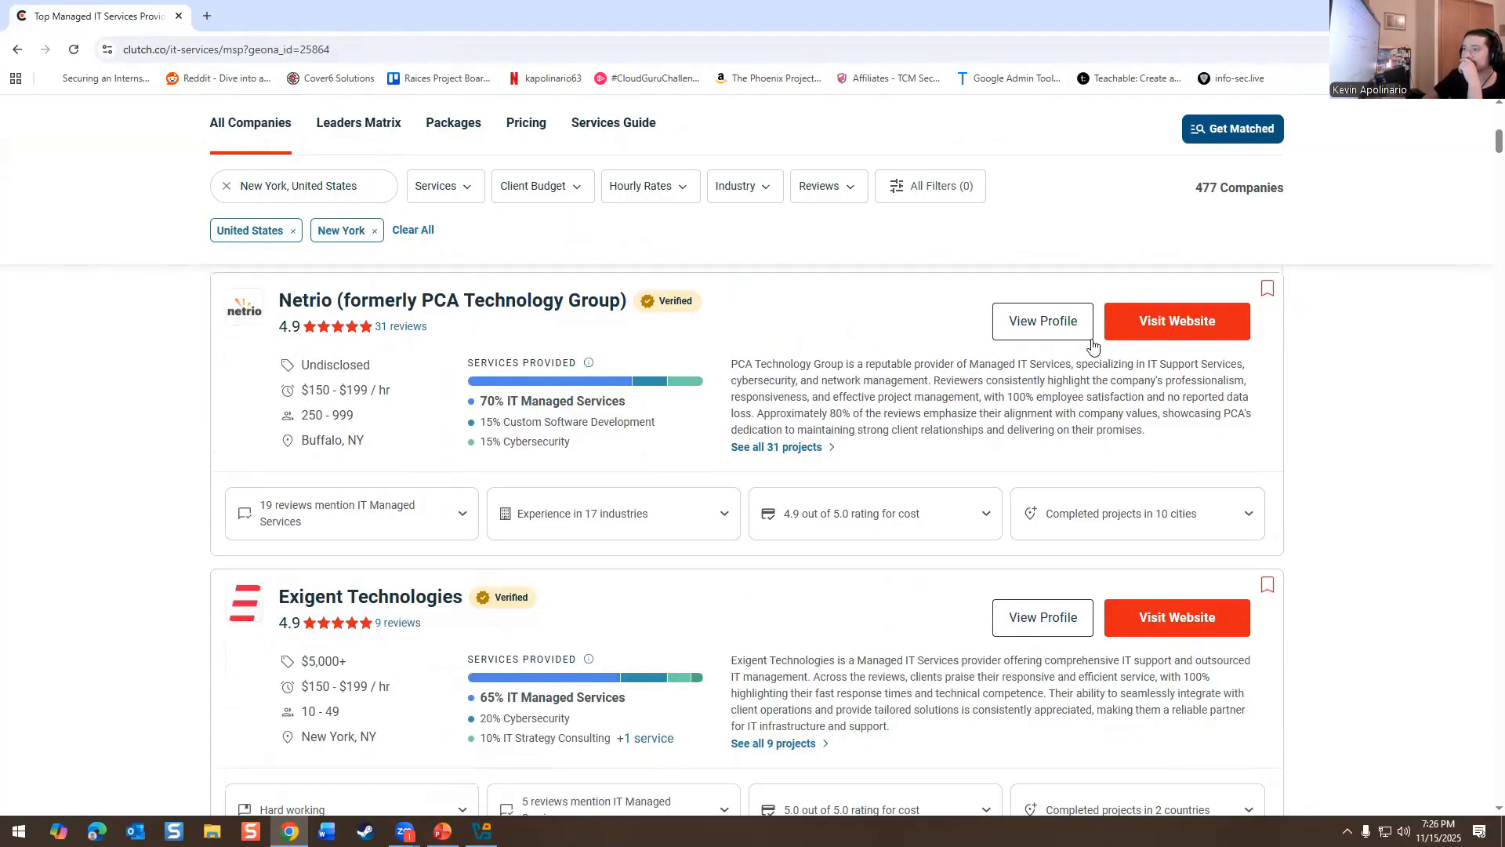
{"action": "left_click", "coordinate": [1177, 617]}
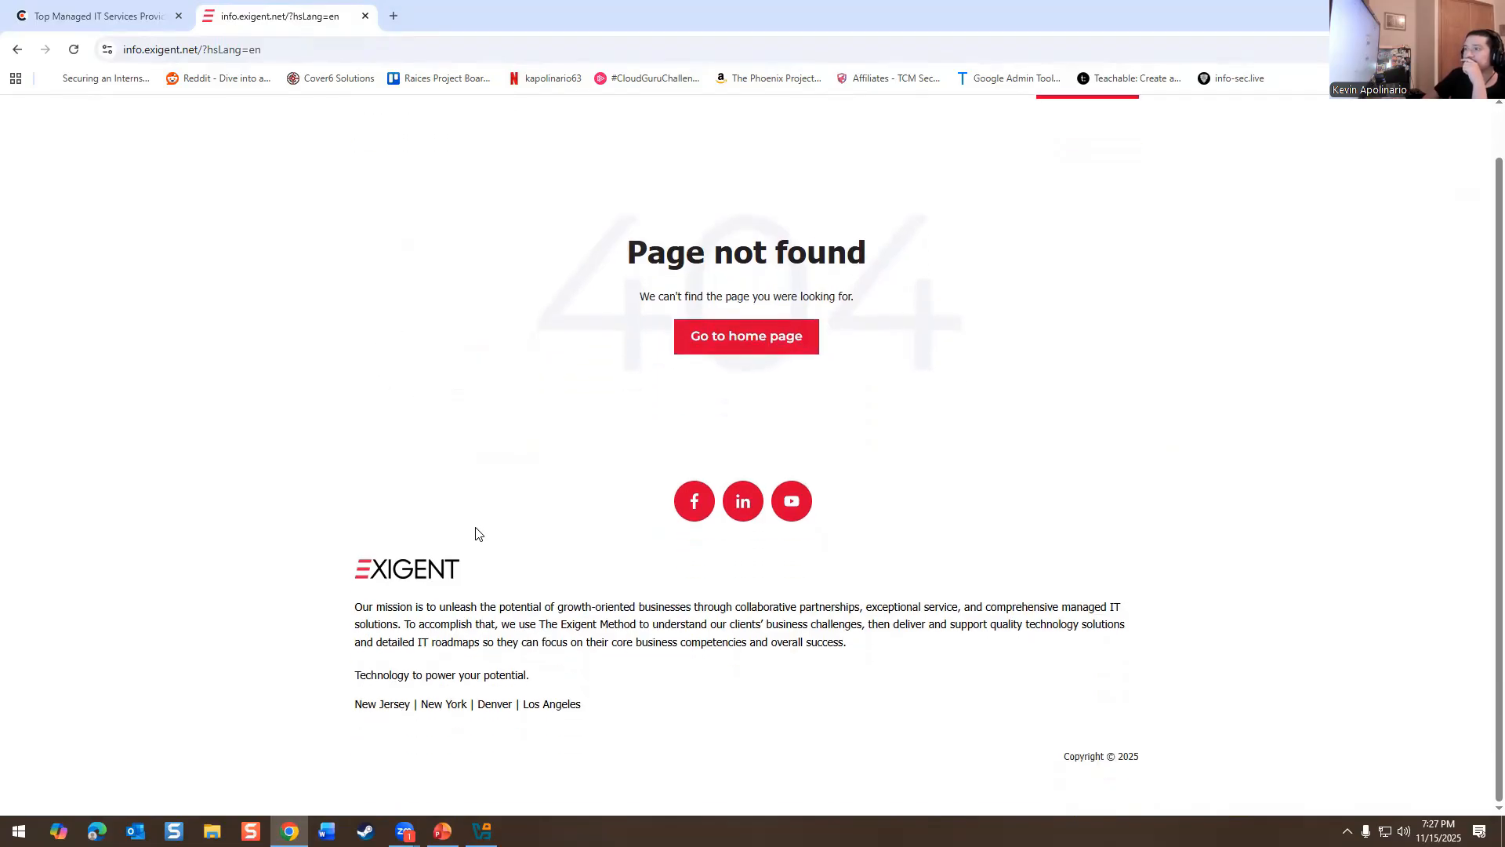
{"action": "mouse_move", "coordinate": [833, 514]}
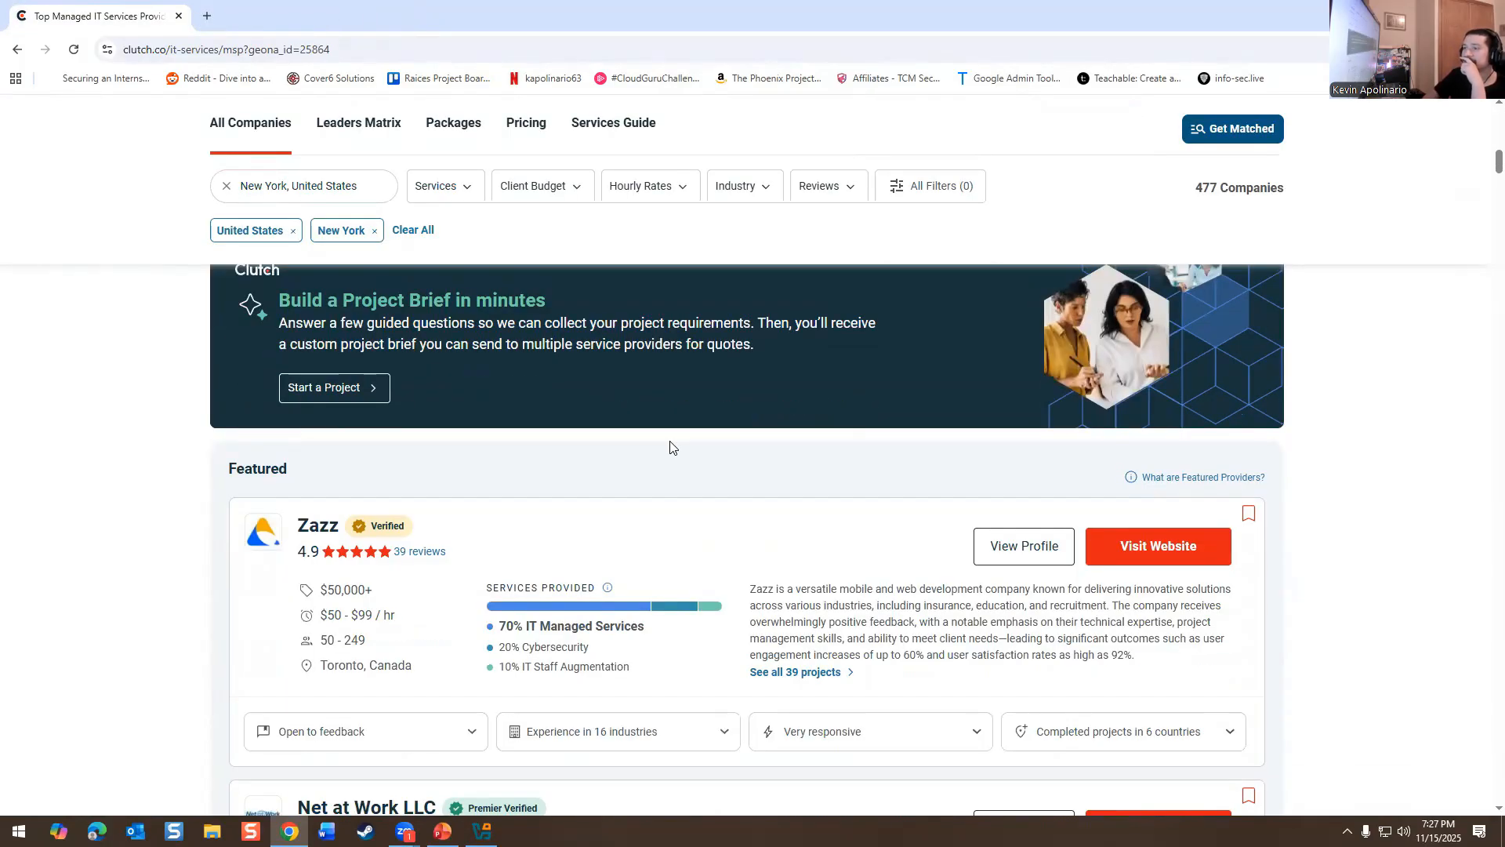
- Go from Zazz's website to its careers openings and open the Front Desk / Service Desk Support posting
{"action": "left_click", "coordinate": [1158, 546]}
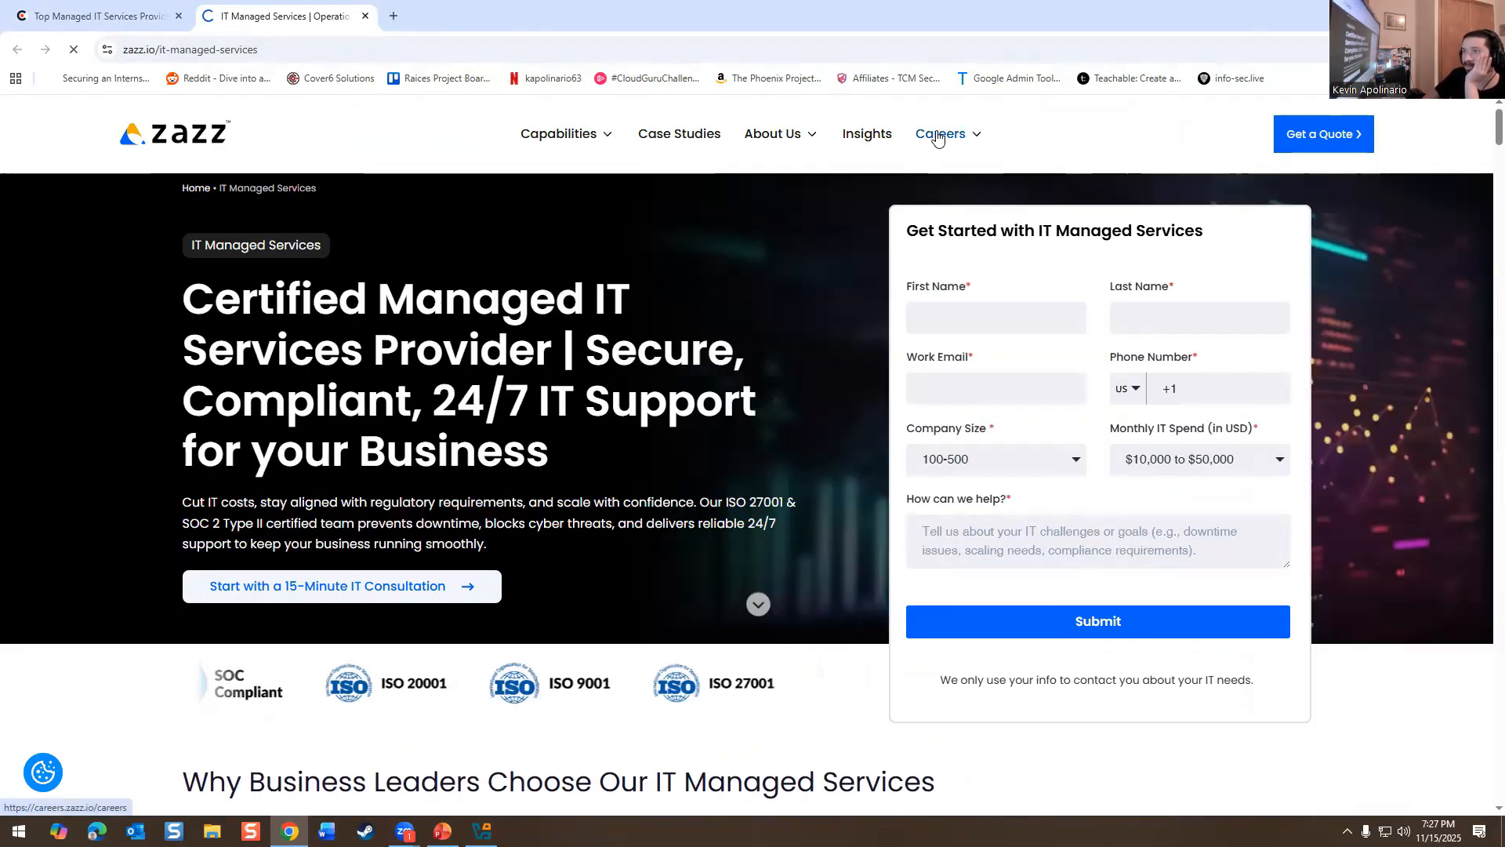
{"action": "left_click", "coordinate": [940, 133]}
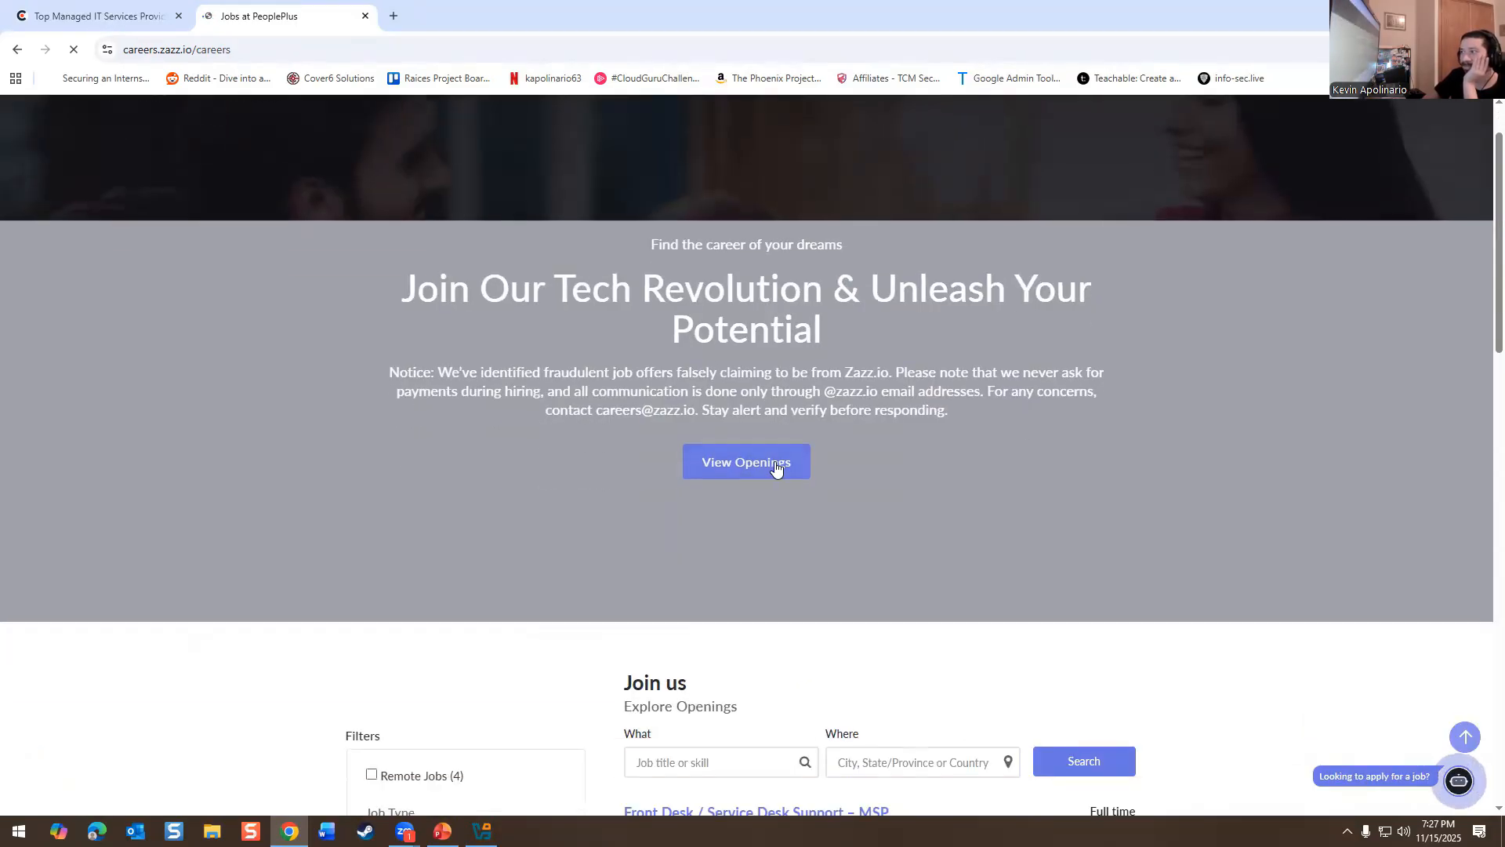
{"action": "left_click", "coordinate": [747, 462]}
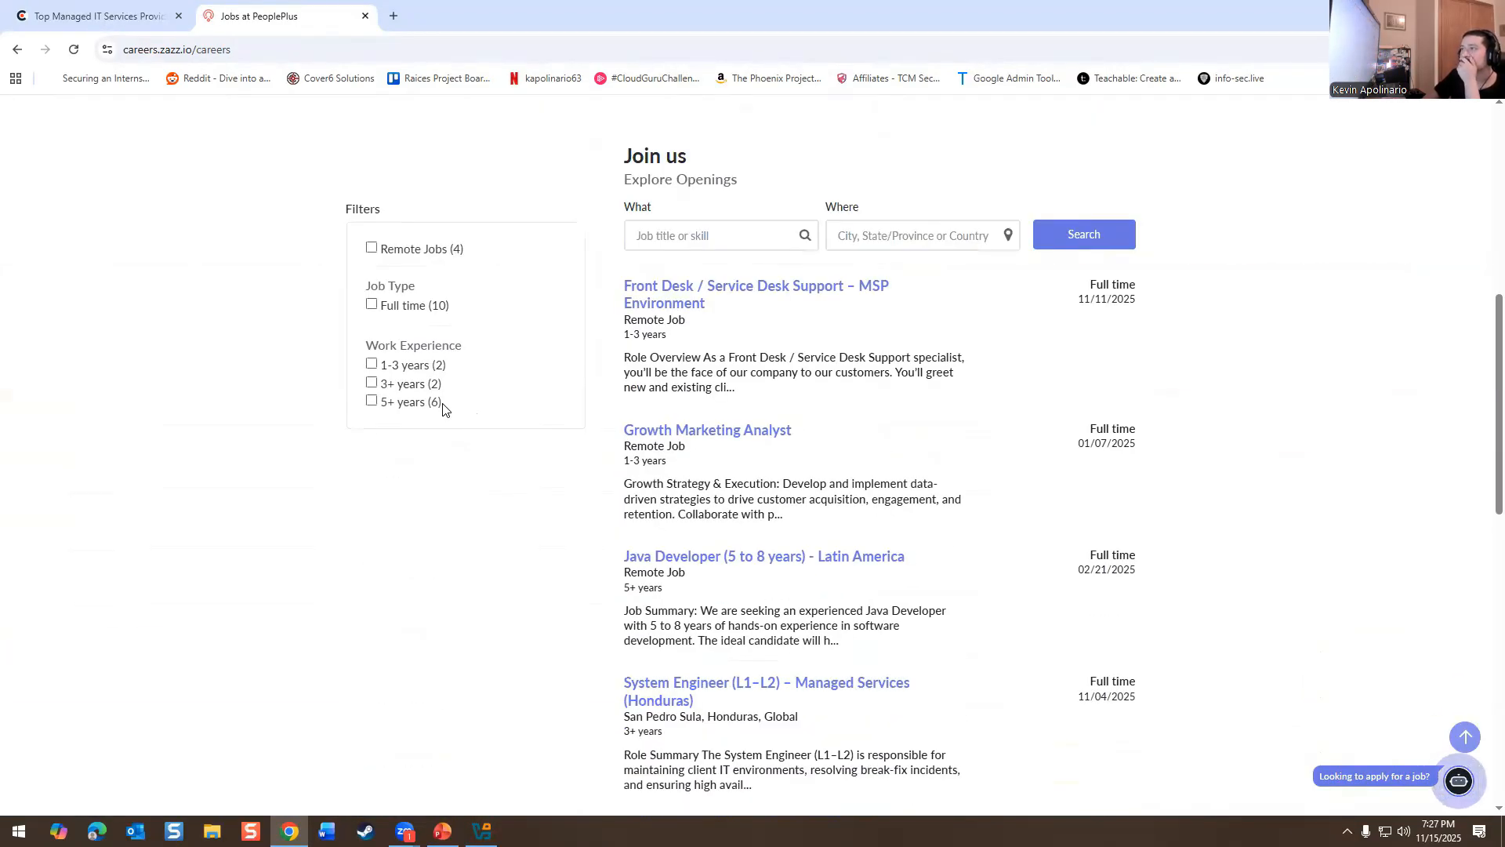
{"action": "mouse_move", "coordinate": [786, 300]}
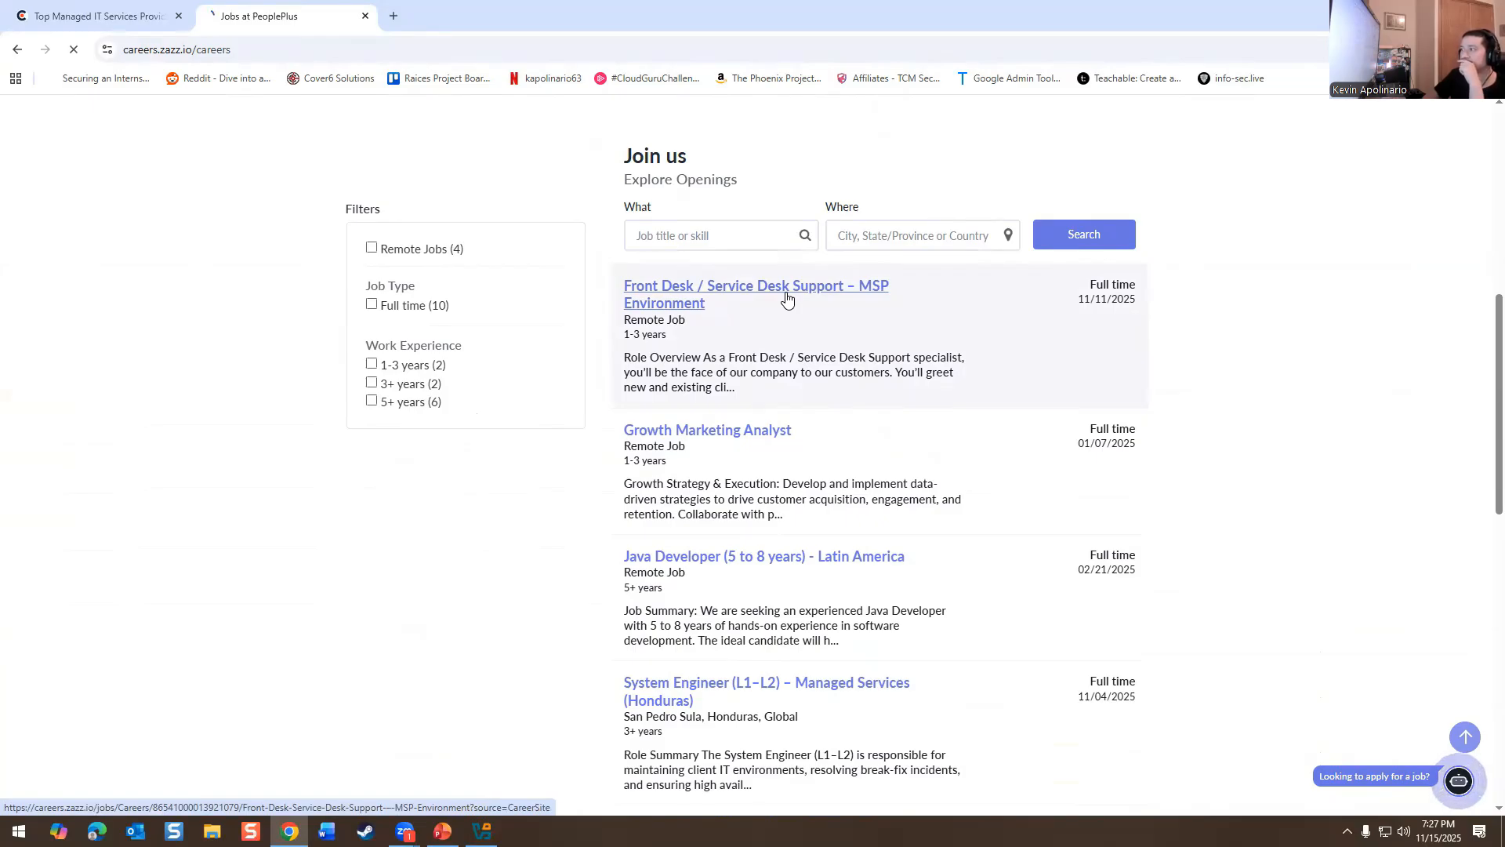
{"action": "left_click", "coordinate": [747, 293]}
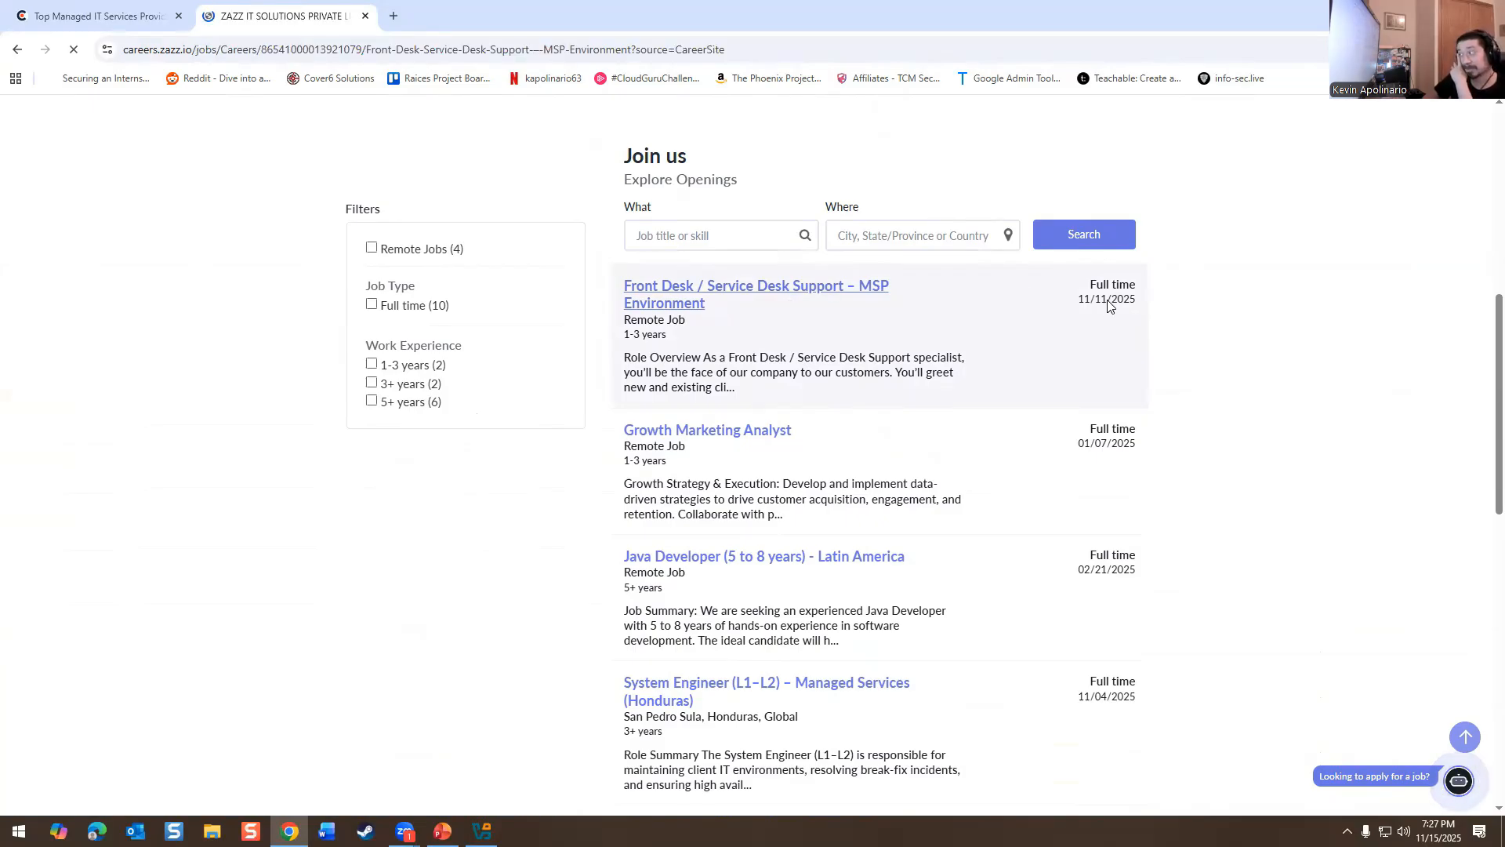
- Read the Front Desk posting's responsibilities, ticketing systems requirement, qualifications and benefits
{"action": "left_click", "coordinate": [755, 285]}
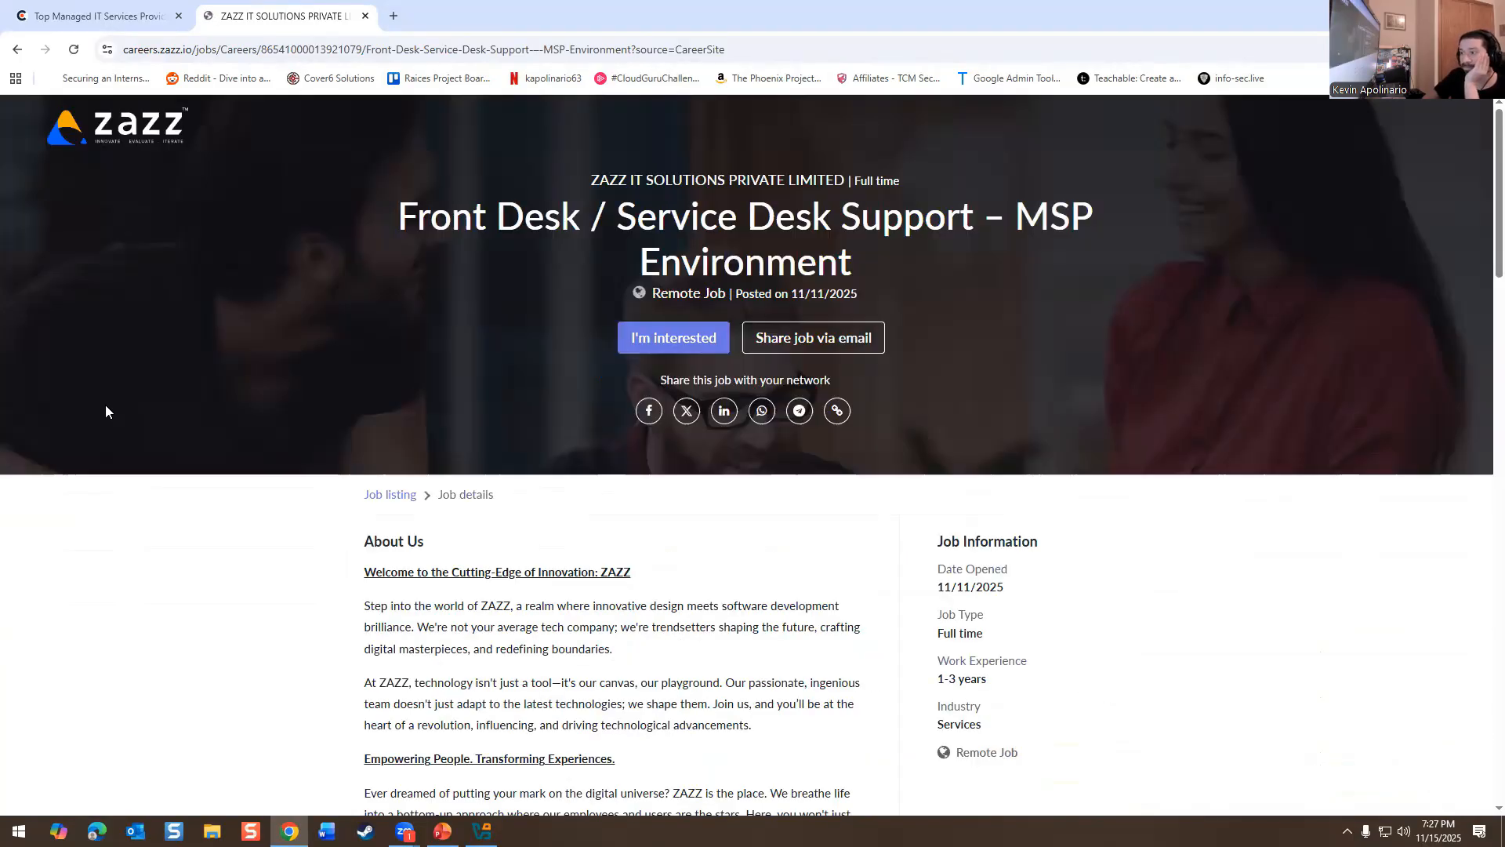
{"action": "scroll", "scroll_direction": "down", "scroll_amount": 3}
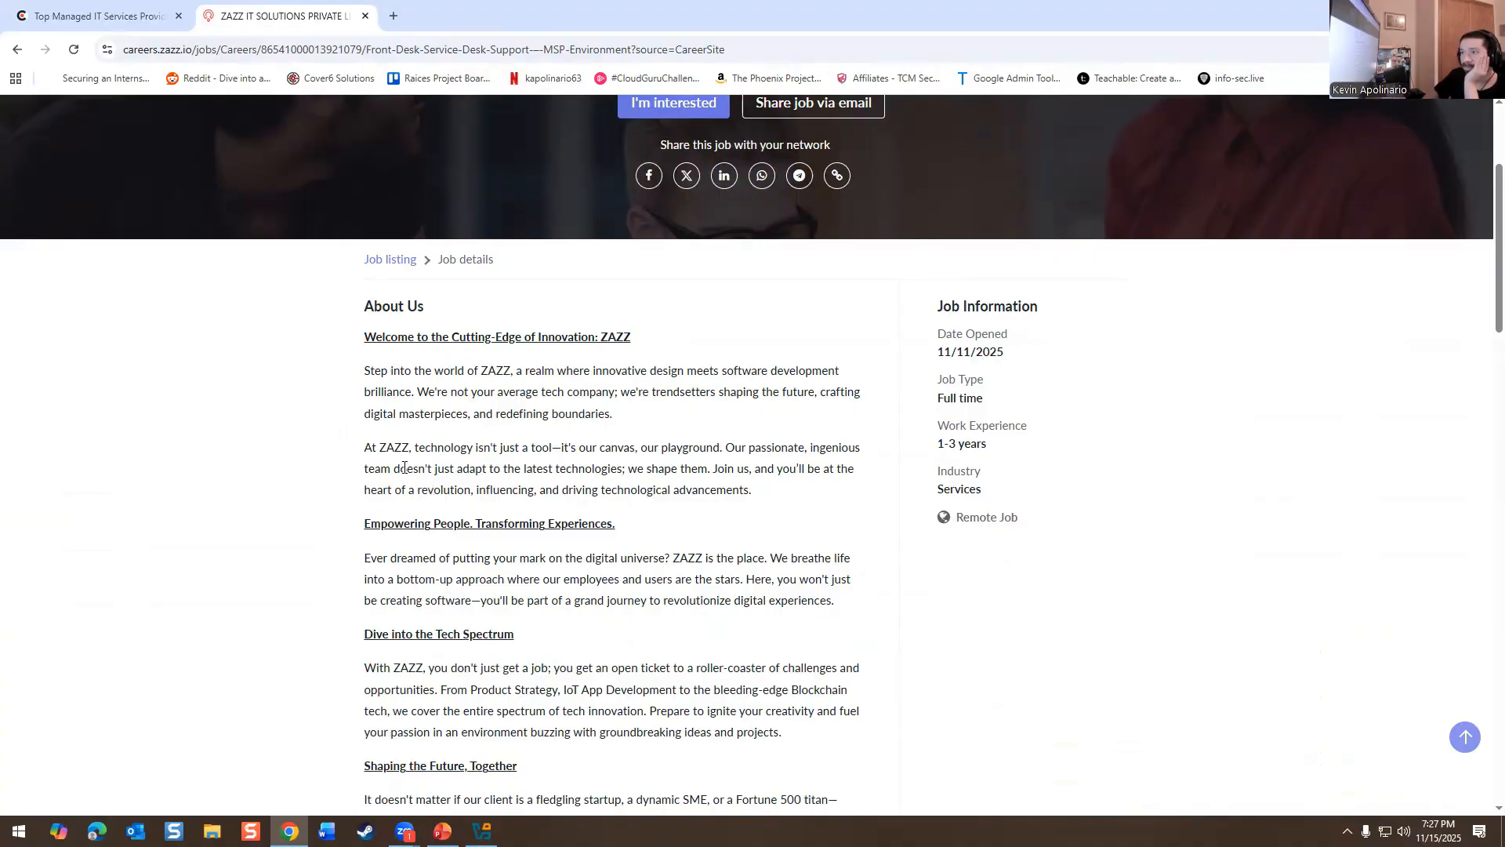
{"action": "scroll", "scroll_direction": "down", "scroll_amount": 3}
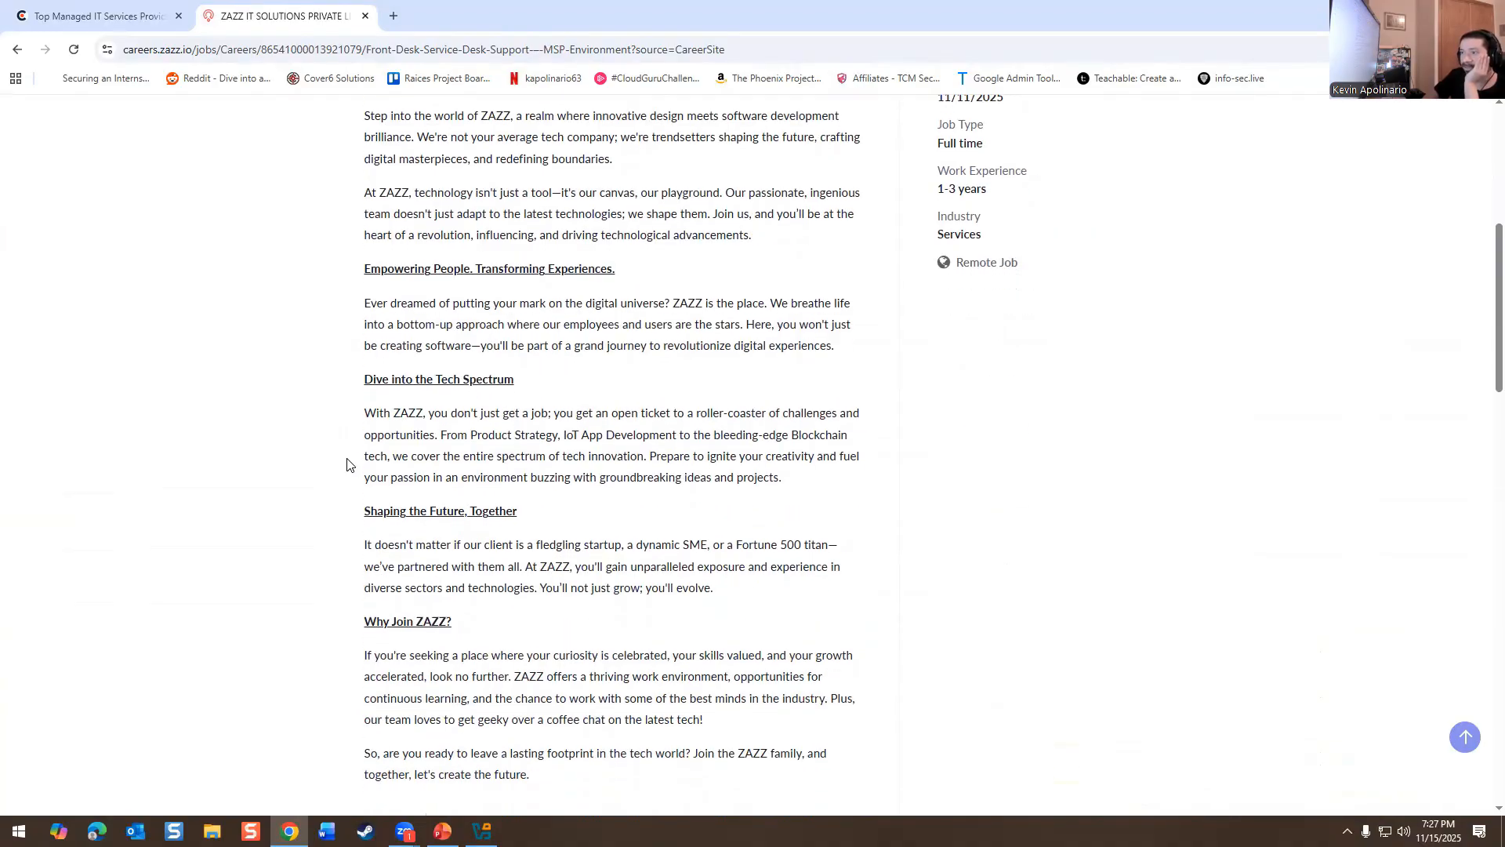
{"action": "scroll", "scroll_direction": "down", "scroll_amount": 3}
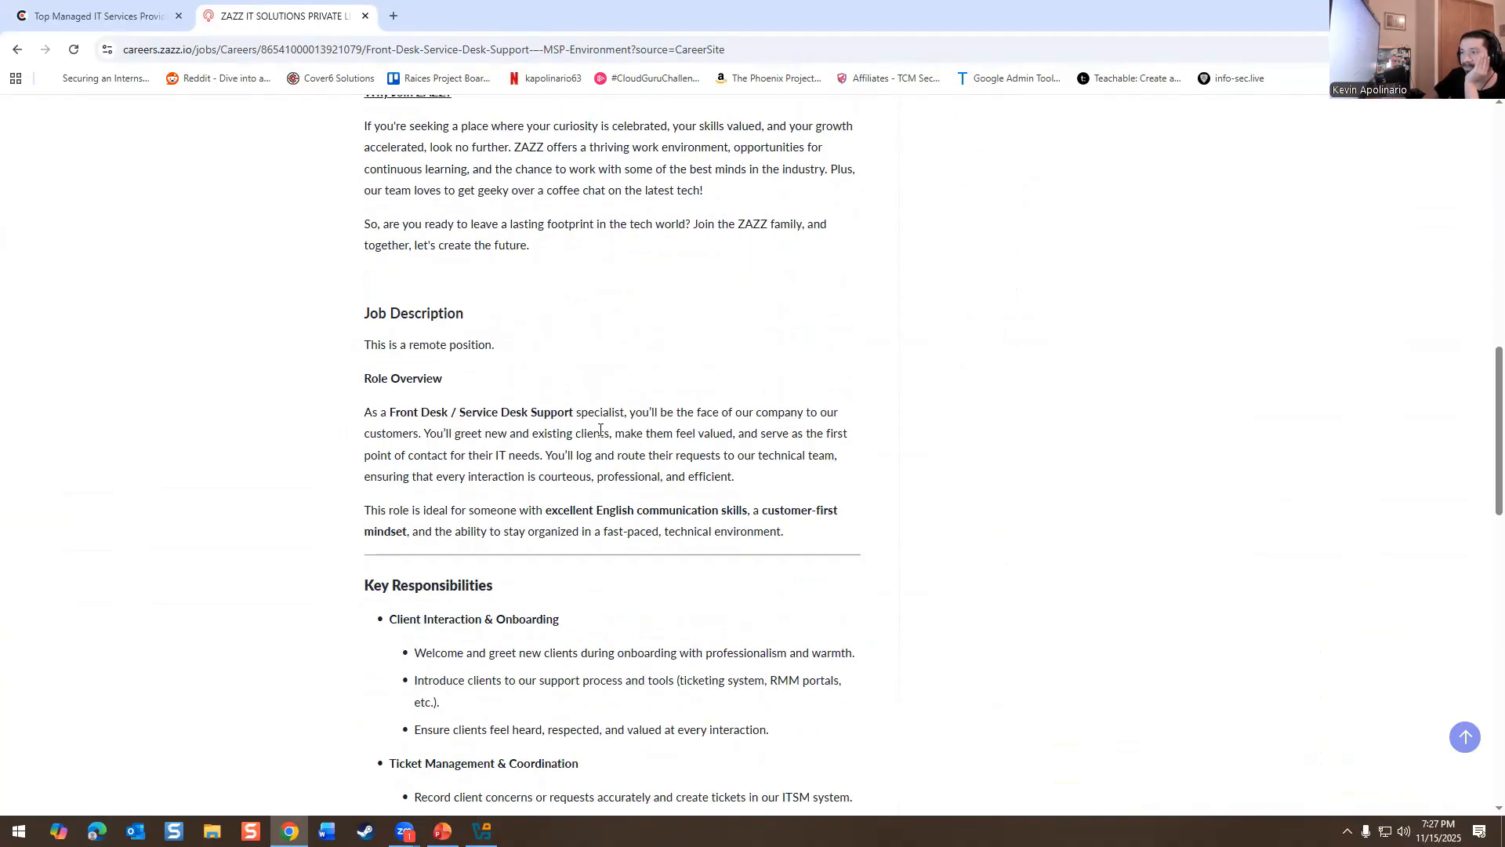
{"action": "scroll", "scroll_direction": "down", "scroll_amount": 3}
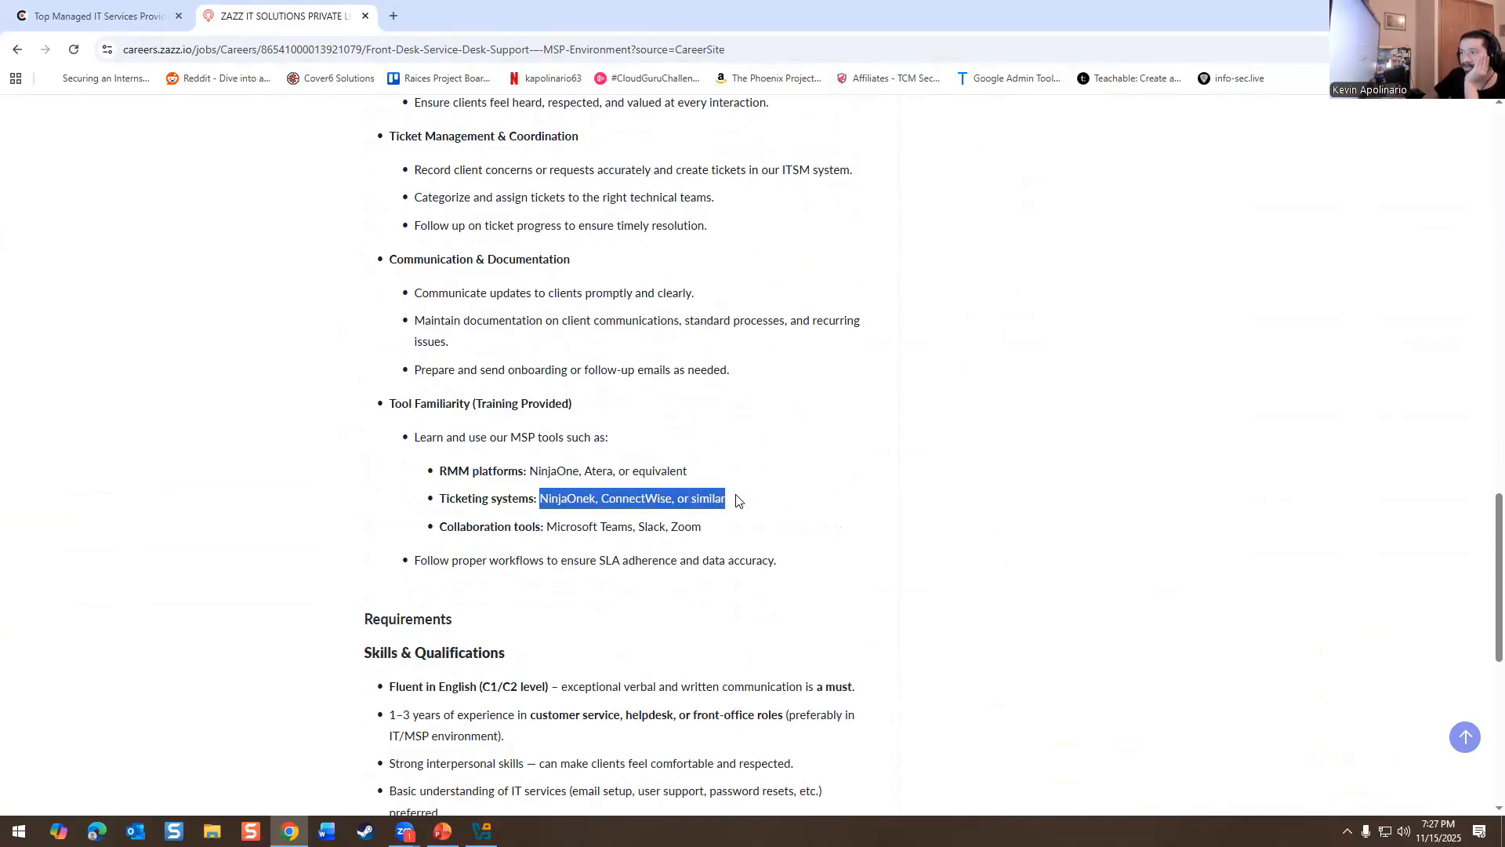
{"action": "left_click", "coordinate": [418, 486]}
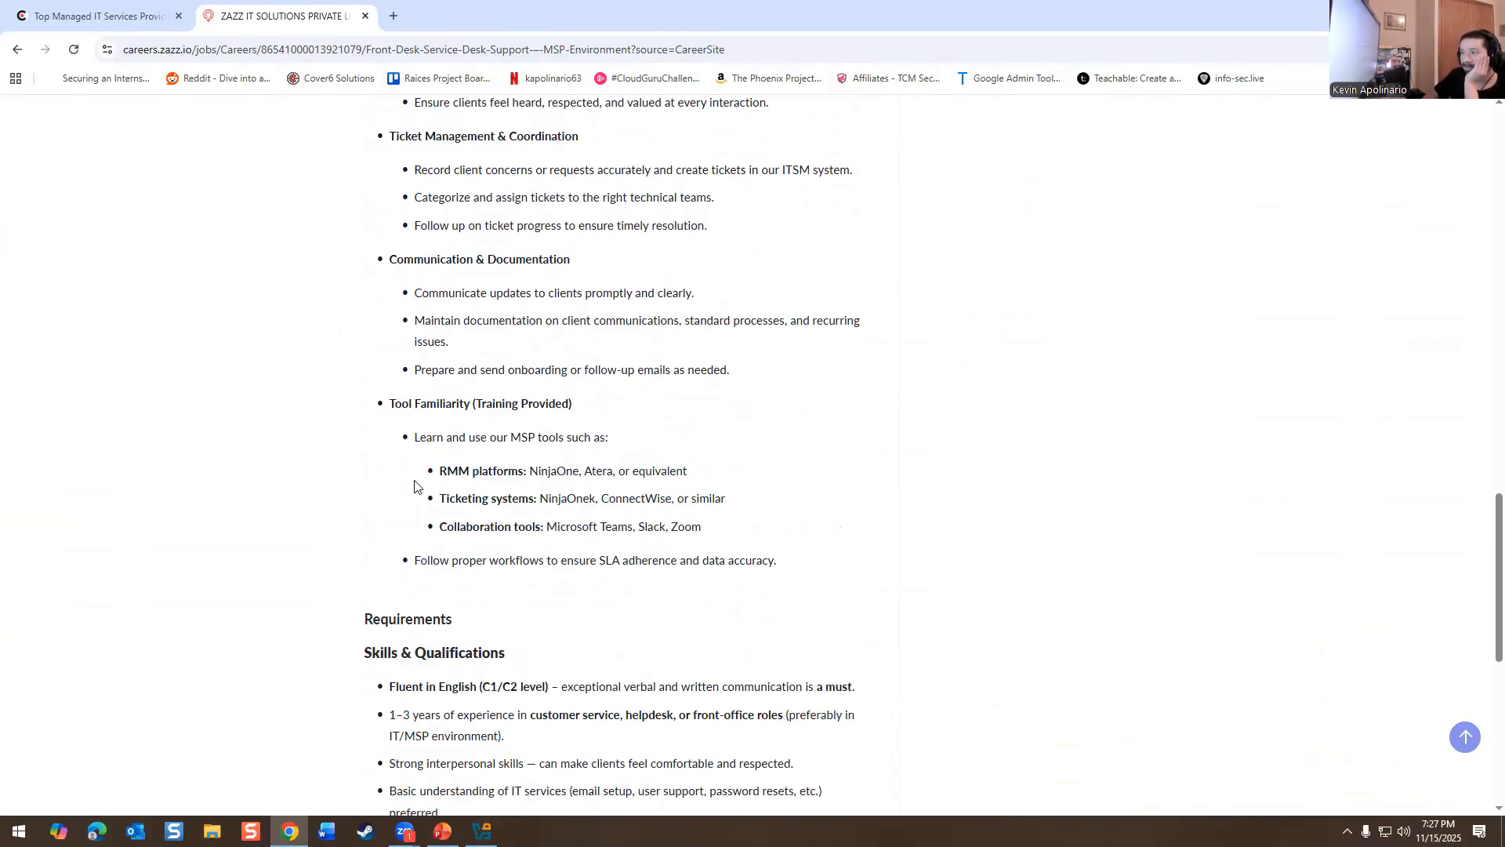
{"action": "scroll", "scroll_direction": "down", "scroll_amount": 3}
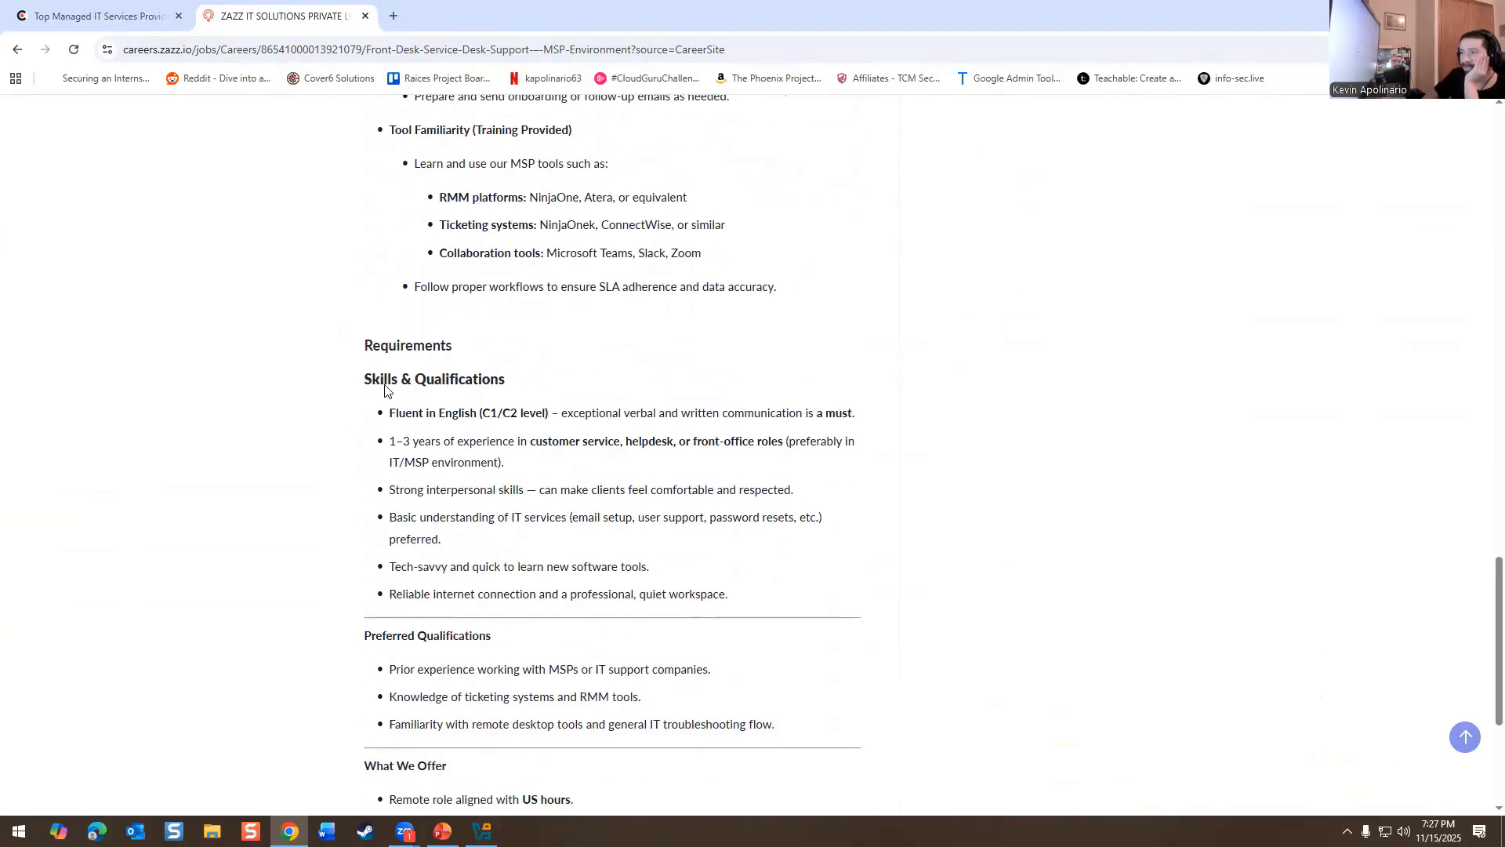
{"action": "scroll", "scroll_direction": "down", "scroll_amount": 3}
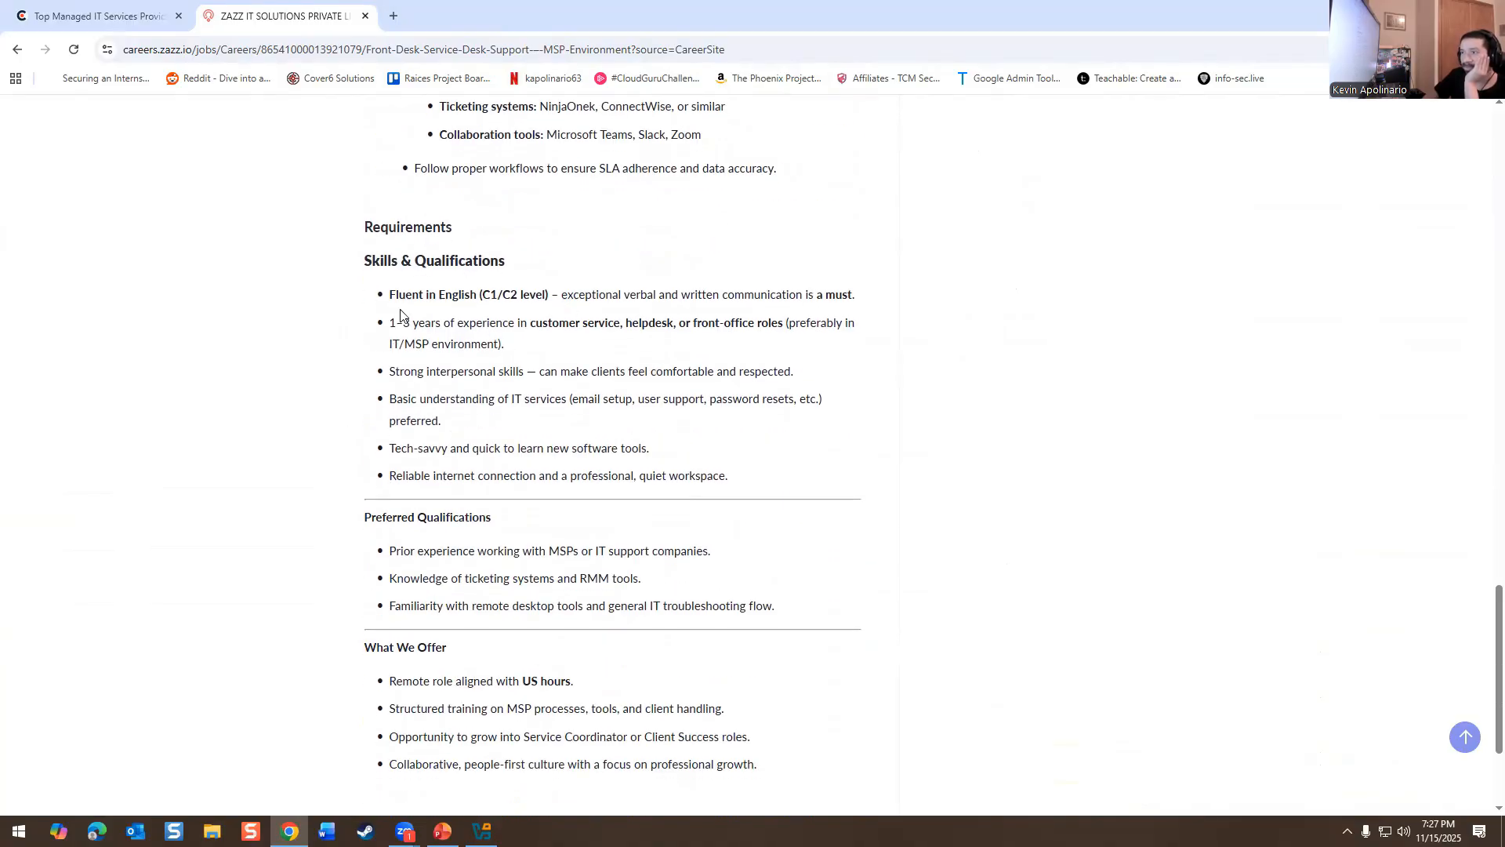
{"action": "scroll", "scroll_direction": "down", "scroll_amount": 3}
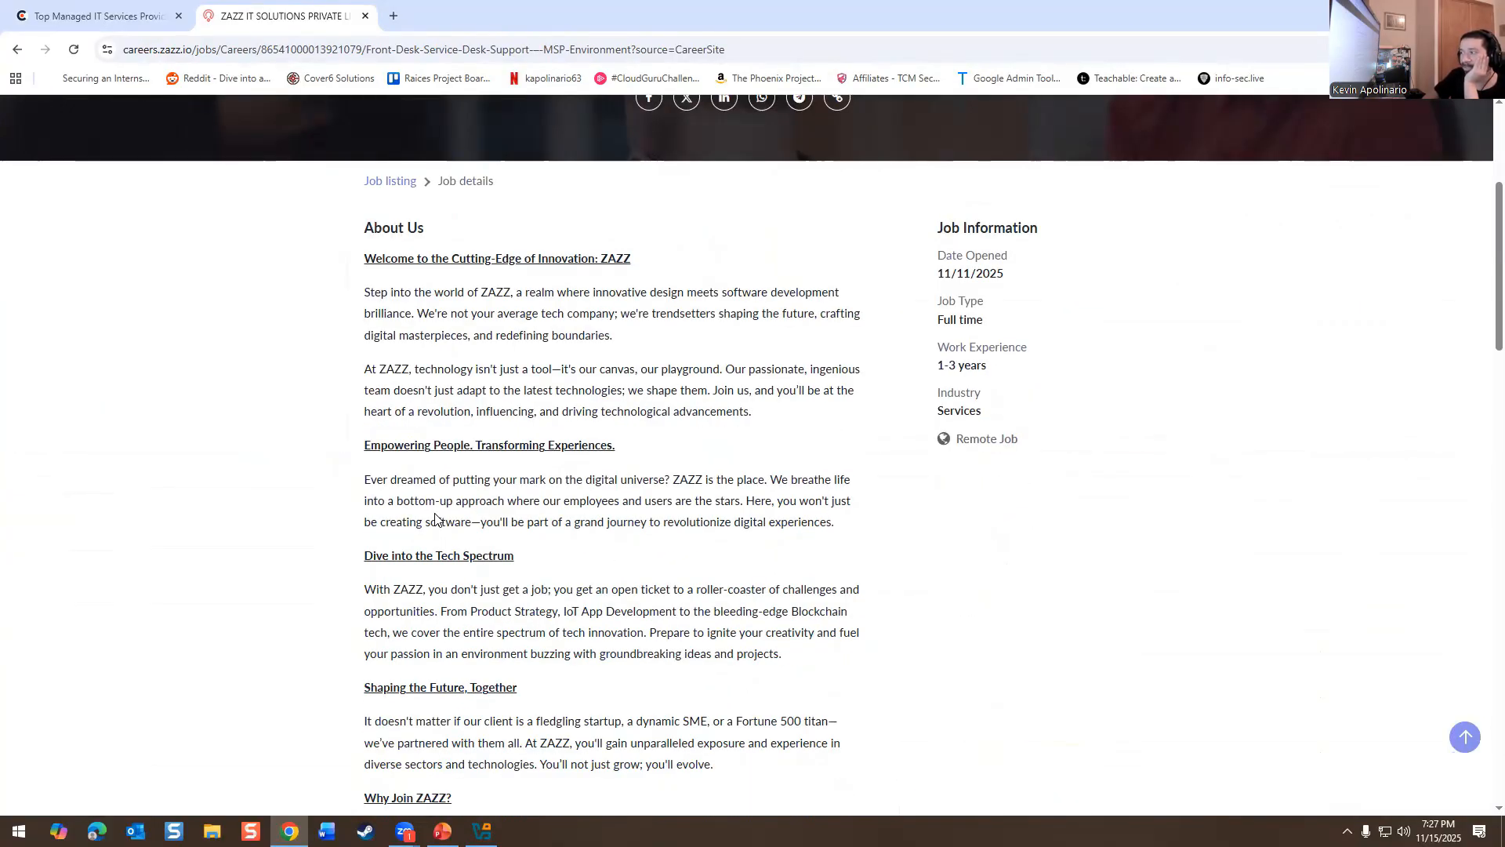
{"action": "scroll", "scroll_direction": "down", "scroll_amount": 3}
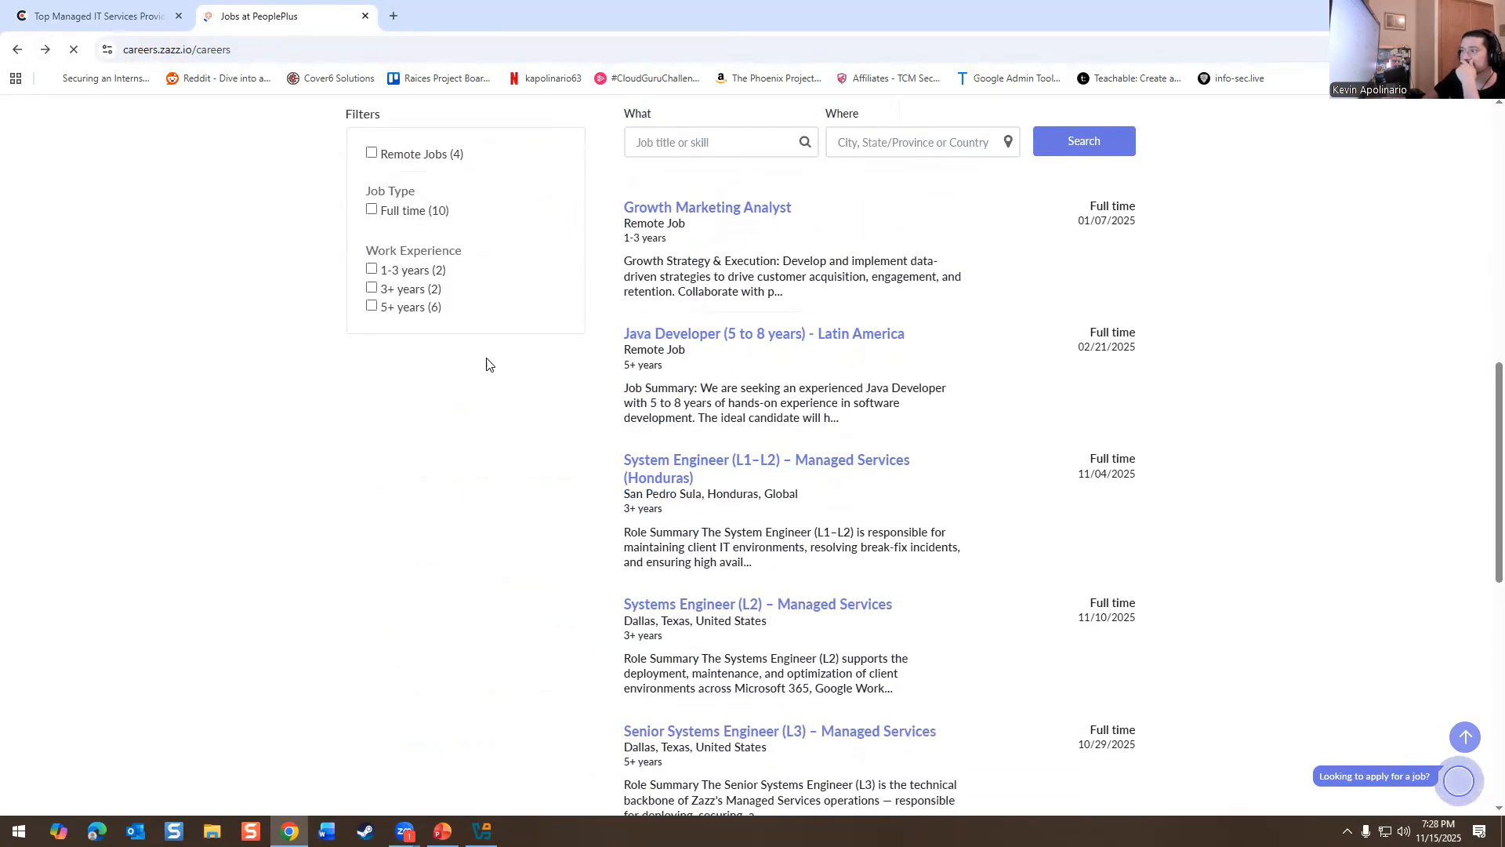
- Browse more Zazz openings through the Career Assistant's Find matching jobs
{"action": "scroll", "scroll_direction": "down", "scroll_amount": 3}
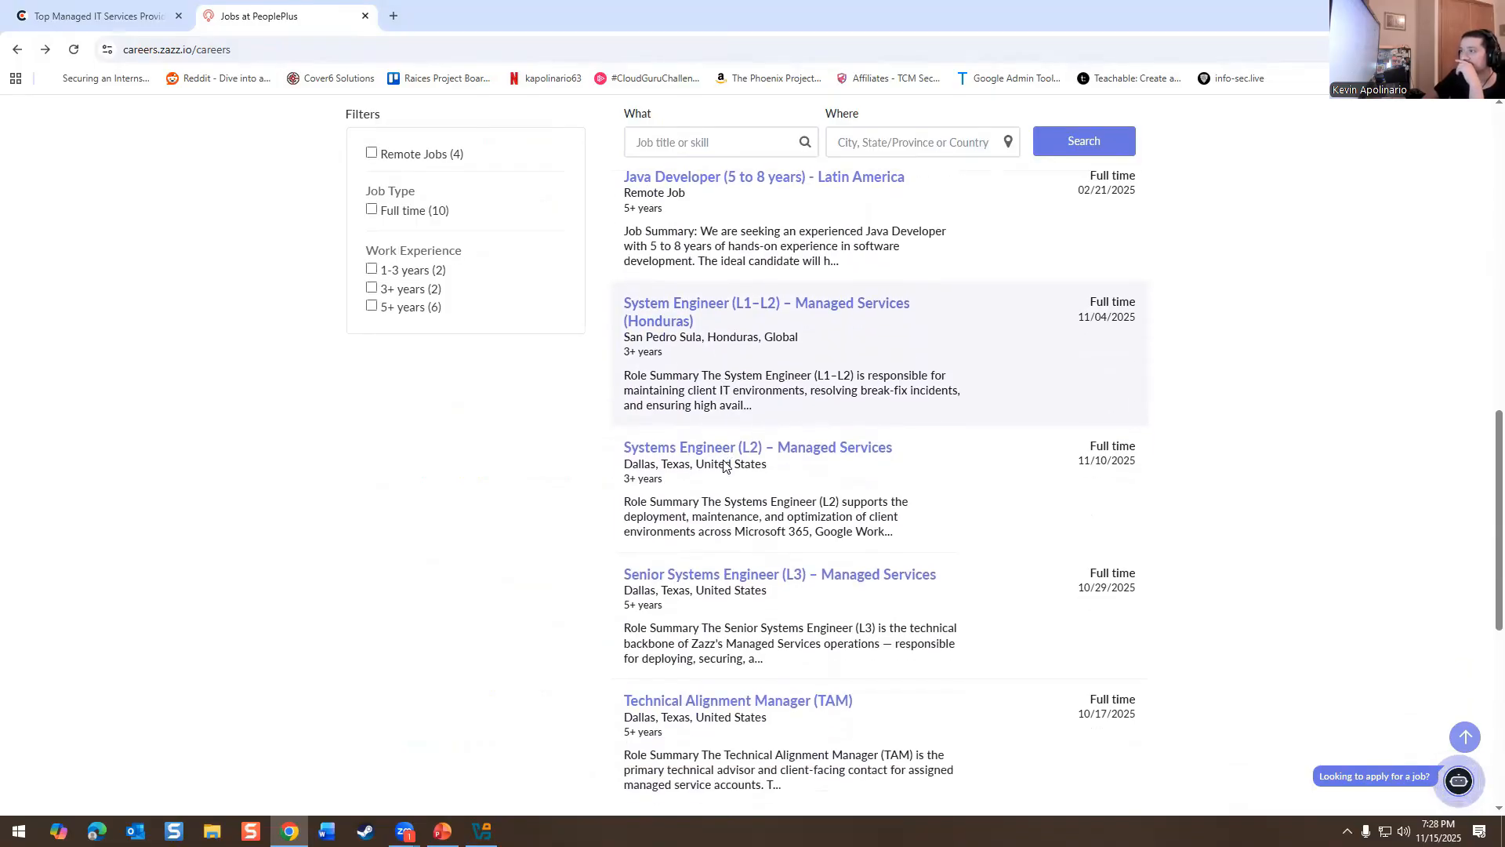
{"action": "scroll", "scroll_direction": "down", "scroll_amount": 3}
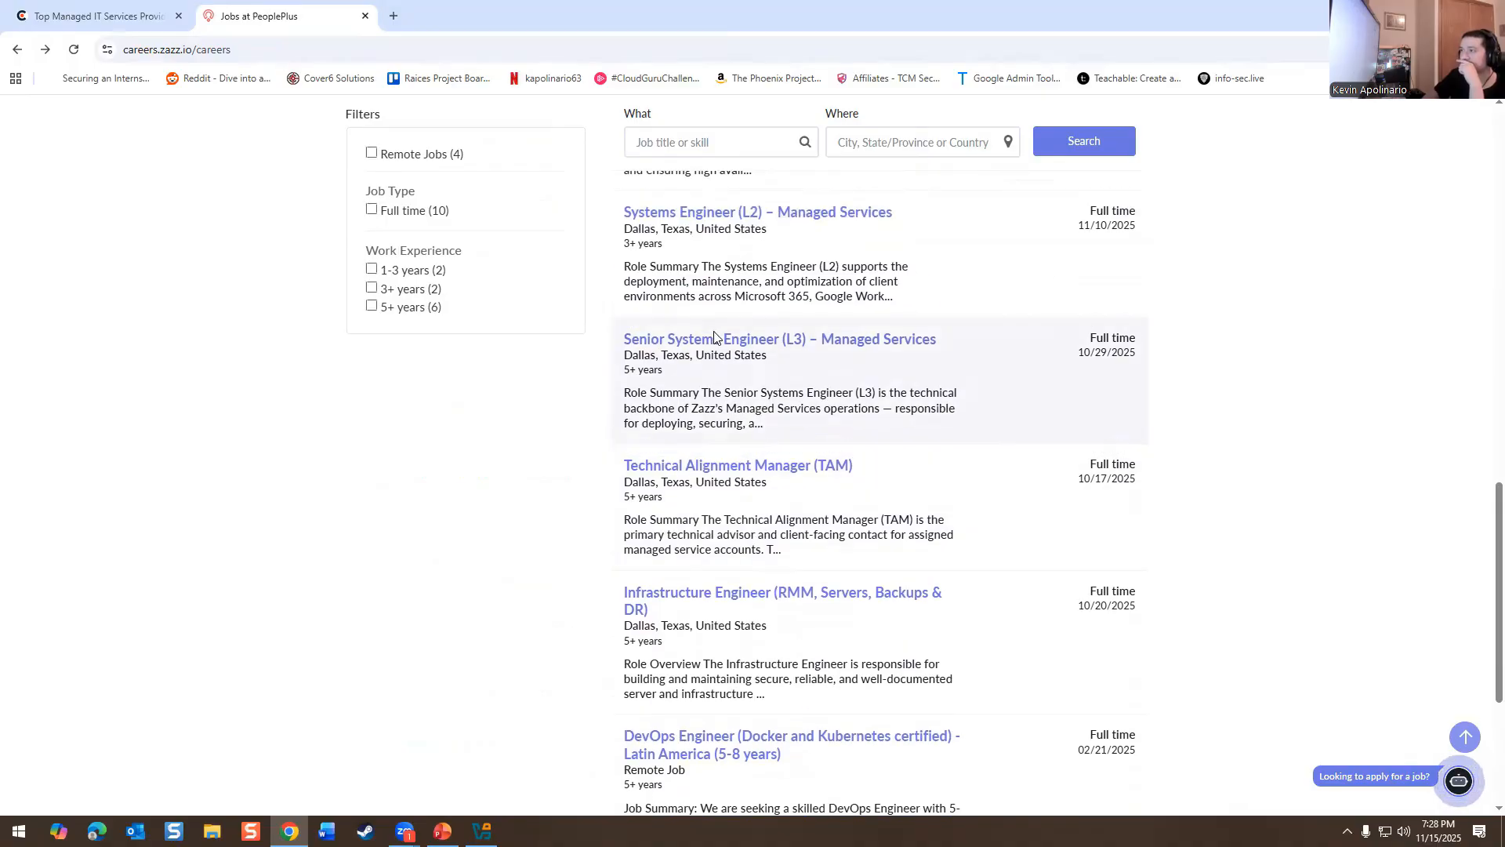
{"action": "left_click", "coordinate": [1458, 781]}
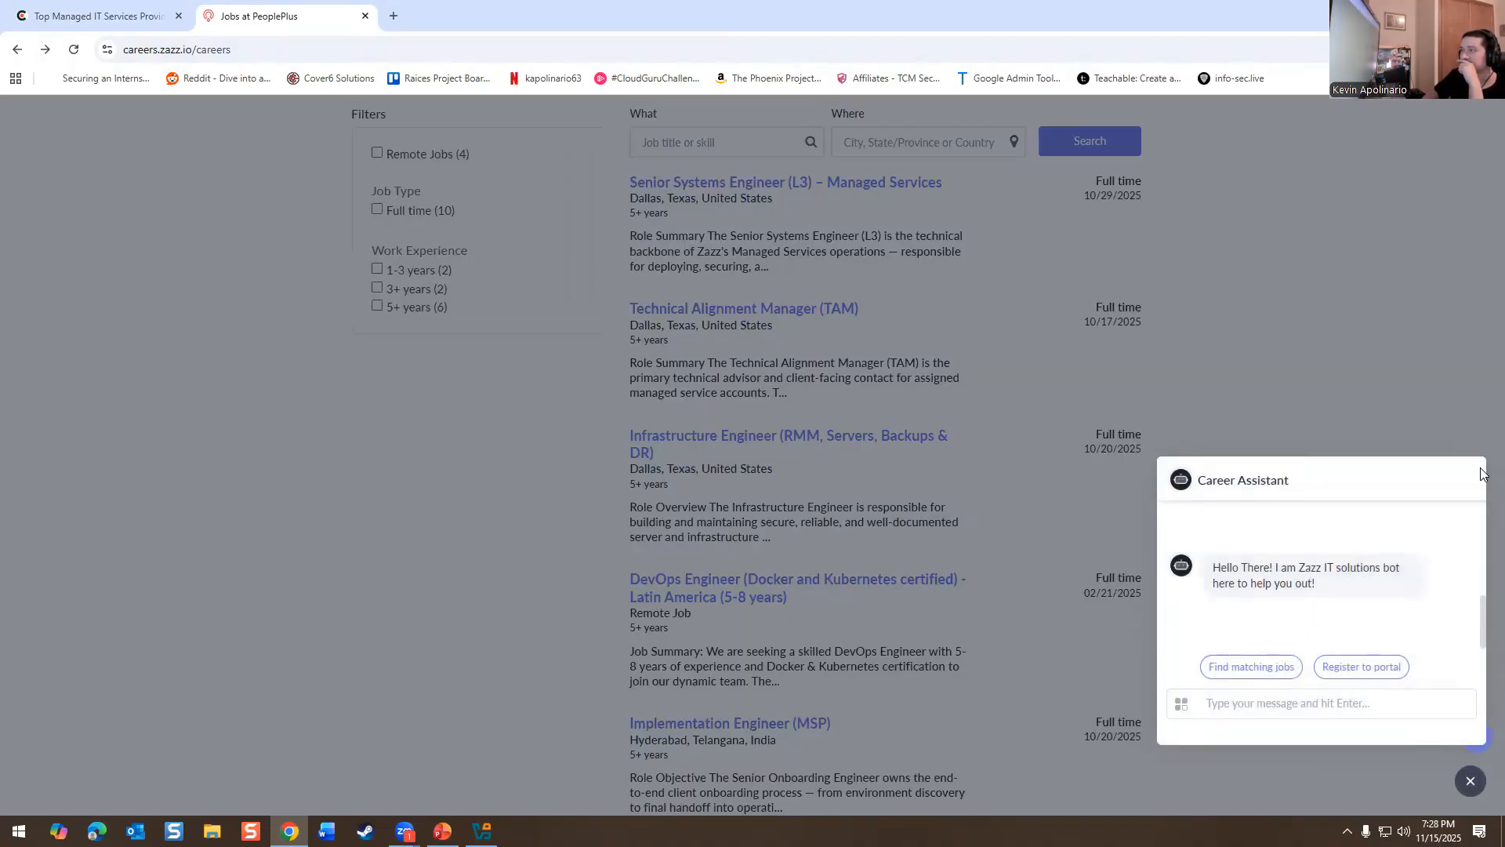
{"action": "mouse_move", "coordinate": [1235, 672]}
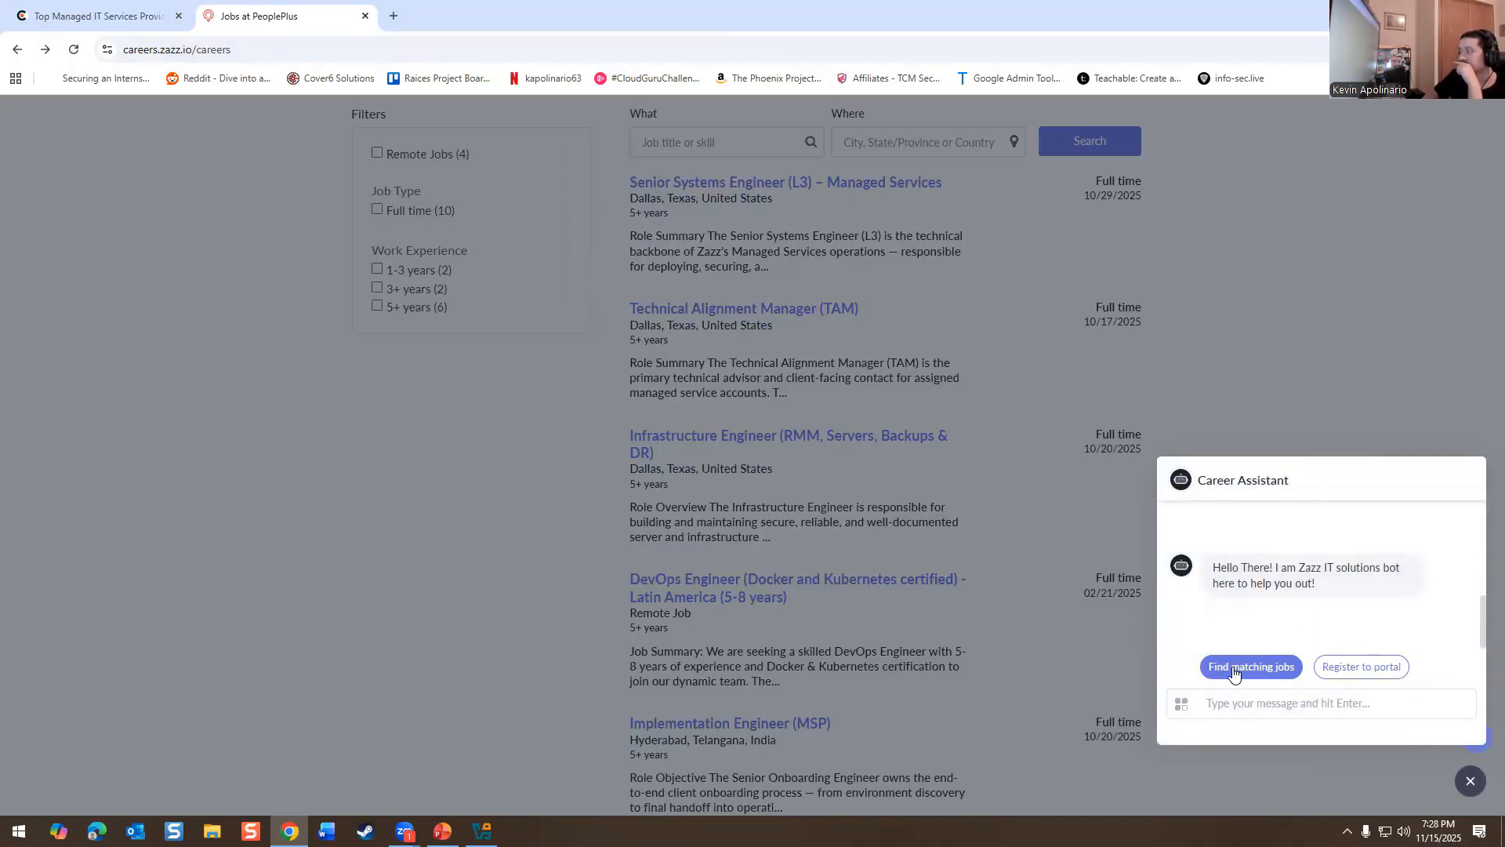
{"action": "left_click", "coordinate": [1470, 781]}
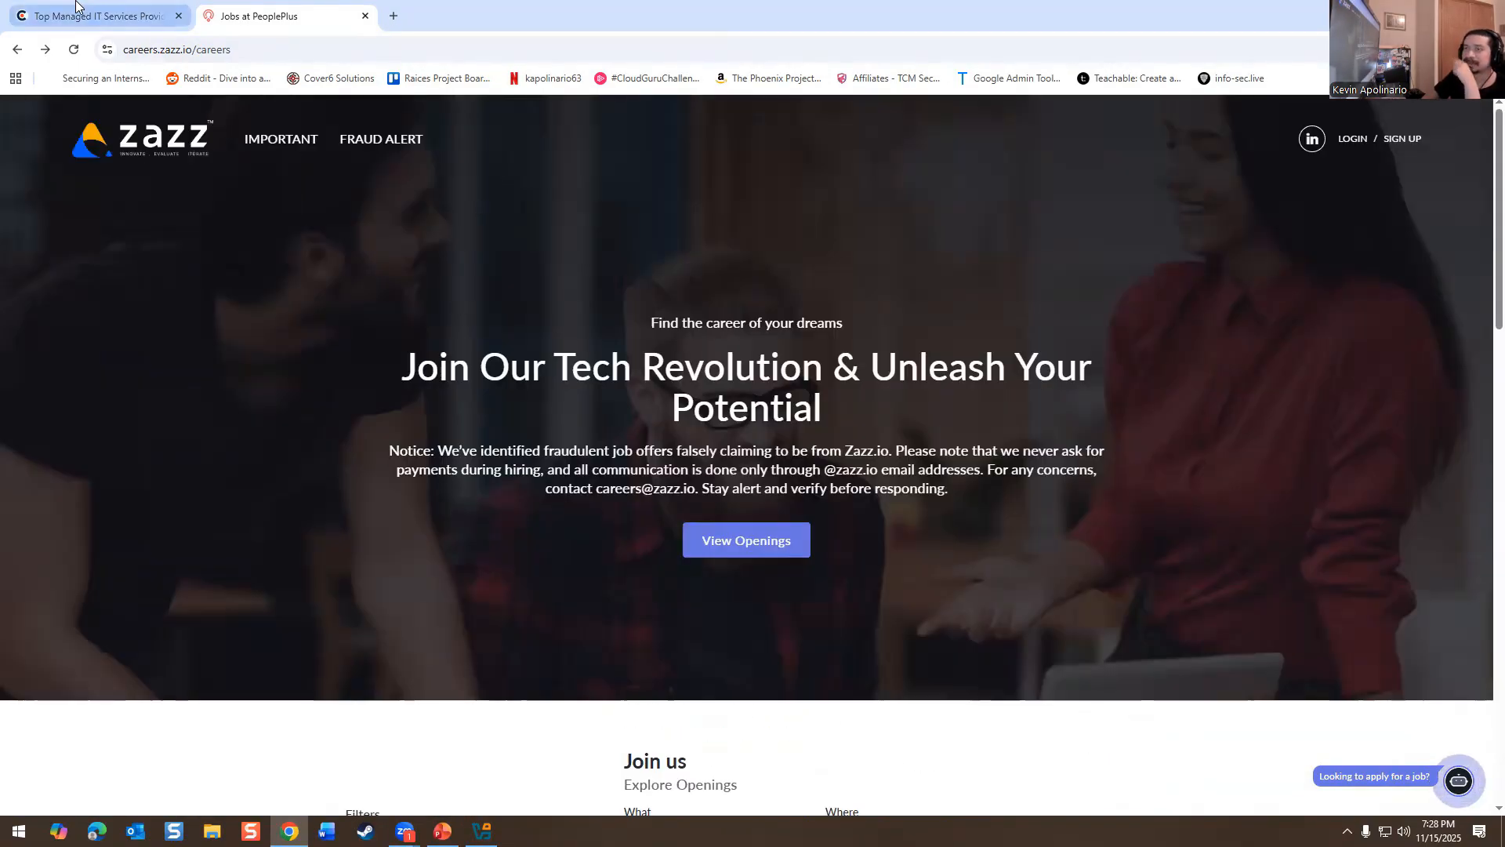
- Return to Clutch's New York MSP listing tab
{"action": "left_click", "coordinate": [102, 15]}
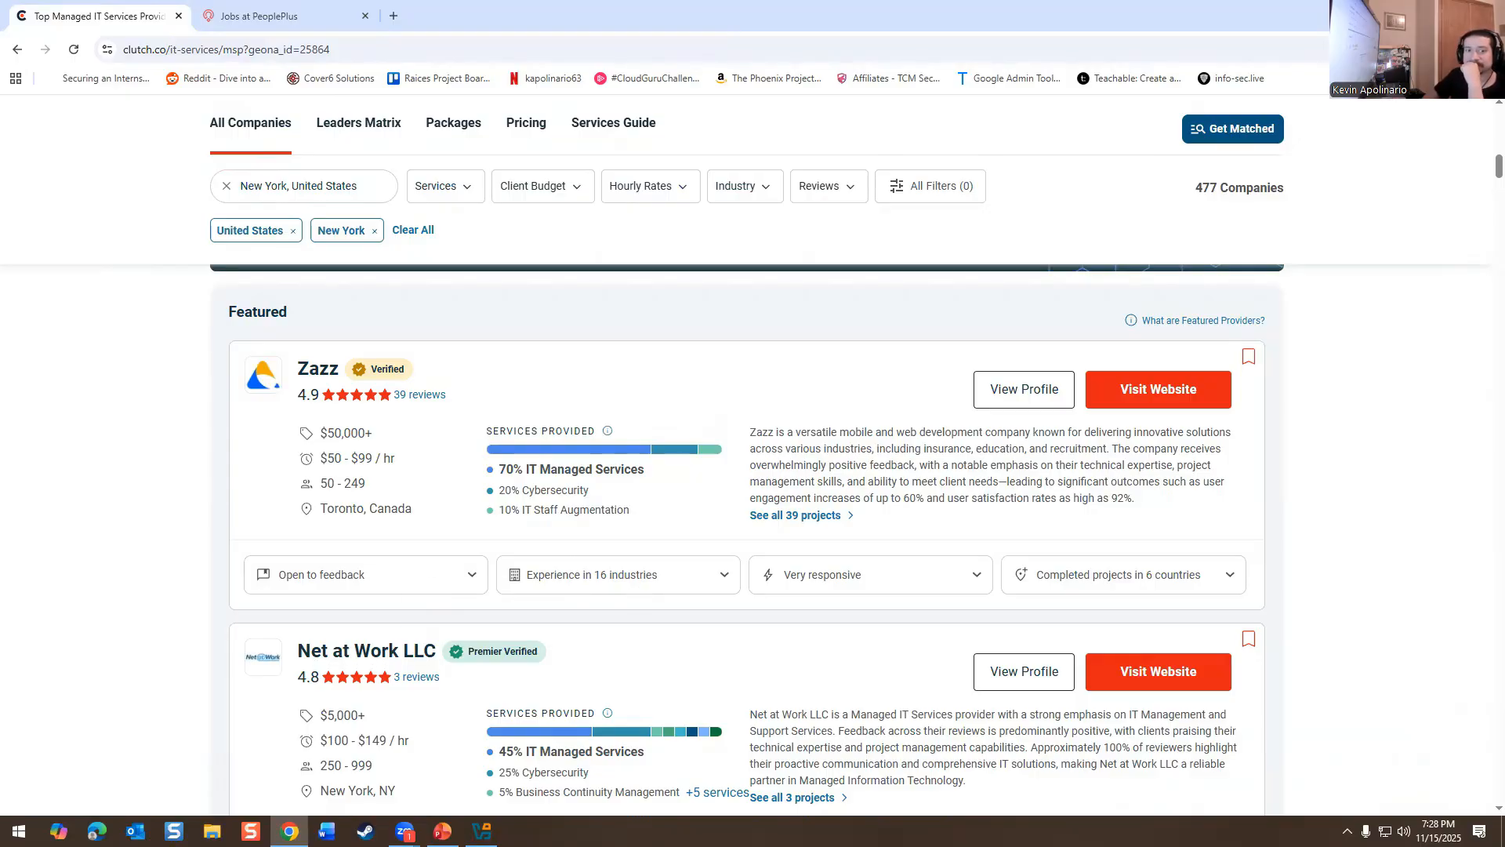
- Bring PowerPoint back and advance through slide 3 to slide 4, 'MSP Helpdesk Experience'
{"action": "left_click", "coordinate": [442, 831]}
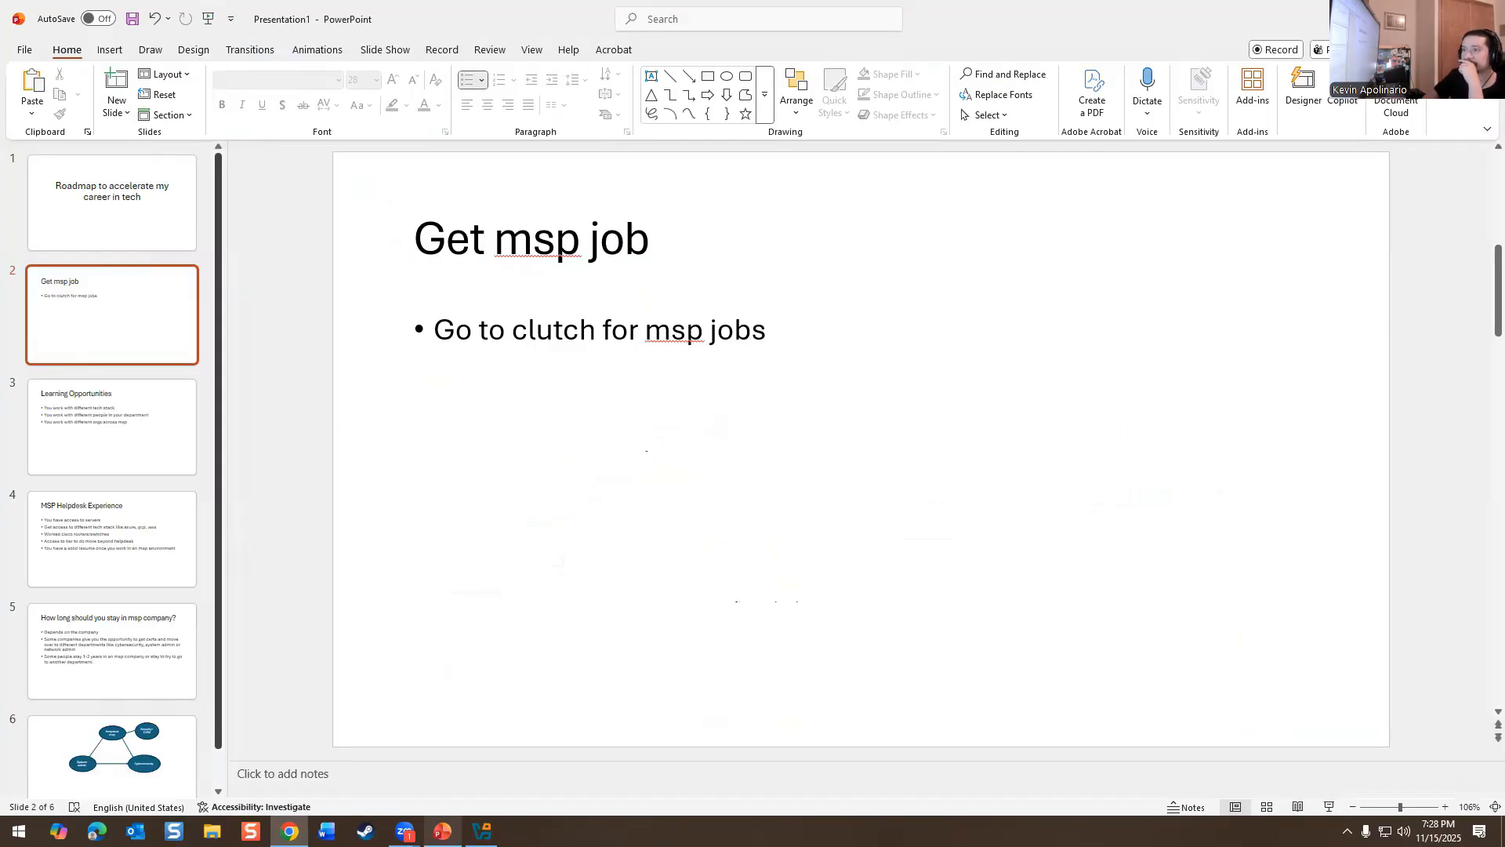
{"action": "left_click", "coordinate": [111, 428]}
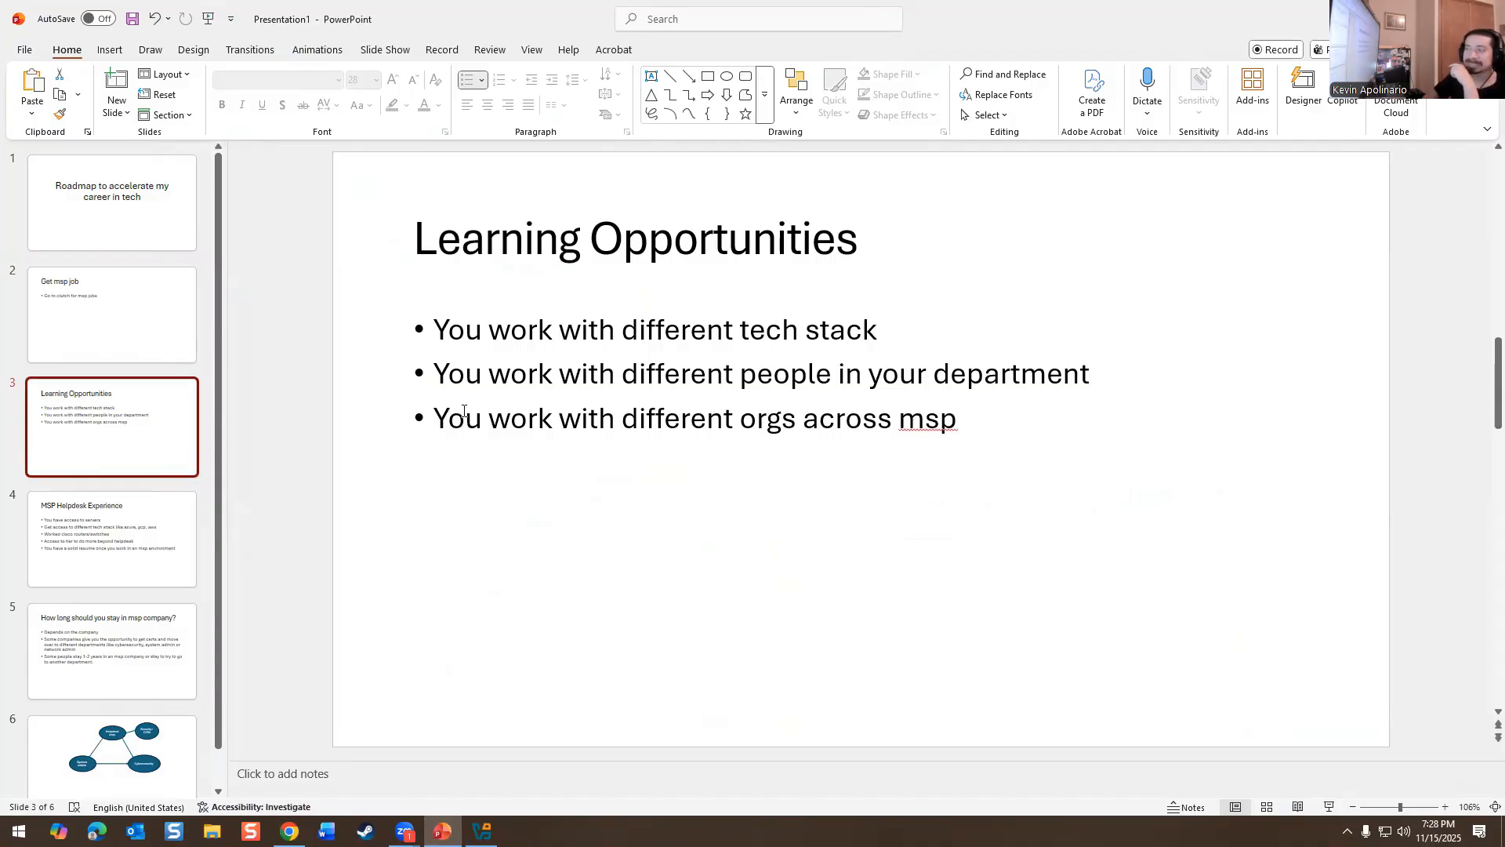
{"action": "left_click", "coordinate": [112, 540]}
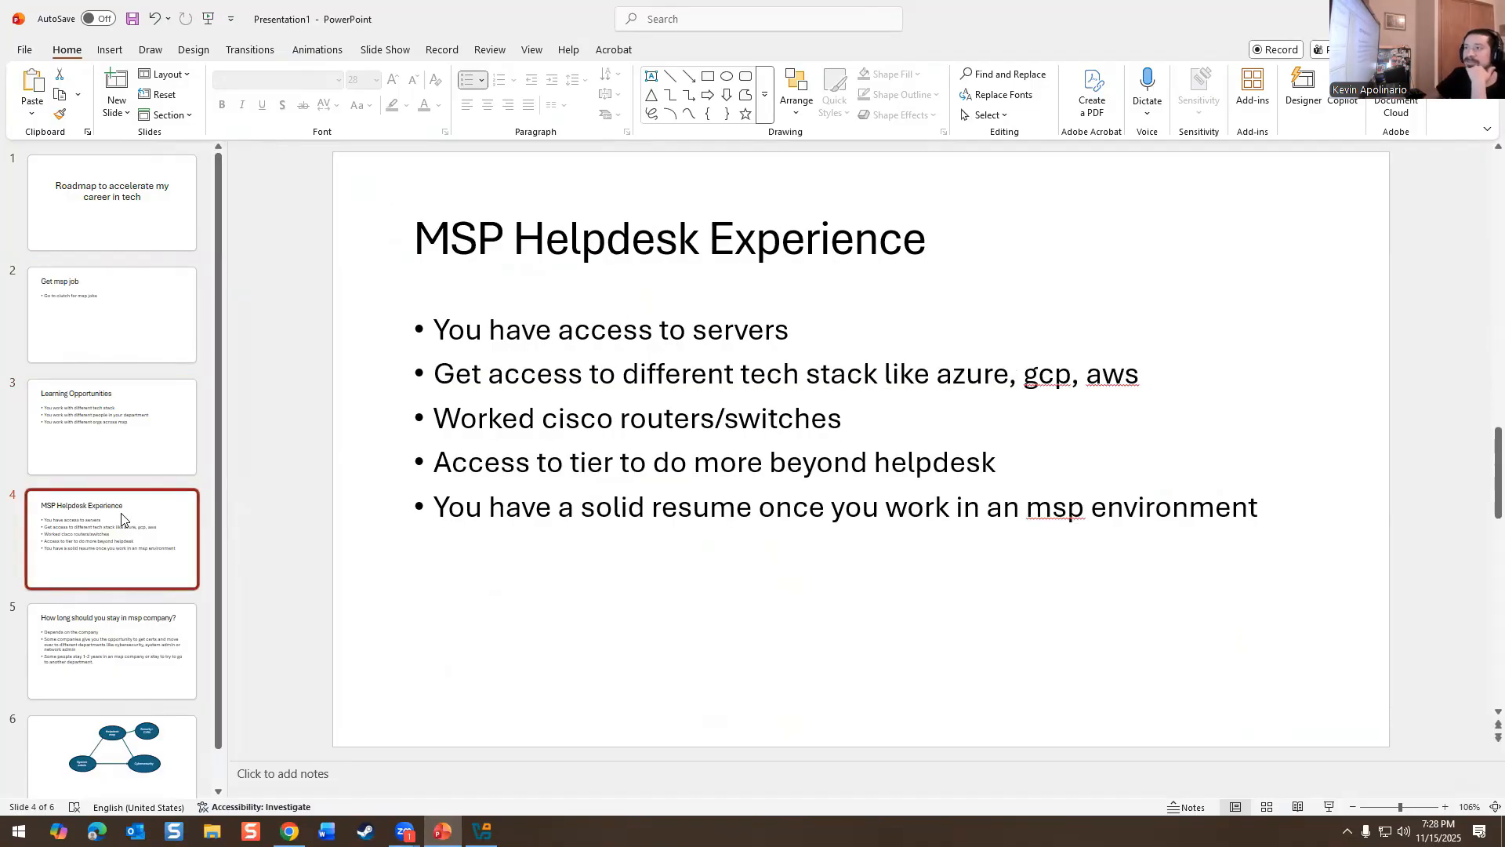